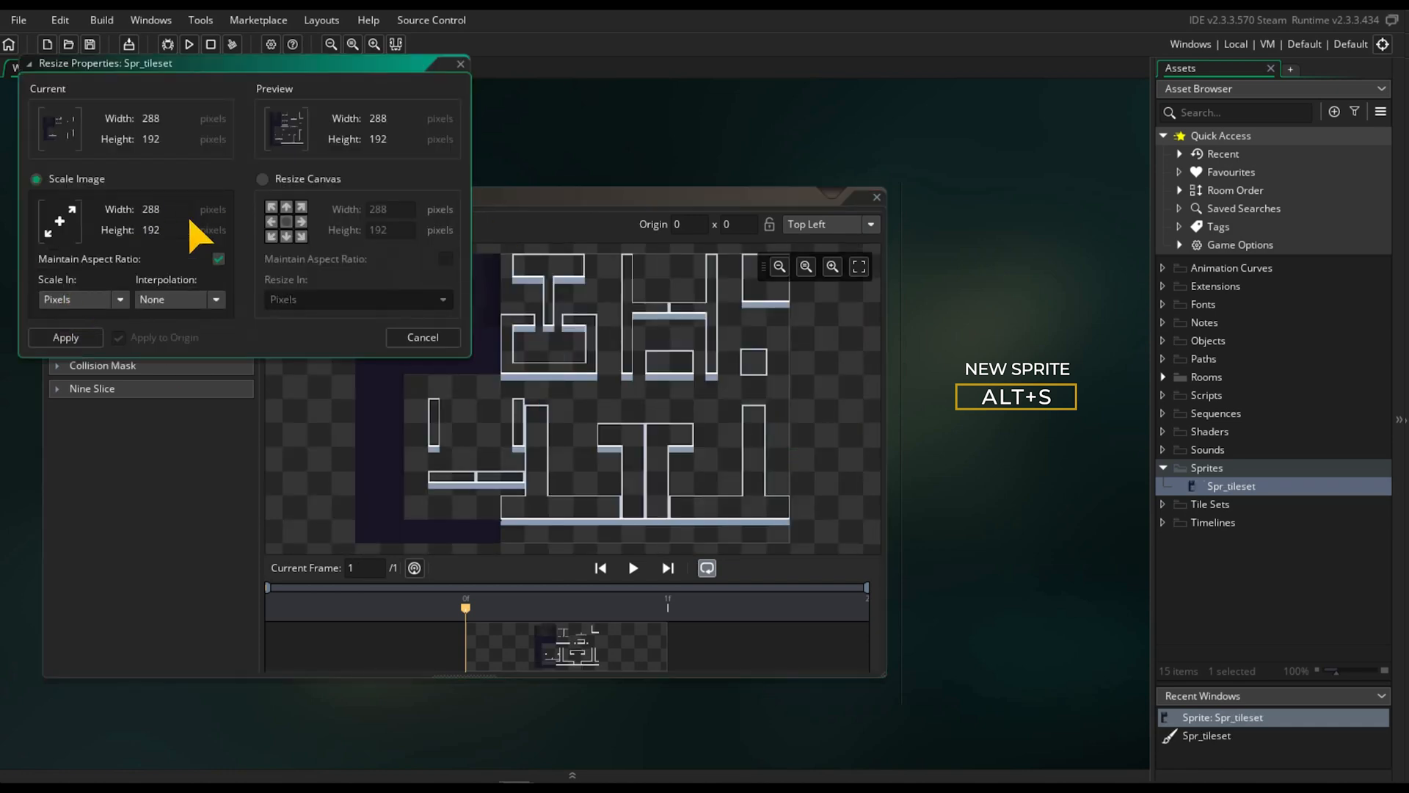
Step: Resize Spr_tileset to 1152×768 and create the TileSet1 tile set
type("1152")
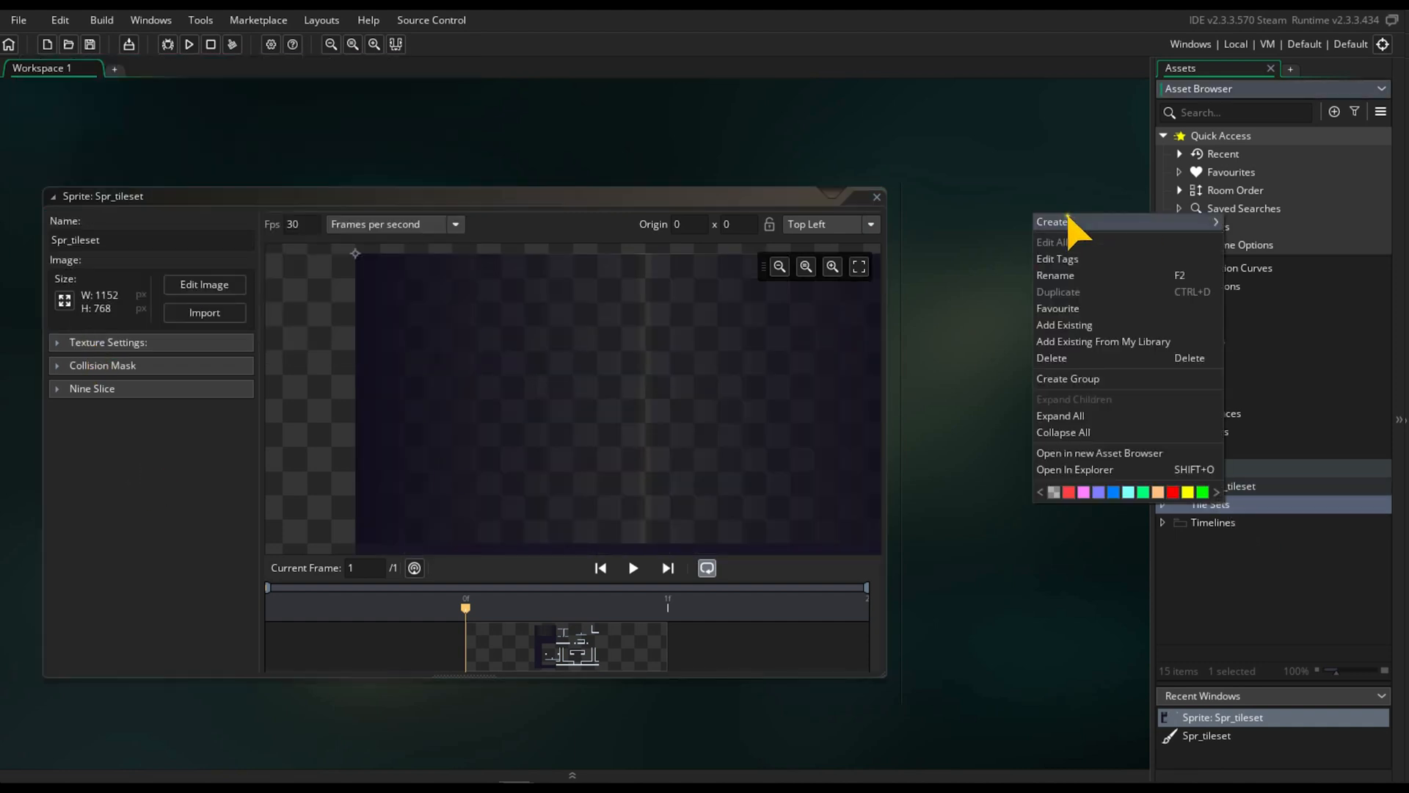
left_click(1050, 222)
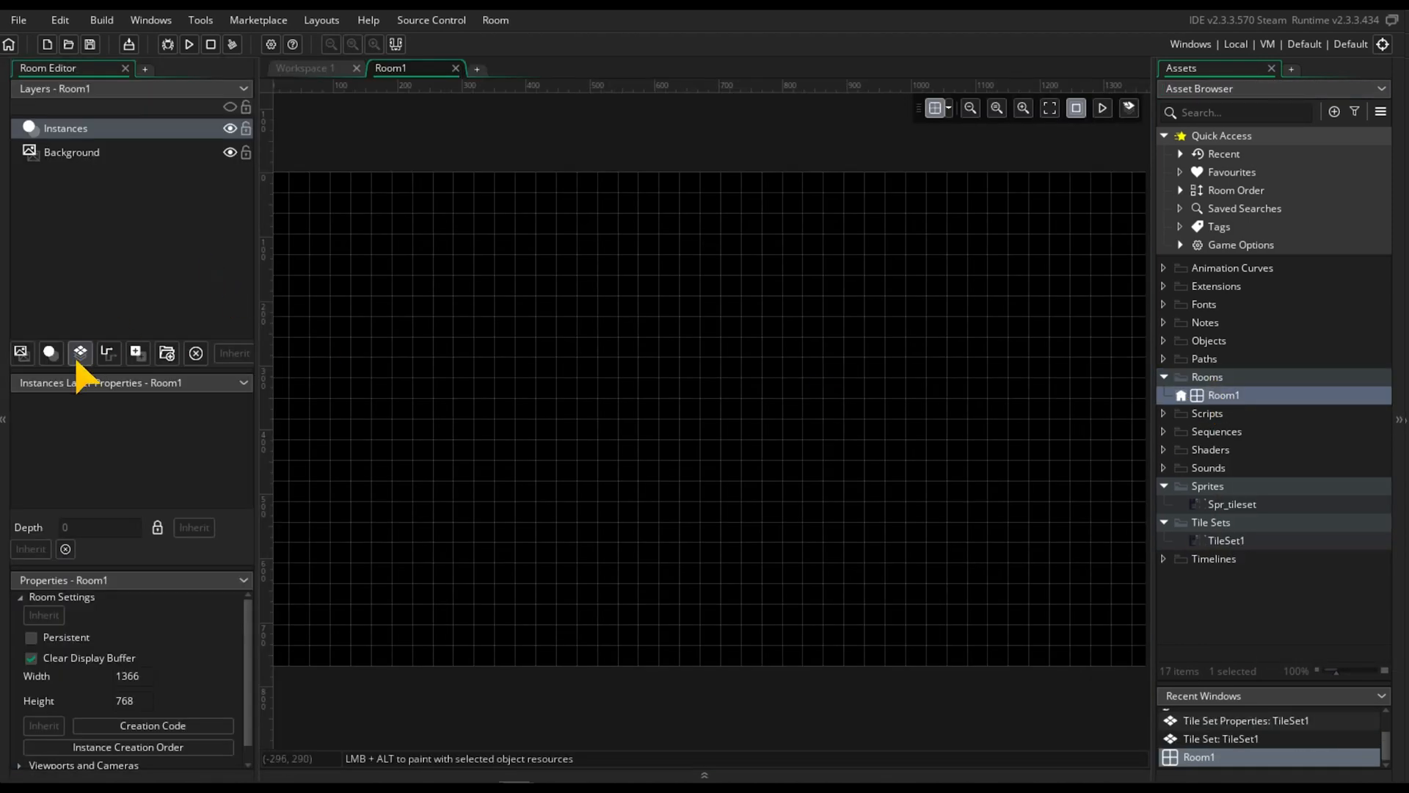
Step: Add a Tiles_1 tile layer using TileSet1 to Room1
left_click(79, 351)
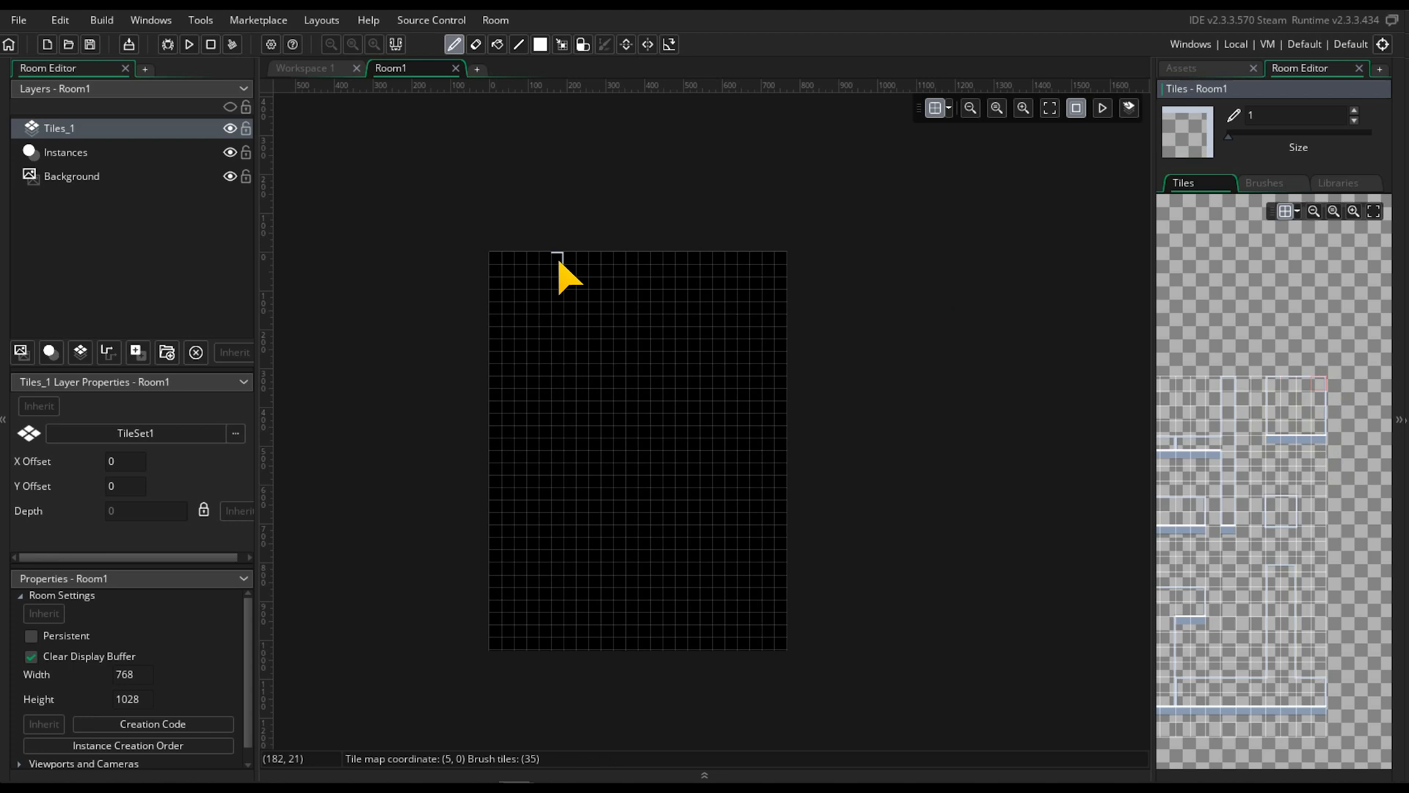
mouse_move(786, 288)
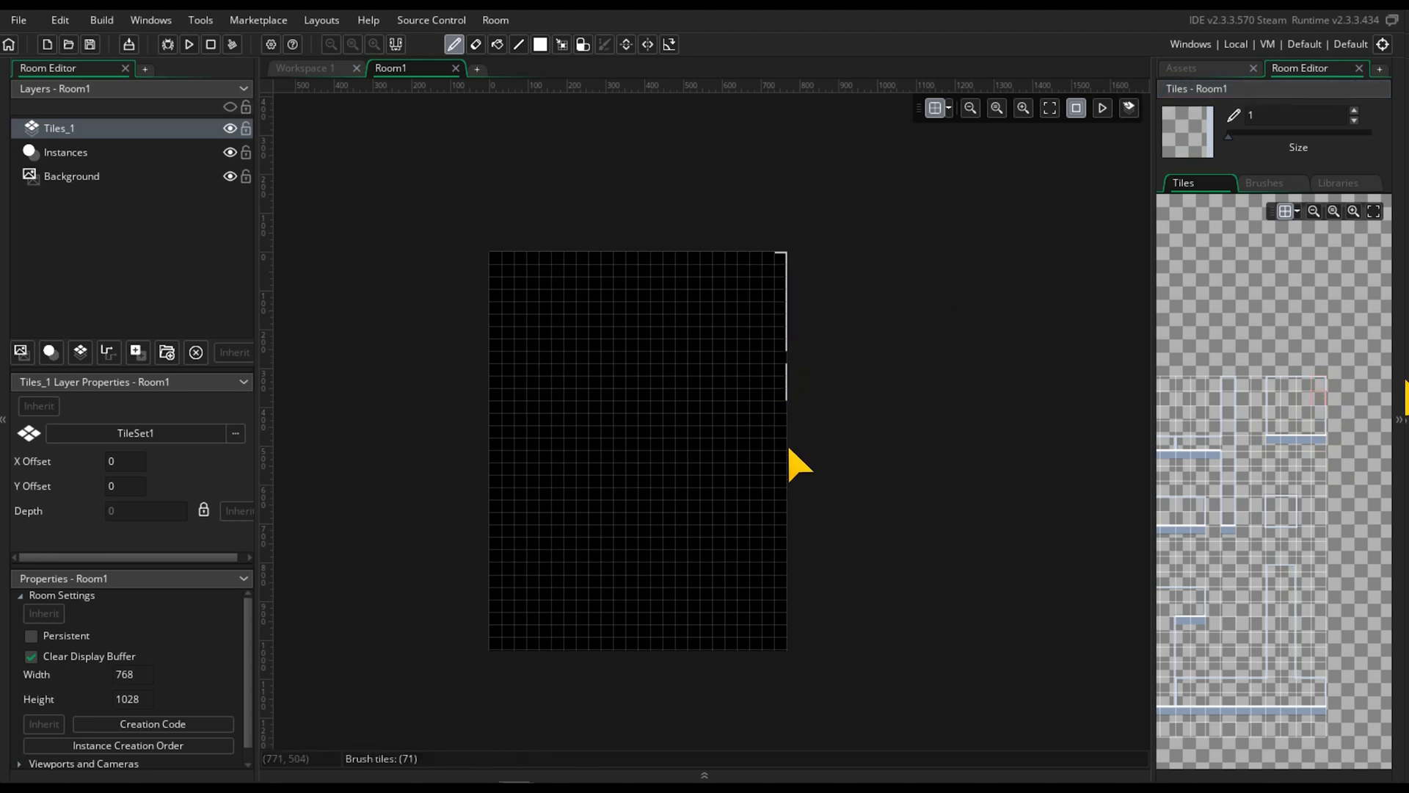
mouse_move(789, 372)
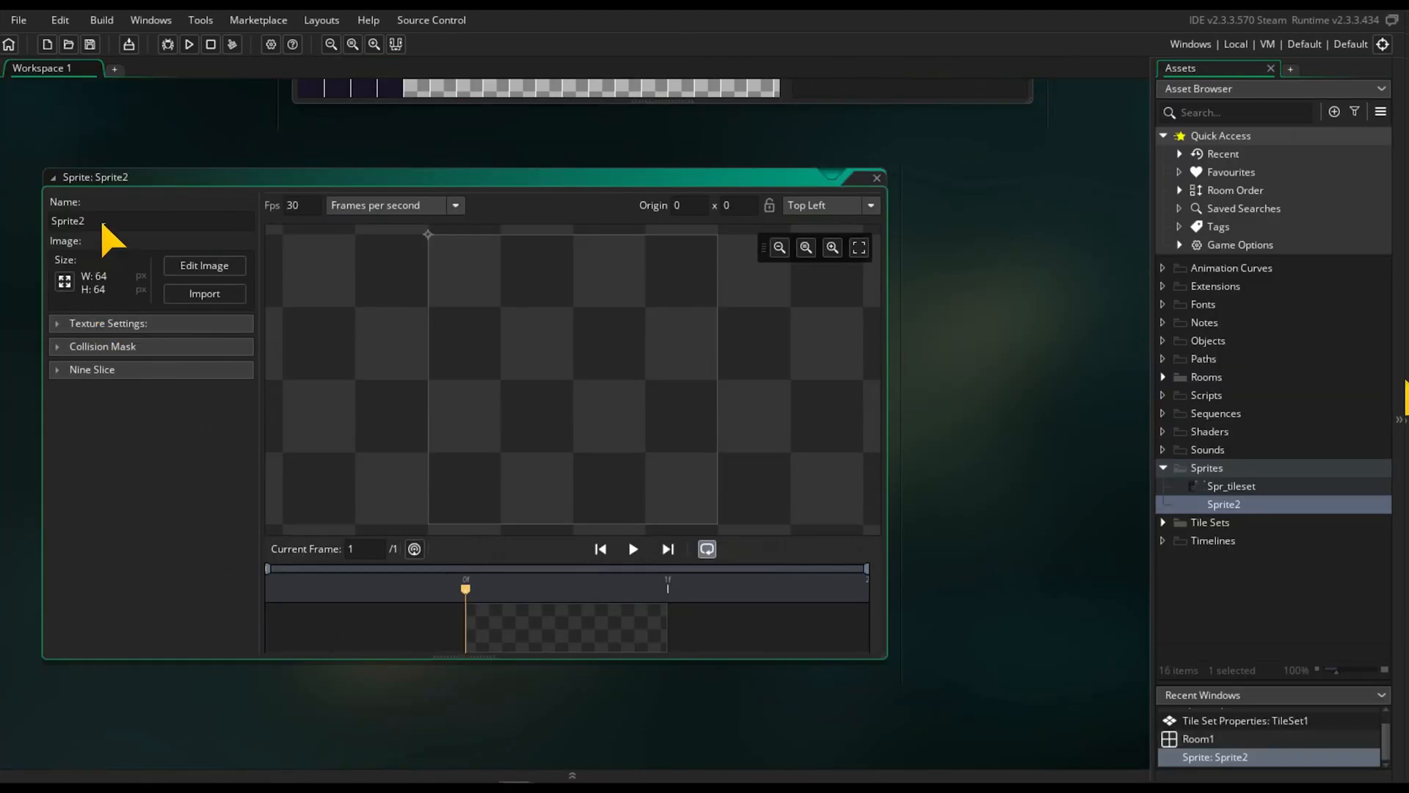
Step: Name the new sprite Spr_collision and fill its 64×64 canvas red
type("Spr_co")
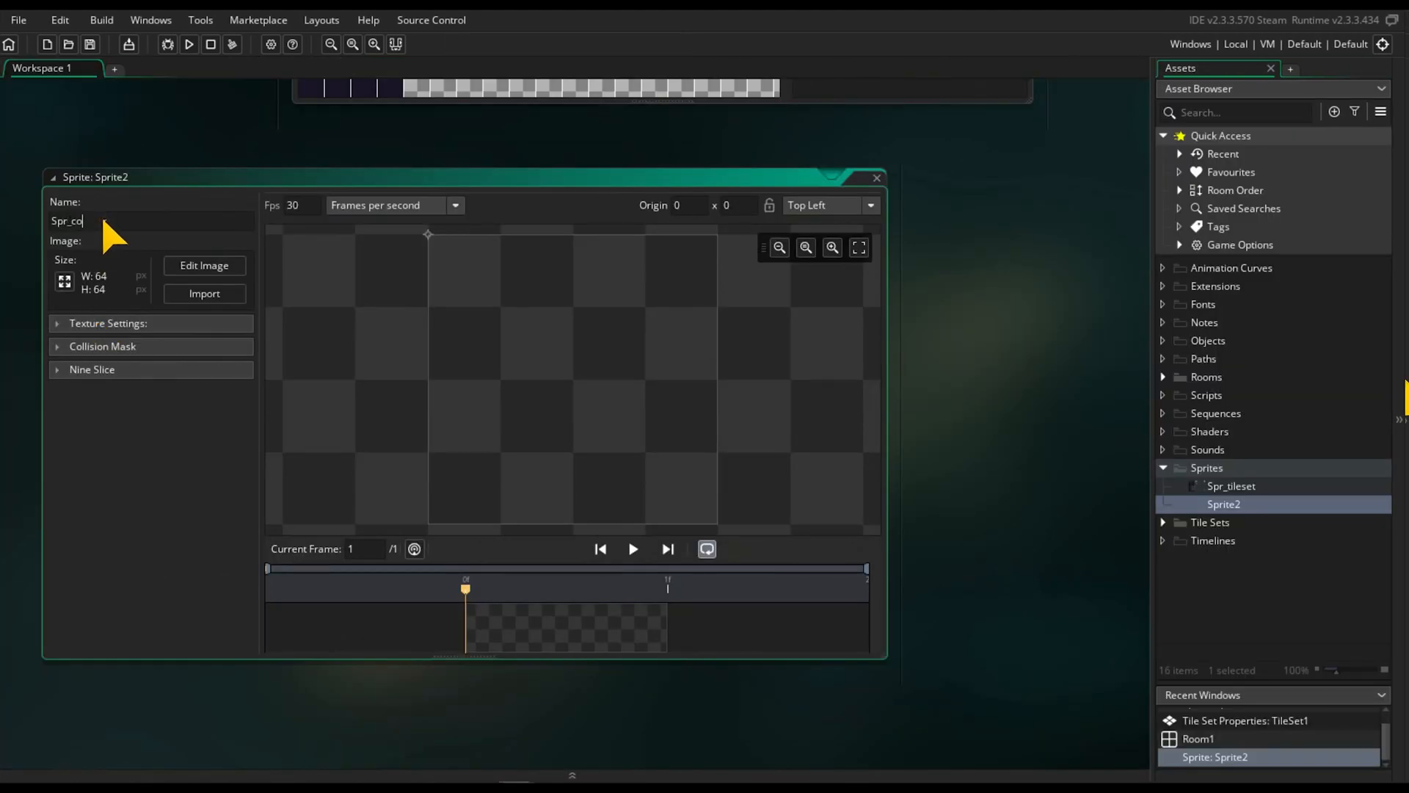
left_click(204, 266)
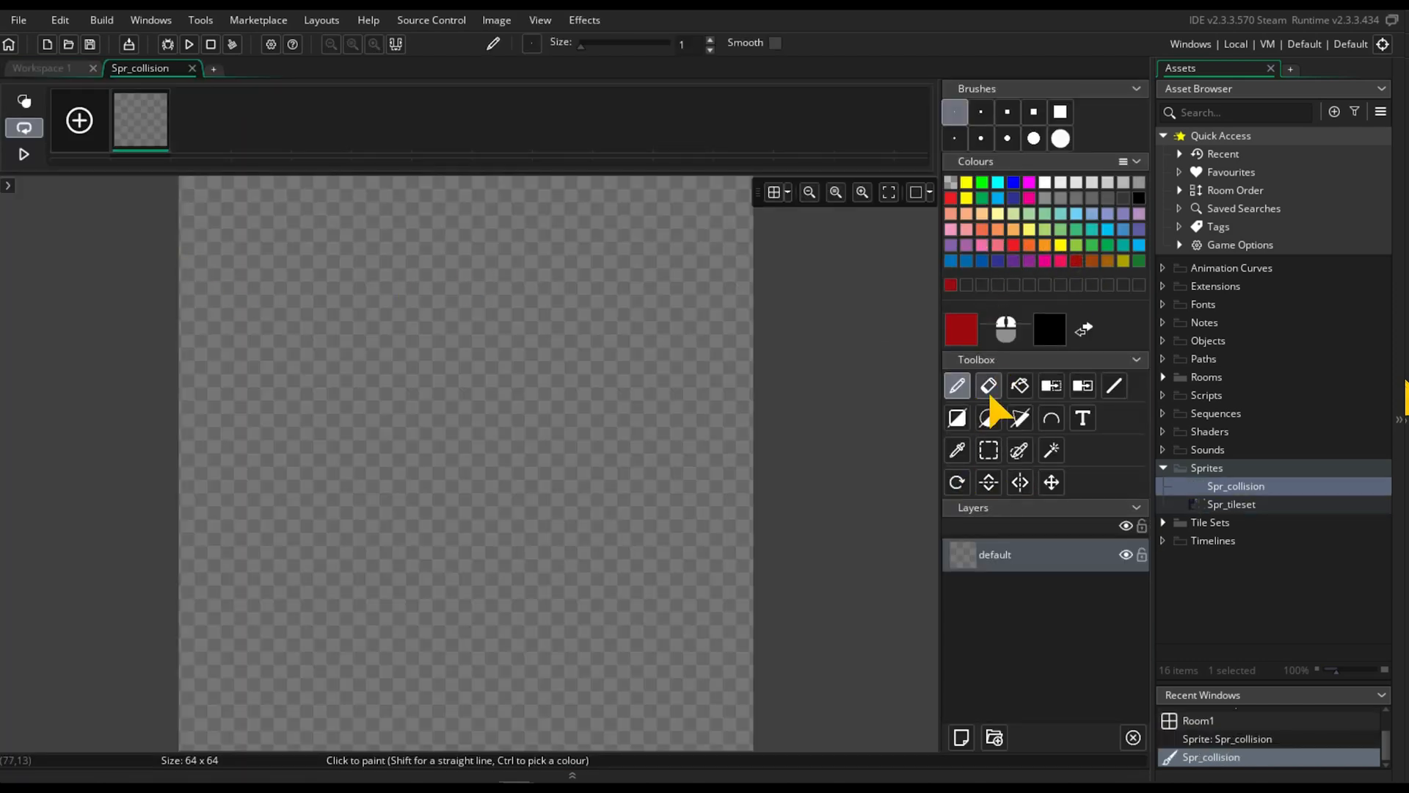
left_click(1020, 385)
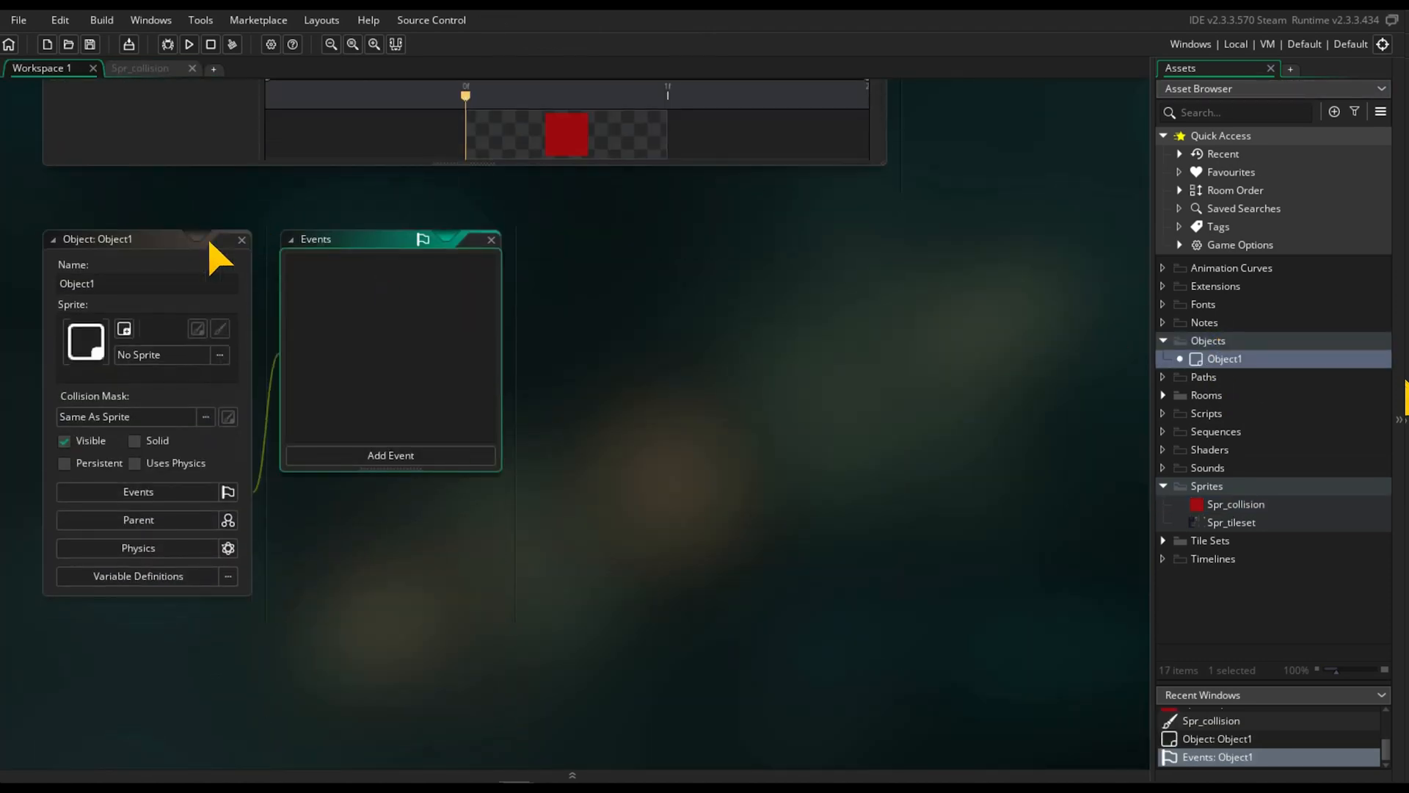
Step: Rename Object1 to Obj_collision, assign Spr_collision, and place a block on the maze walls
type("Obj_collisio")
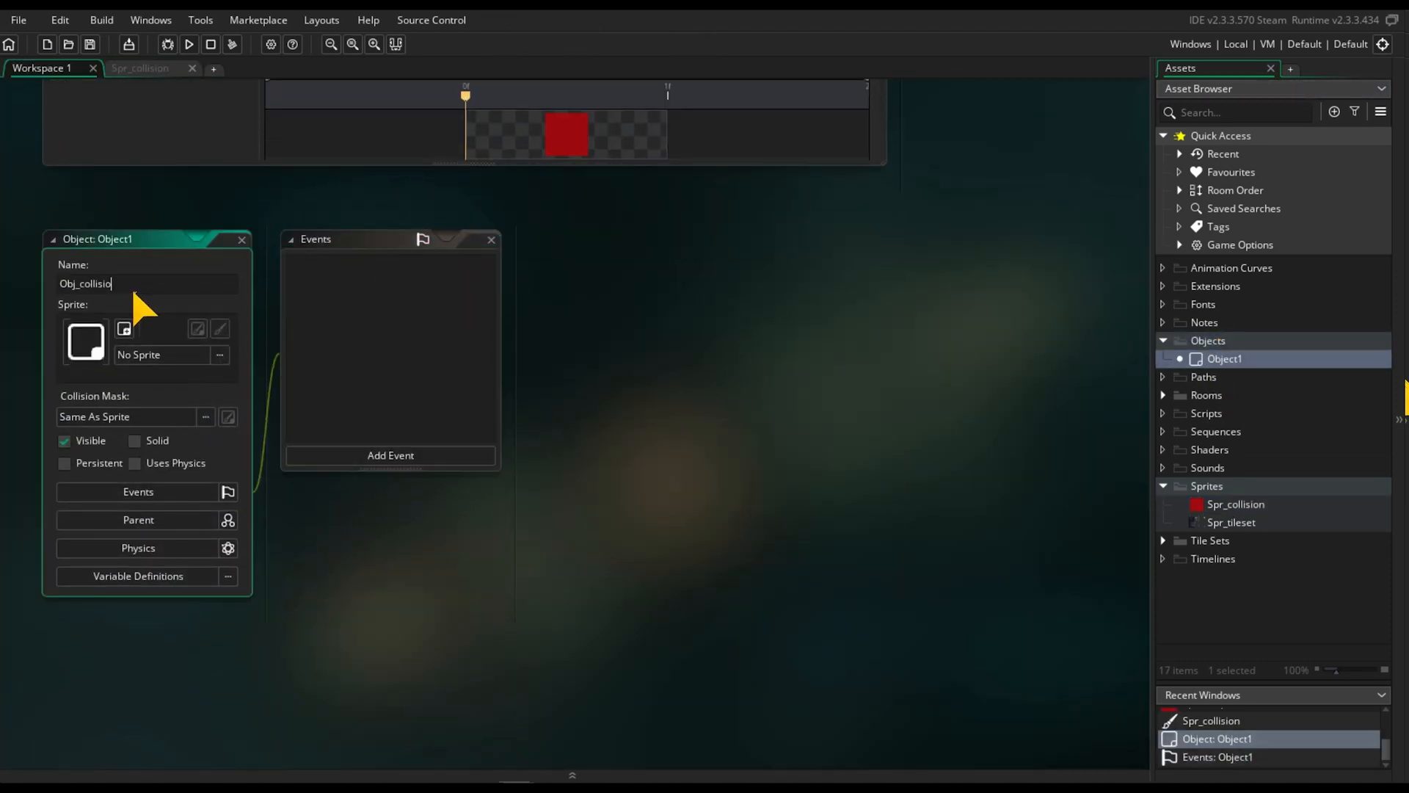
left_click(219, 354)
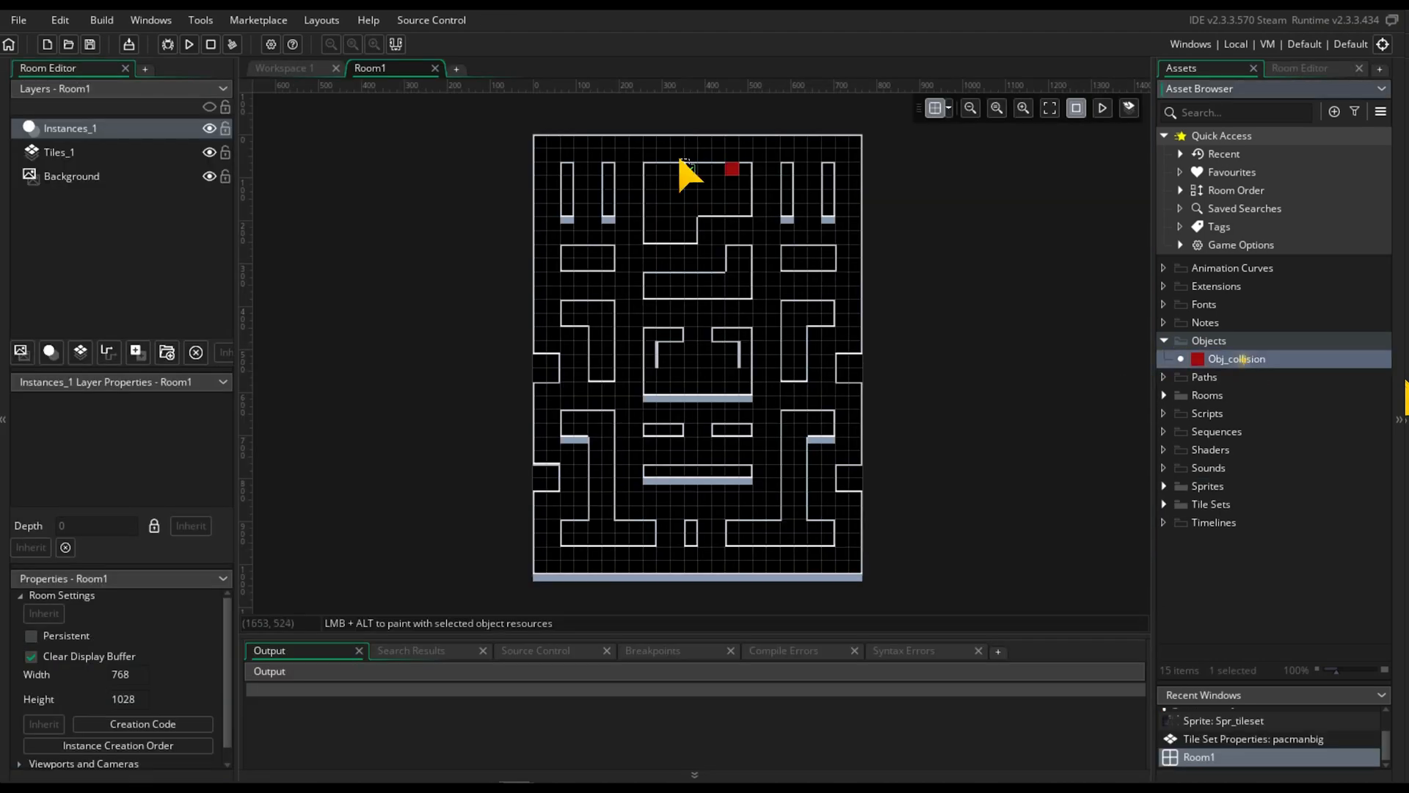
left_click(647, 171)
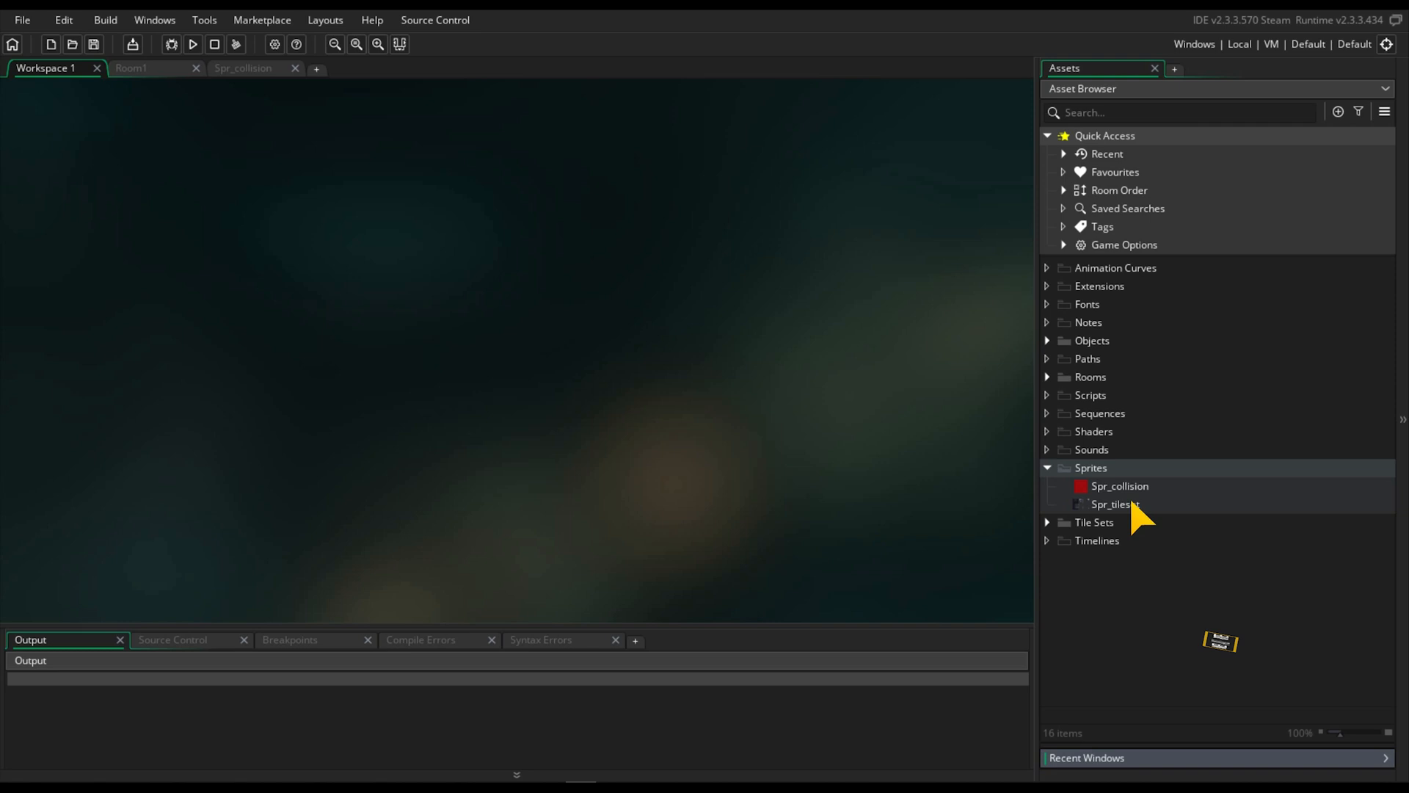
Step: Create Spr_smallcoin from an imported 8-frame, 16×16 coin strip image
key("alt+s")
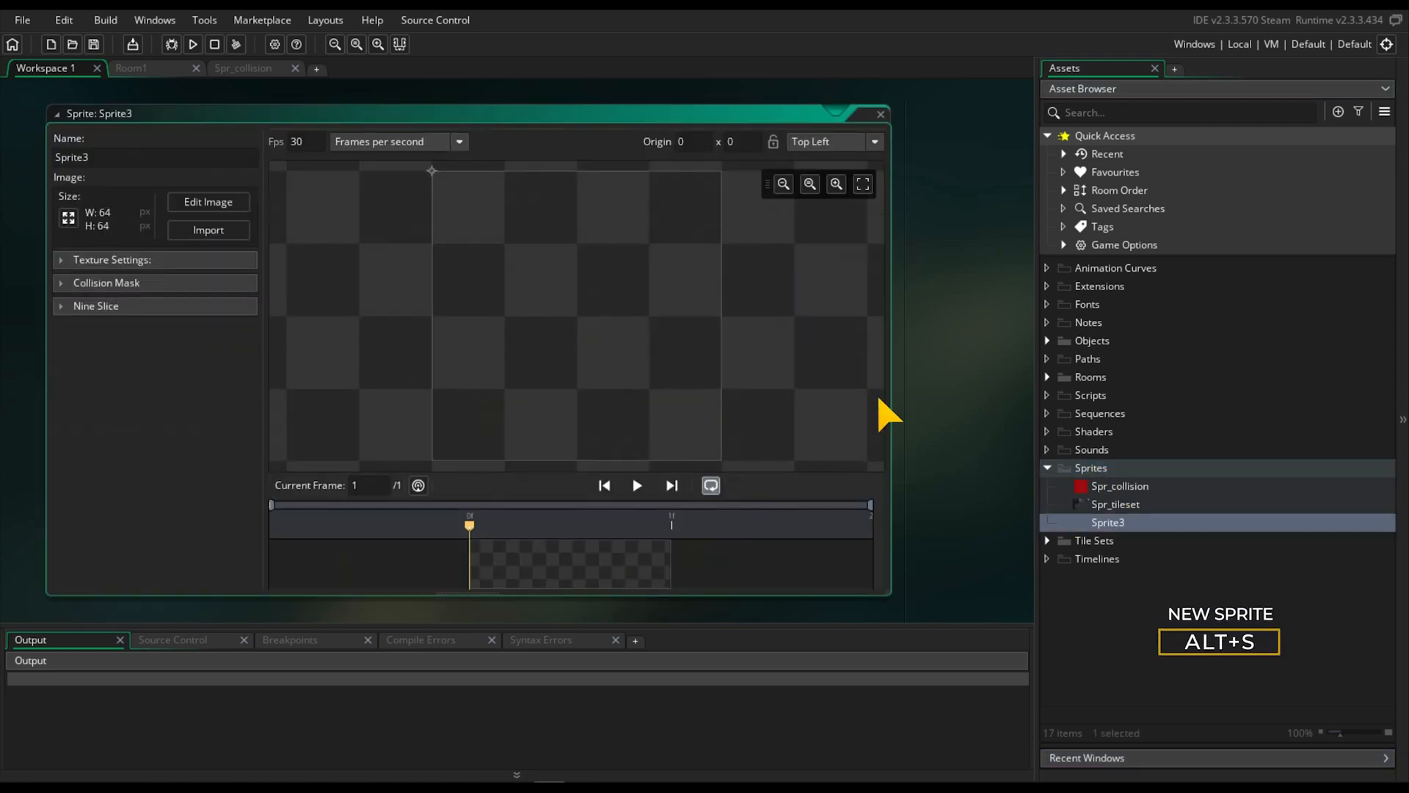
type("Spr_smallcoing")
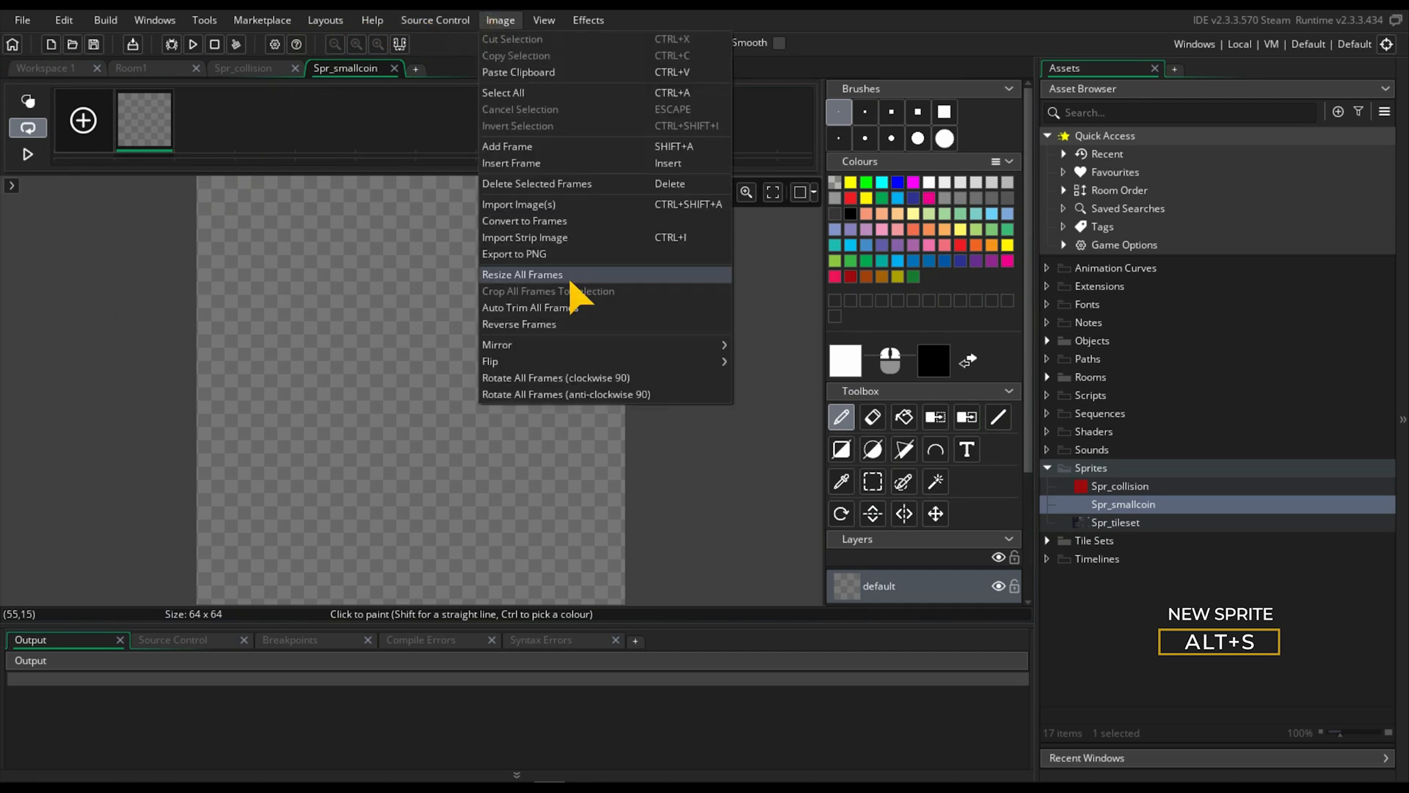
left_click(524, 220)
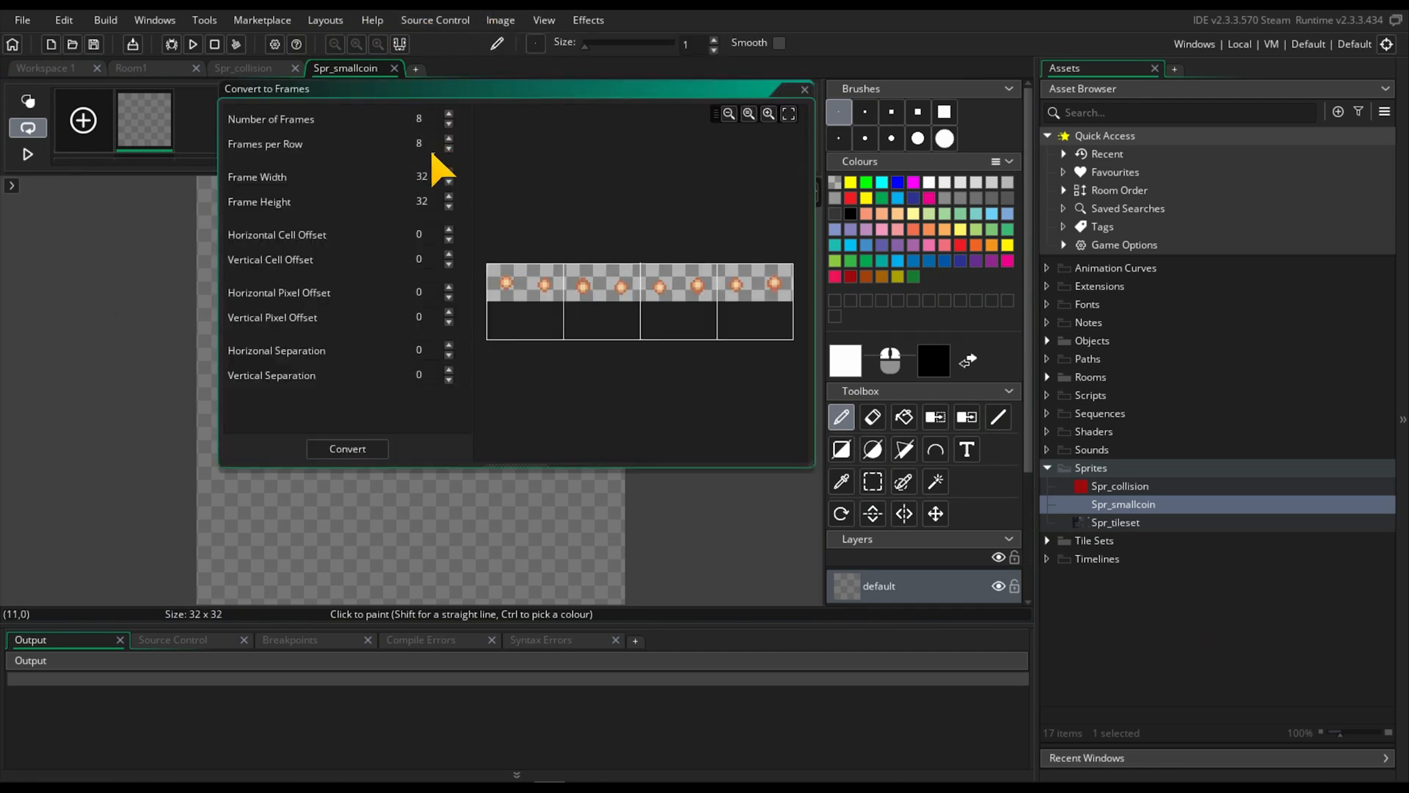
left_click(448, 181)
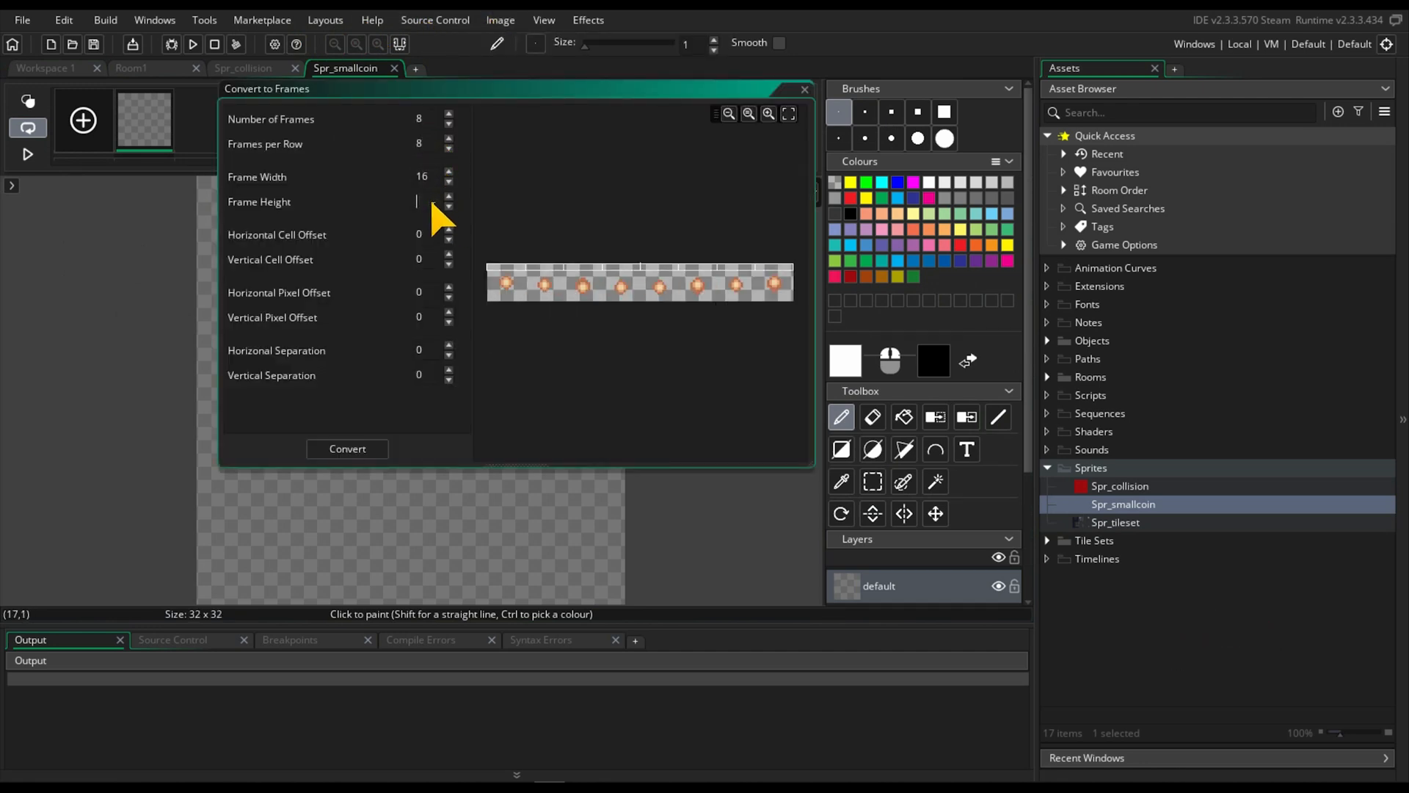
left_click(347, 448)
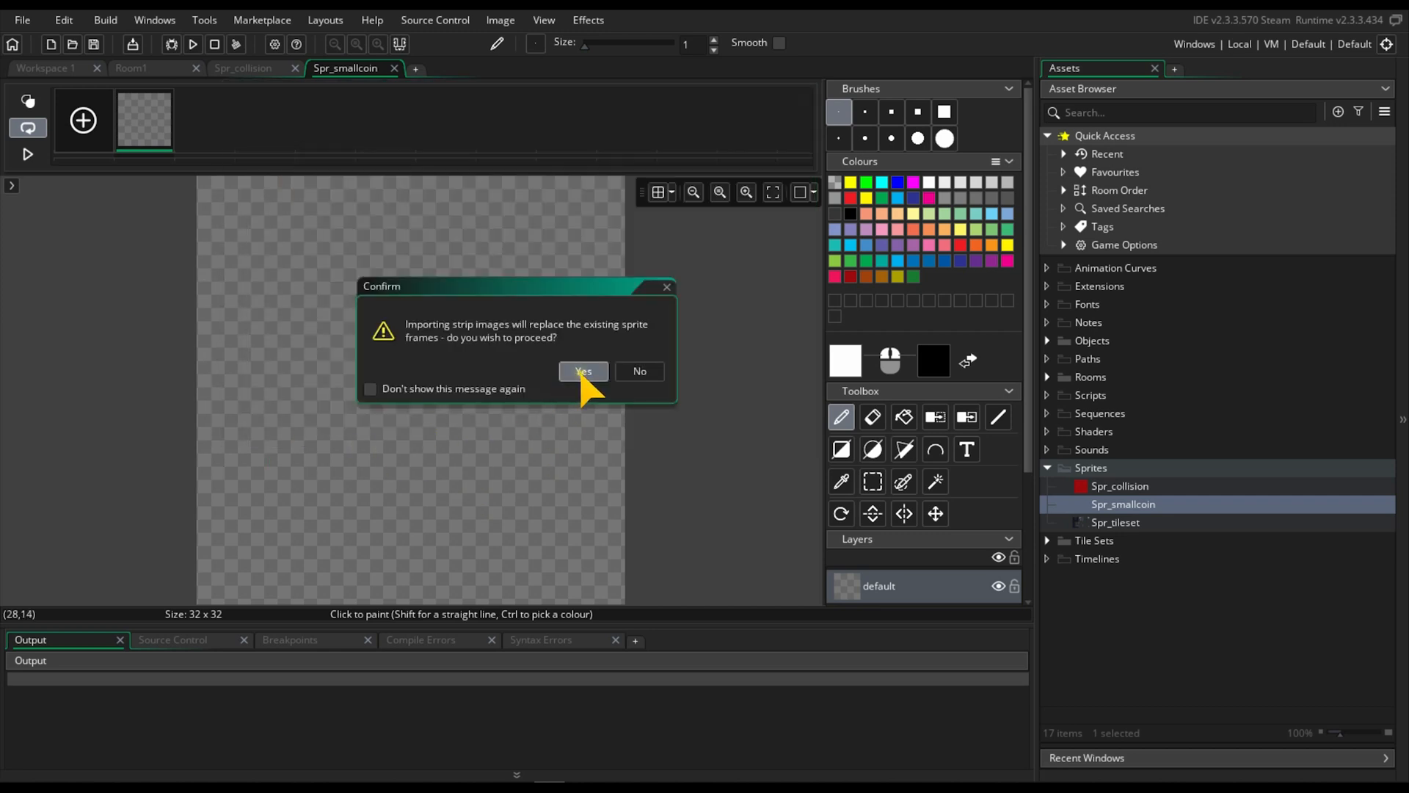
left_click(582, 371)
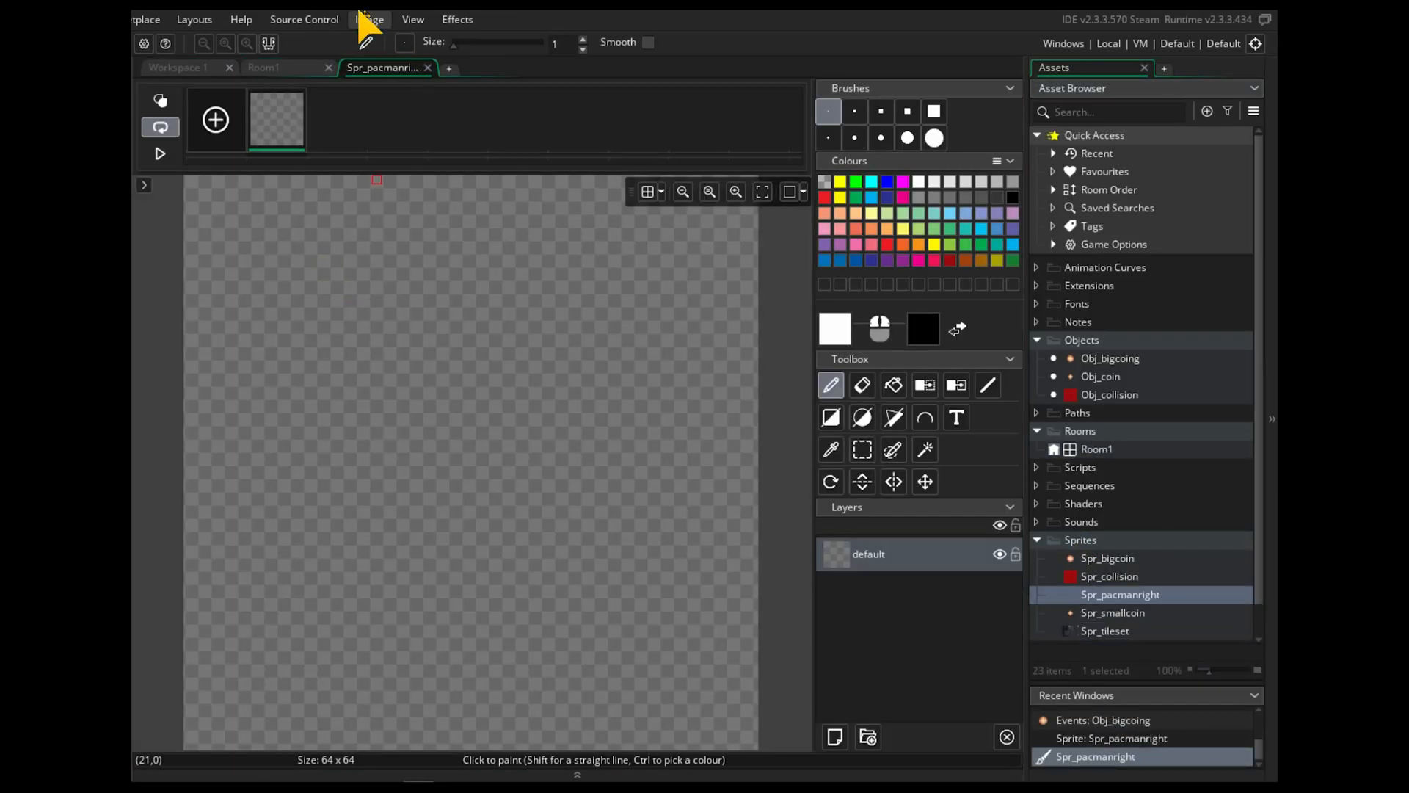
Step: Import the 8-frame Pac-Man strip and scale the sprite to 32×32
left_click(369, 19)
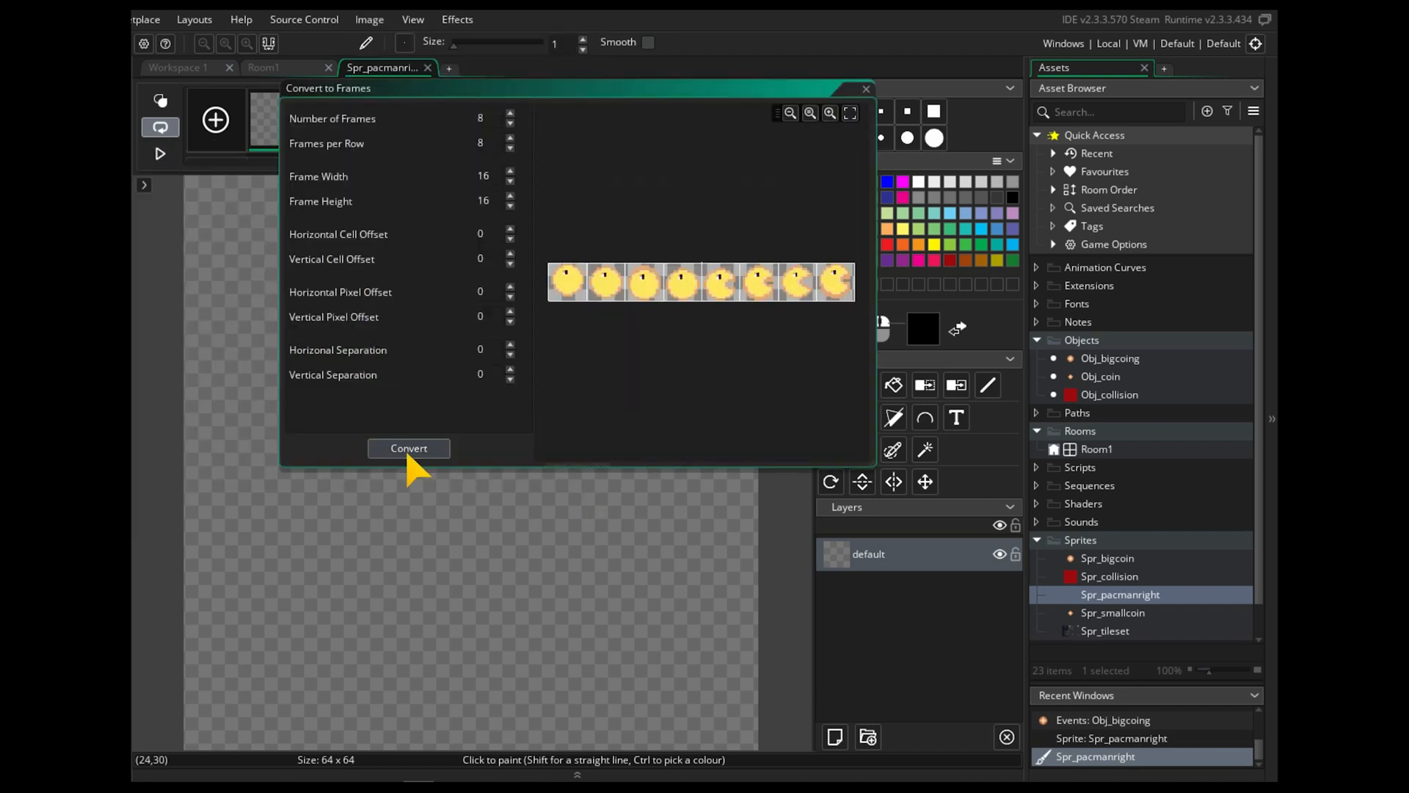
left_click(408, 449)
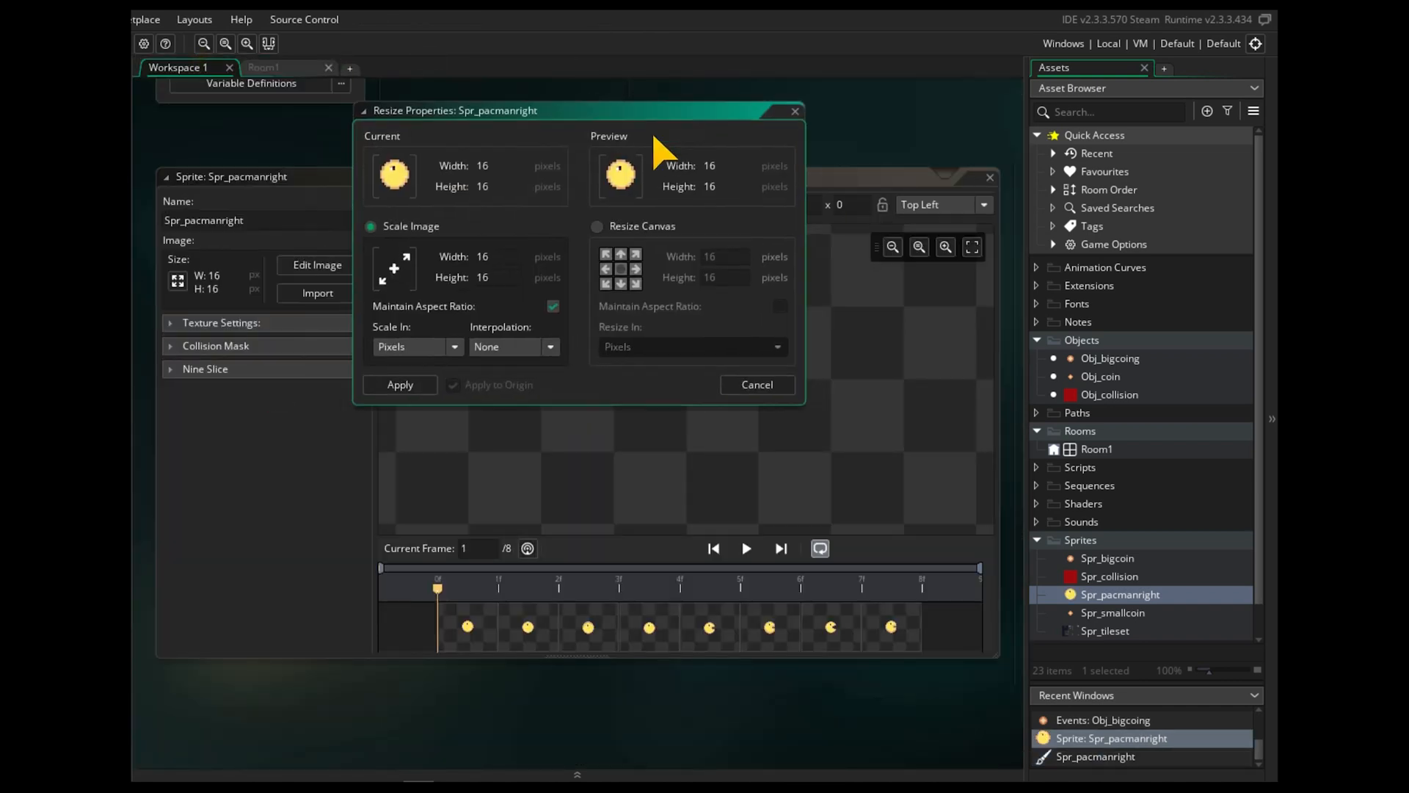
left_click(399, 385)
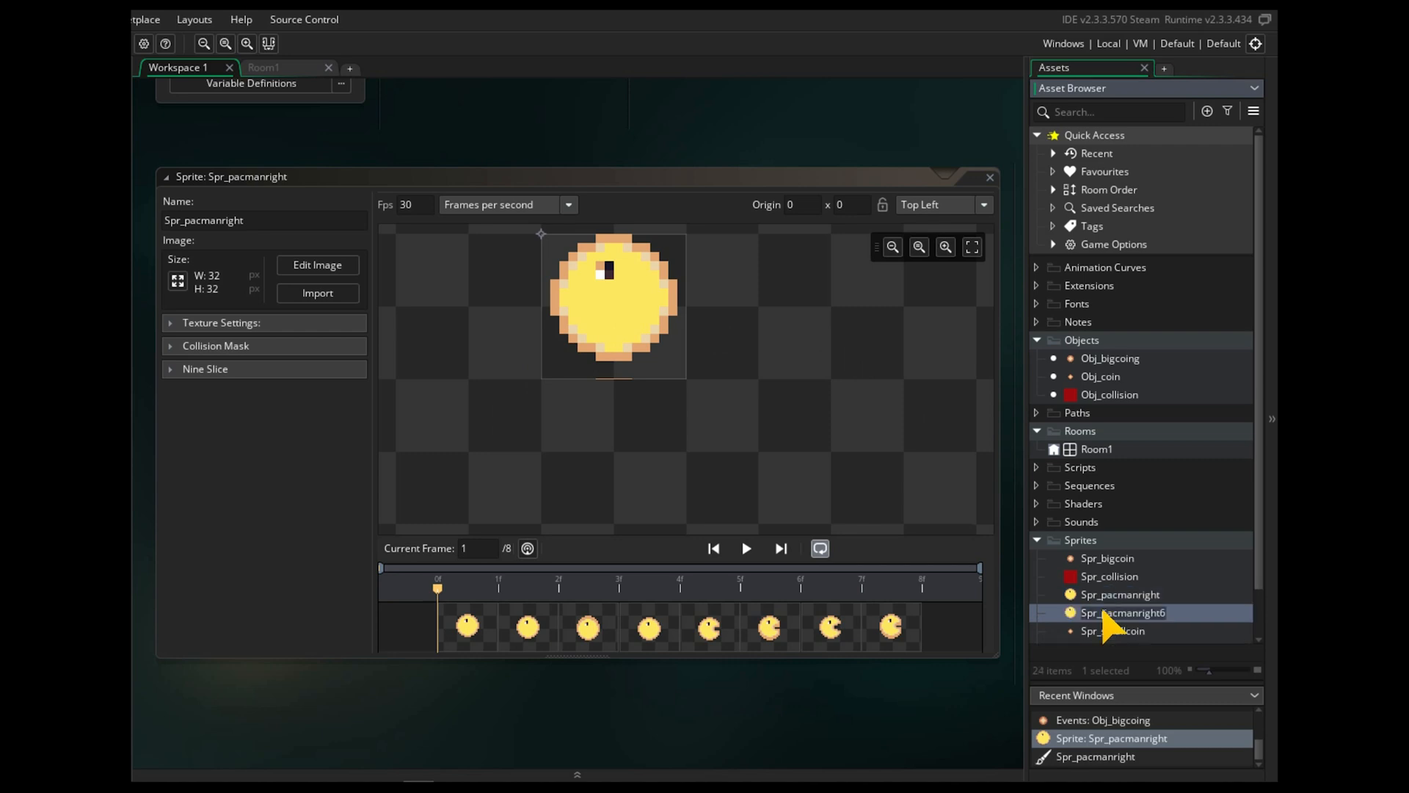
Step: Duplicate and rename Pac-Man sprites, editing the Spr_pacmanup frames, then create an object
left_click(1118, 594)
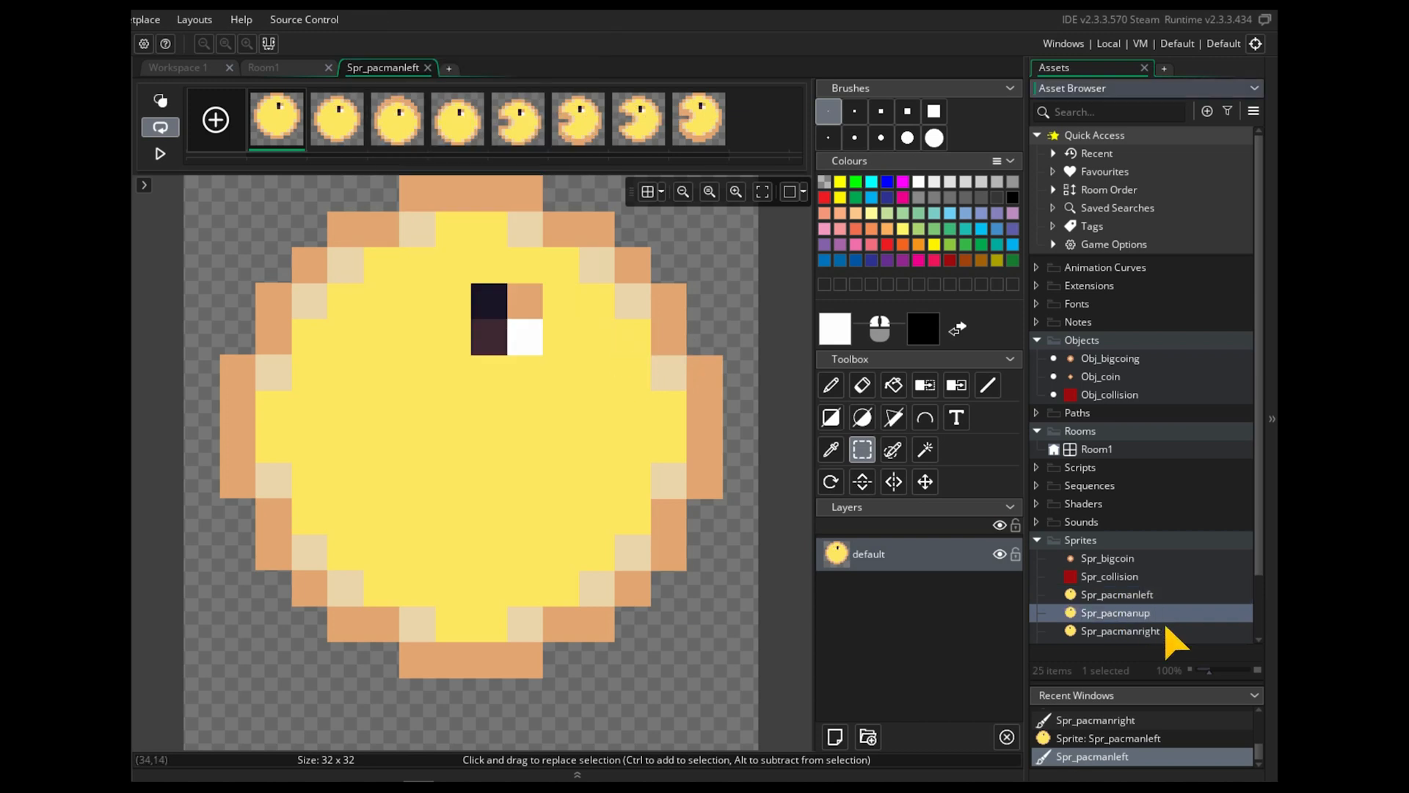
double_click(1116, 612)
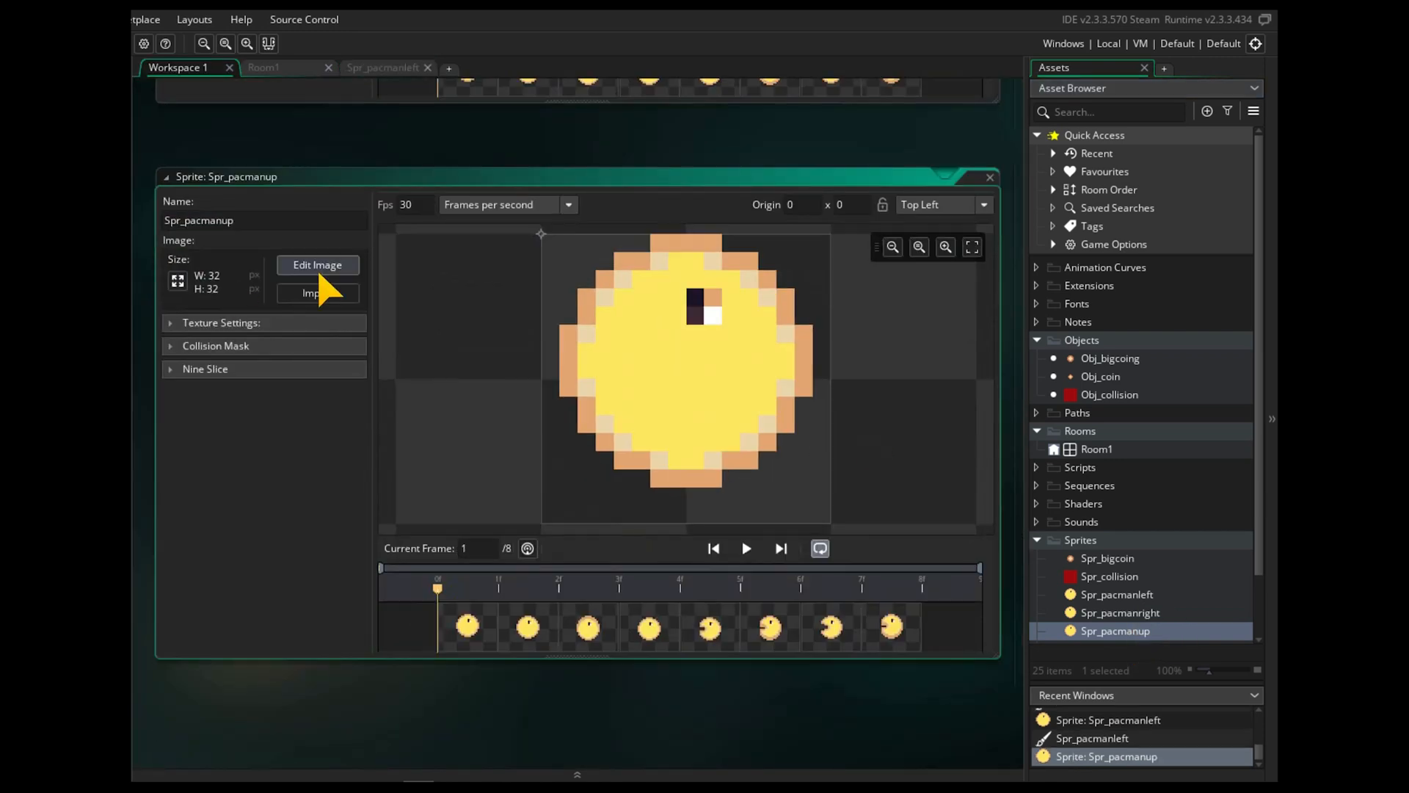
left_click(317, 264)
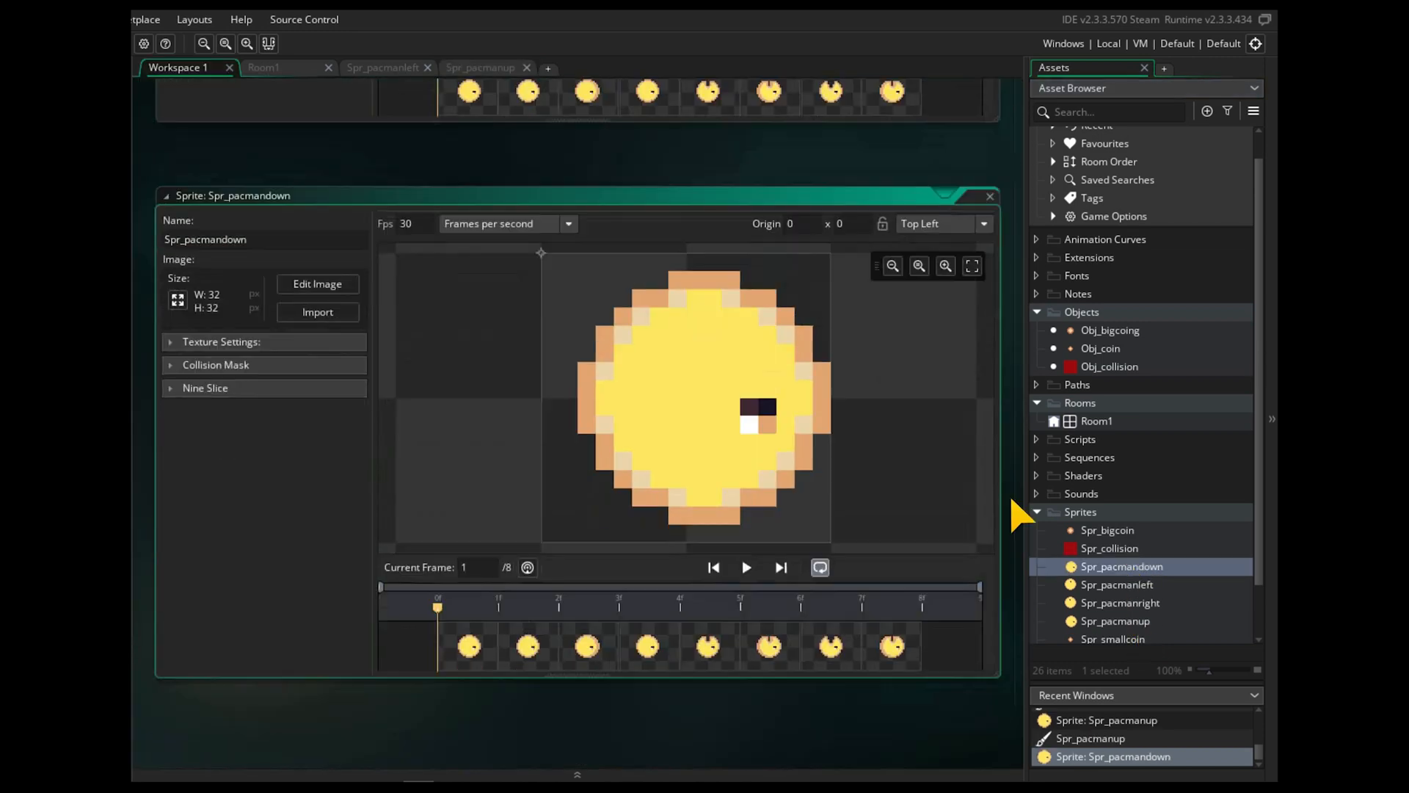
left_click(317, 284)
type("Obj_P")
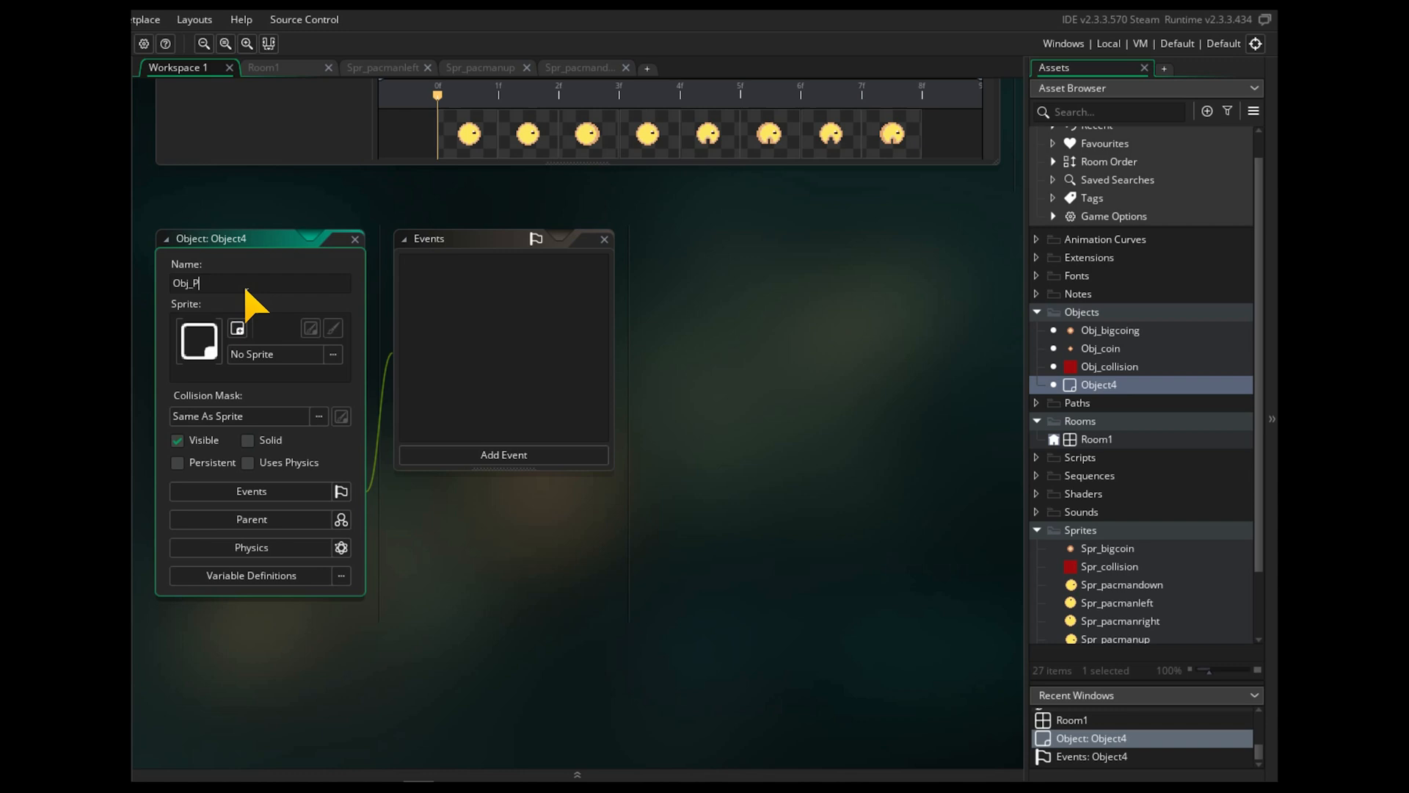
Step: Add a Left key-press event jumping x by -32 relative and setting Spr_pacmanleft
left_click(332, 353)
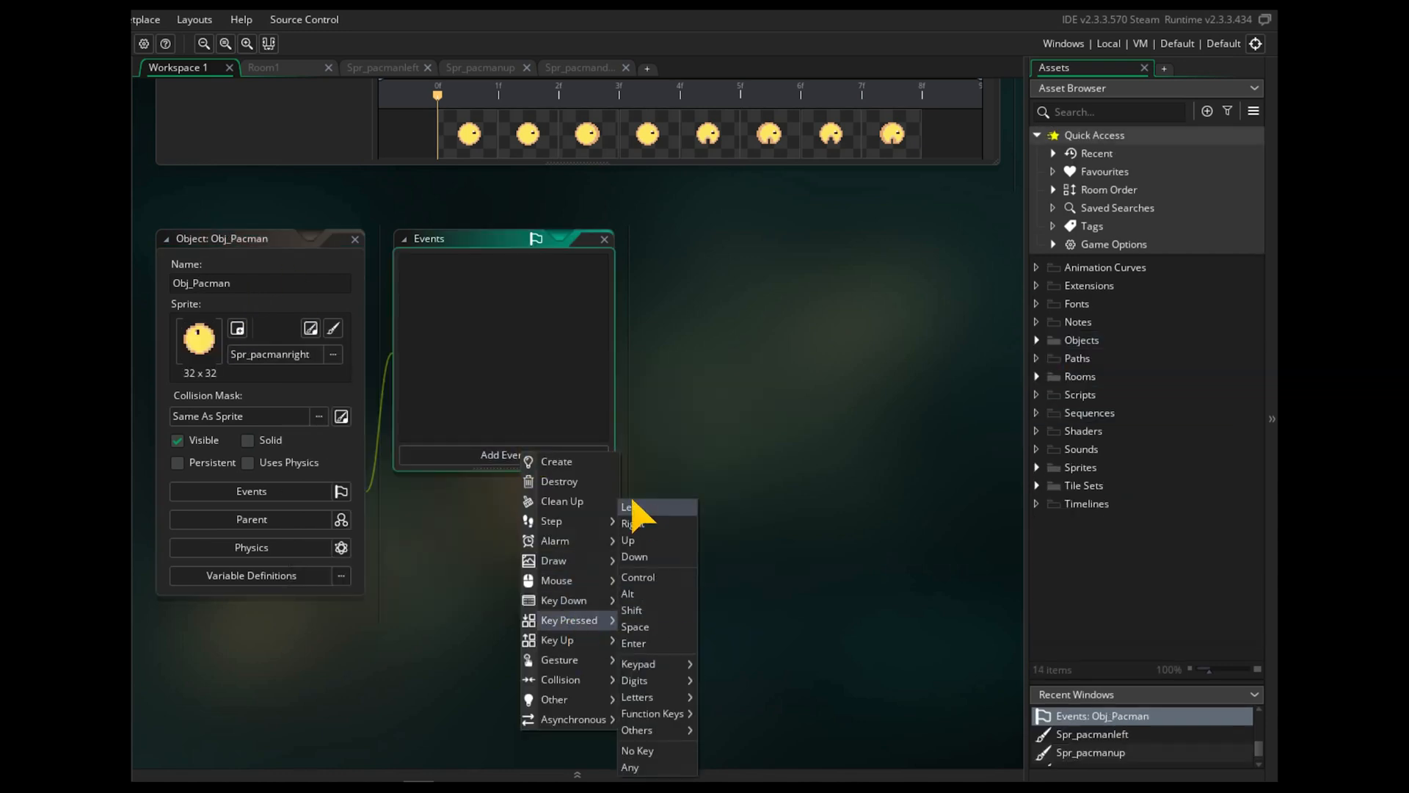
left_click(626, 507)
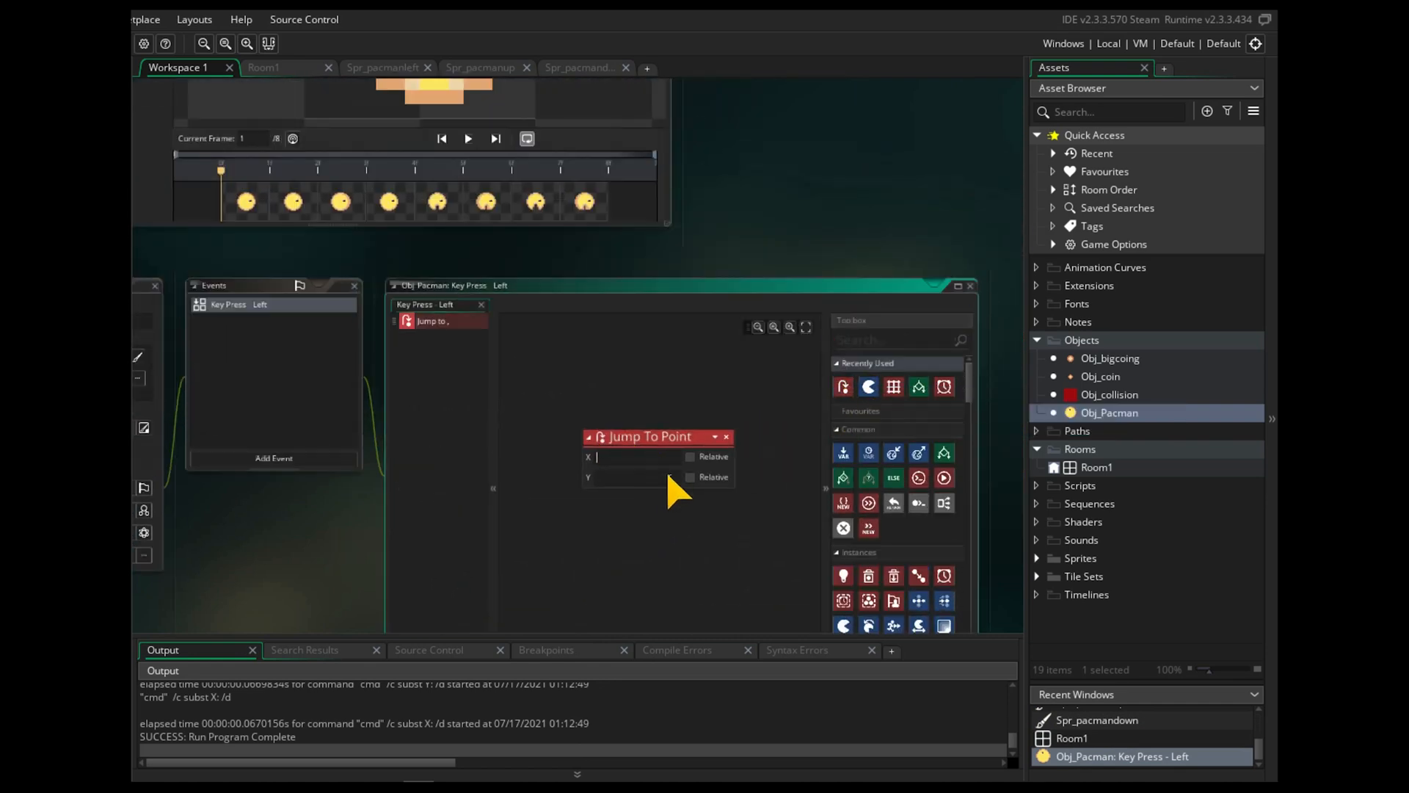
left_click(629, 456)
type("-32")
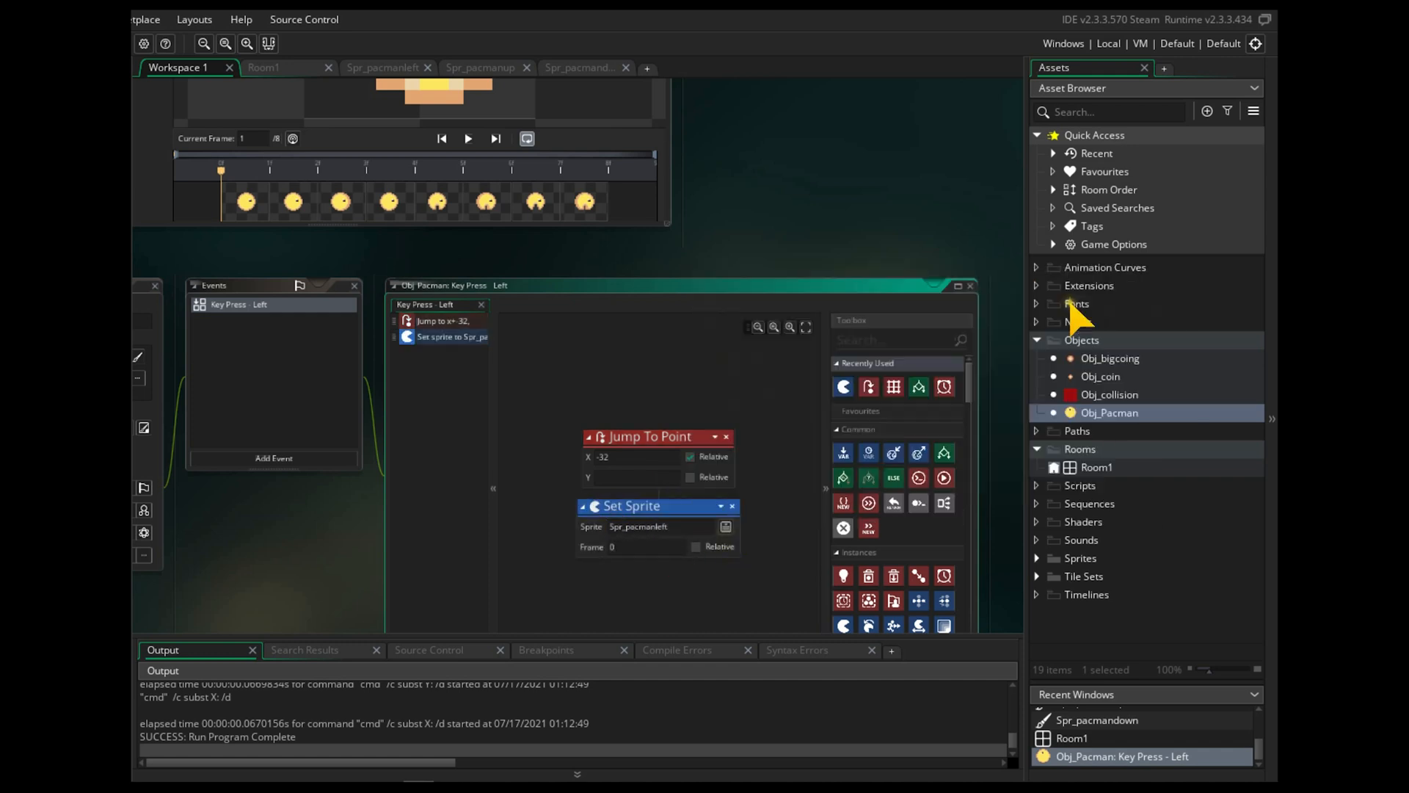
Step: Add a Right key-press event jumping x by 32 with Spr_pacmanright
left_click(273, 458)
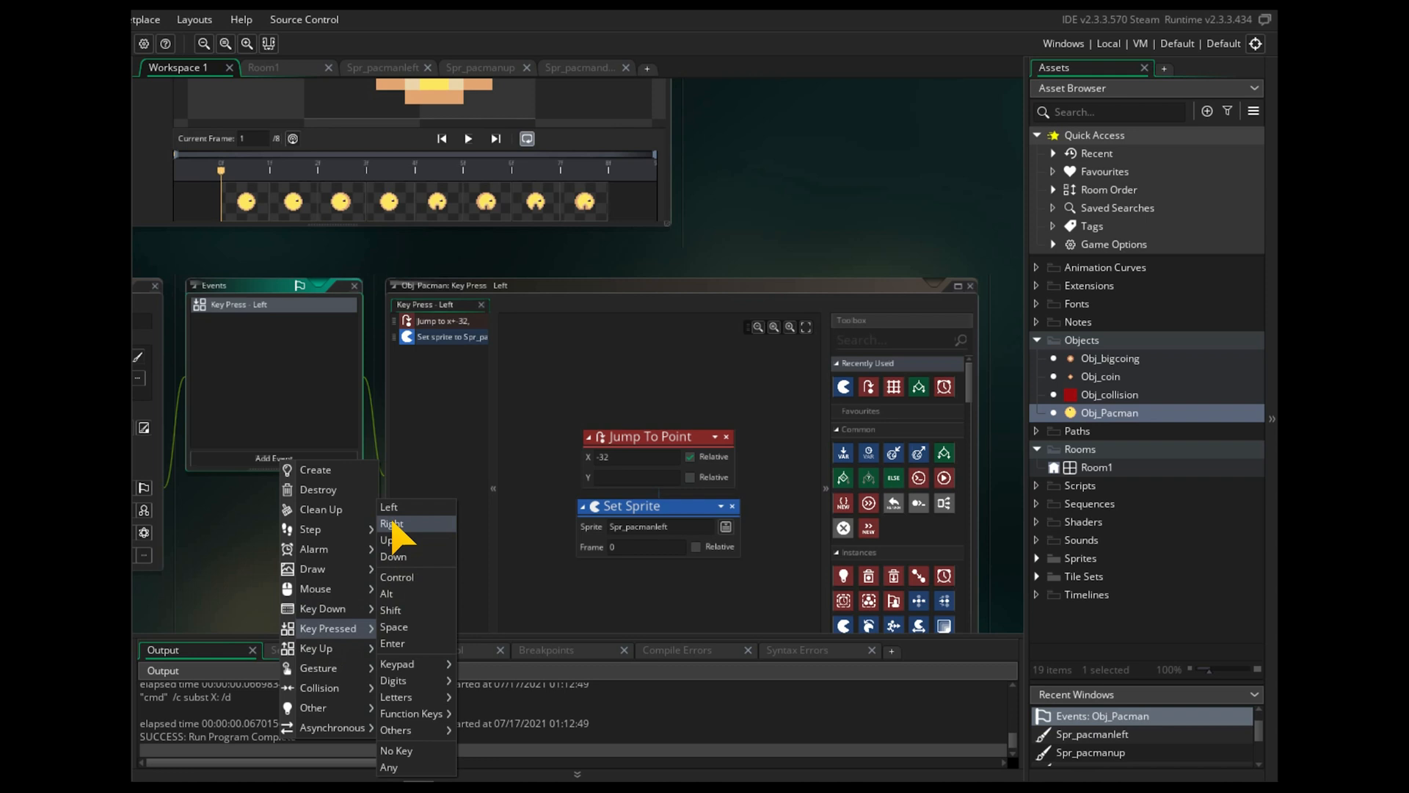
left_click(391, 524)
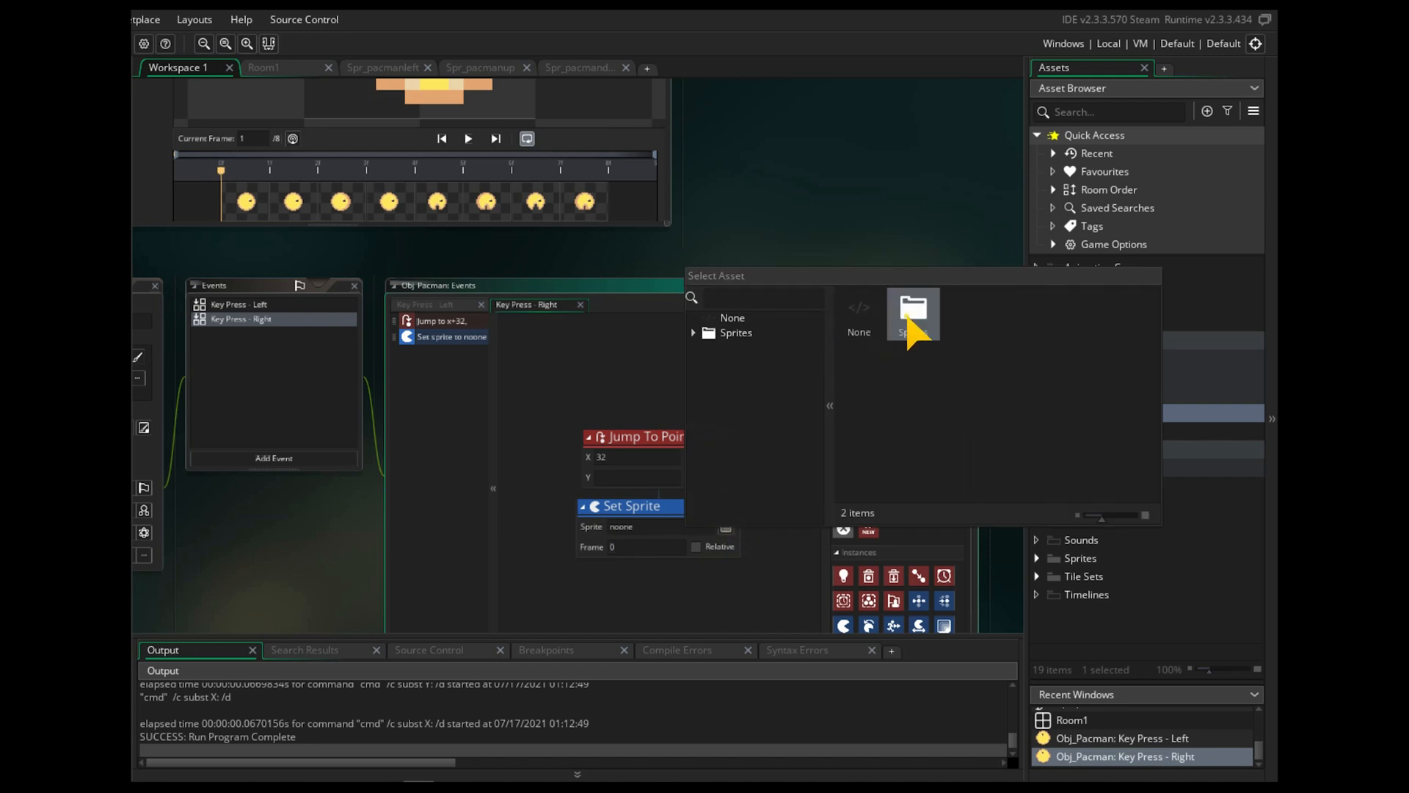
left_click(912, 314)
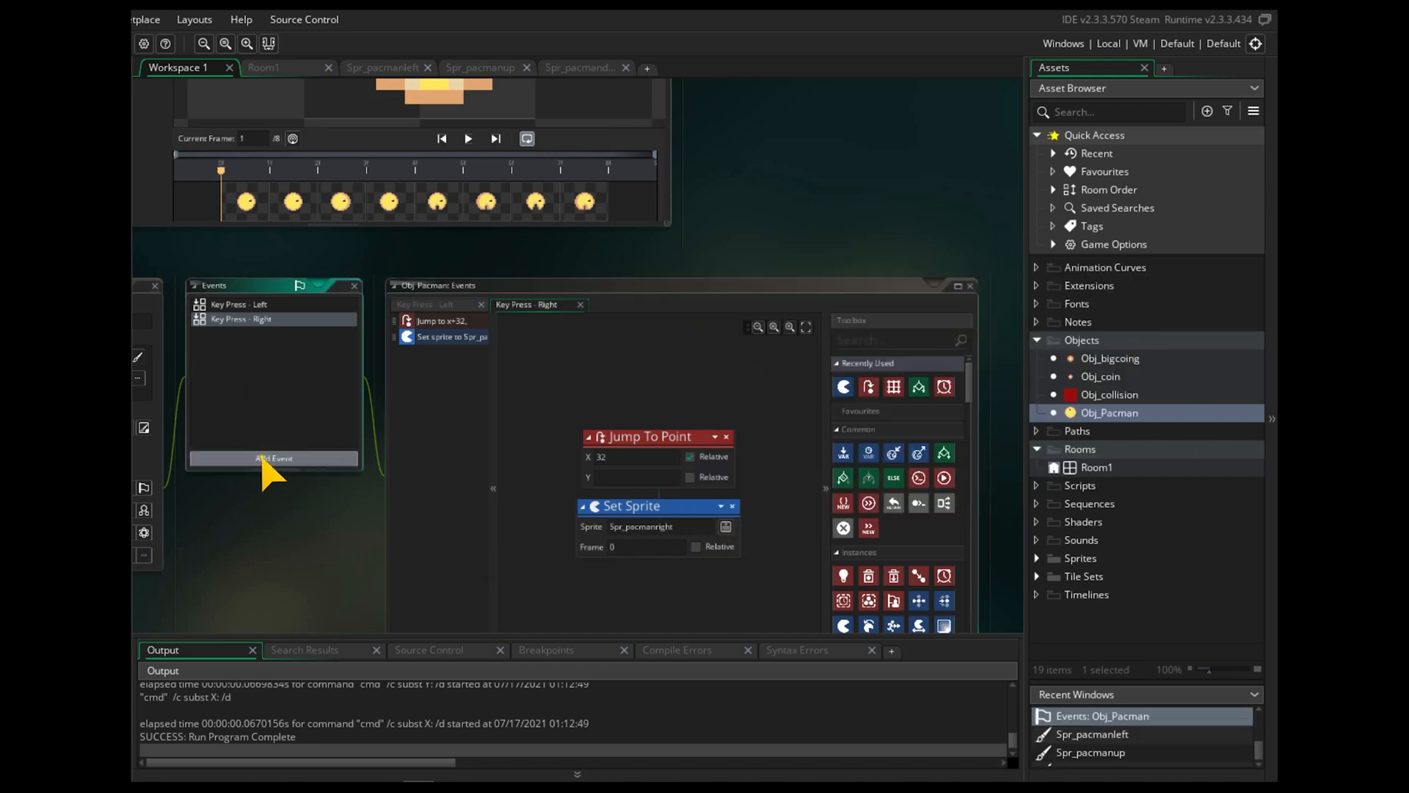
Step: Add an Up key-press event jumping y by -32 with Spr_pacmanup
left_click(273, 458)
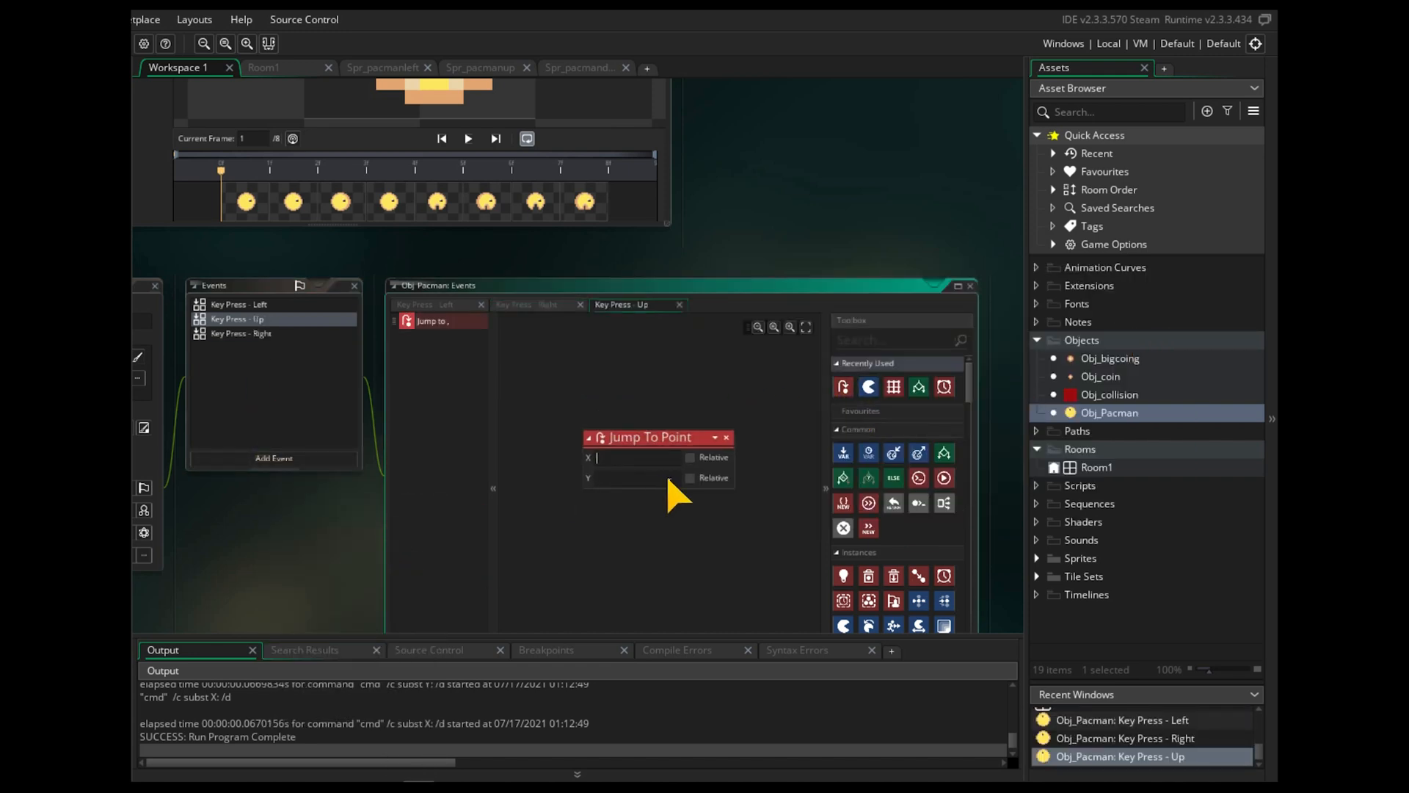
type("-32")
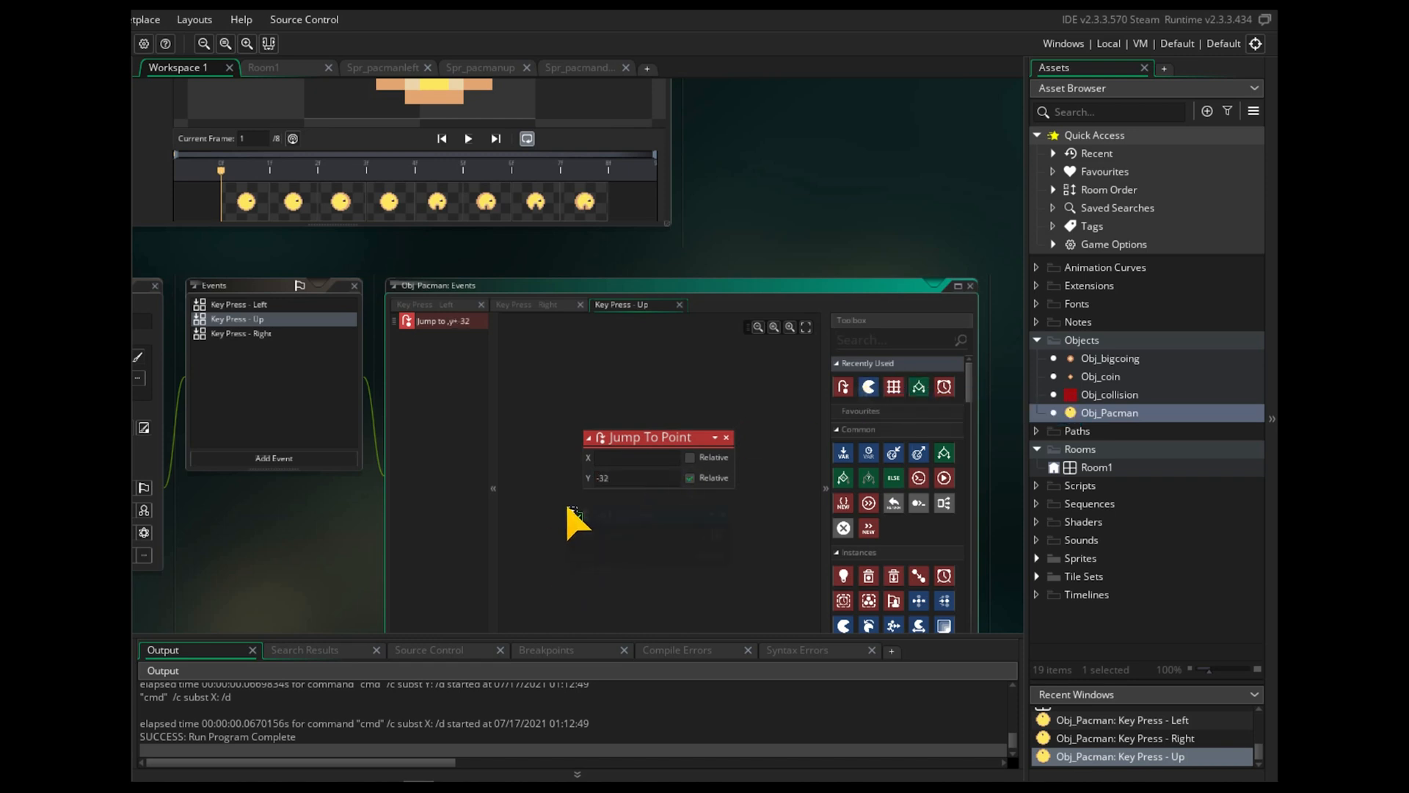
left_click(726, 528)
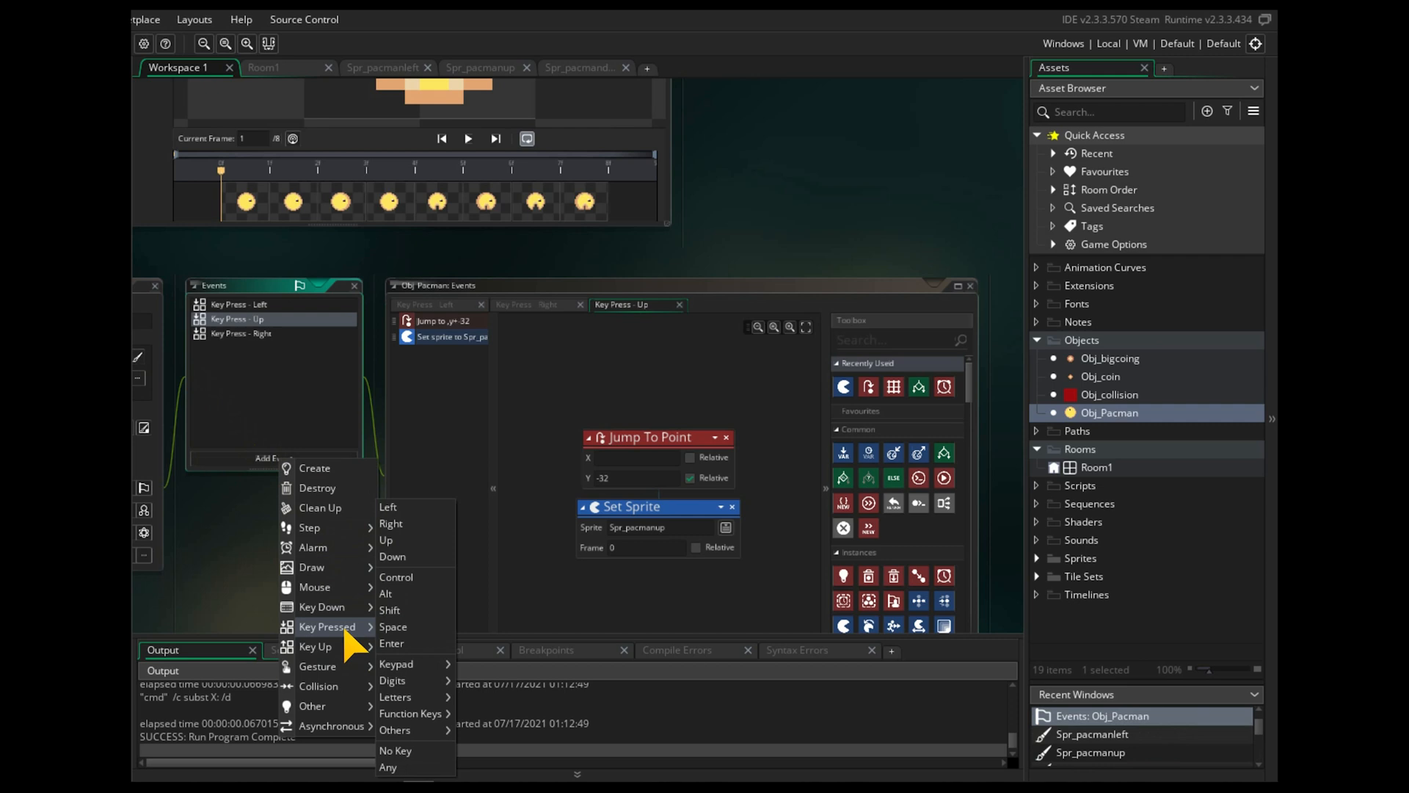
left_click(392, 556)
type("rever")
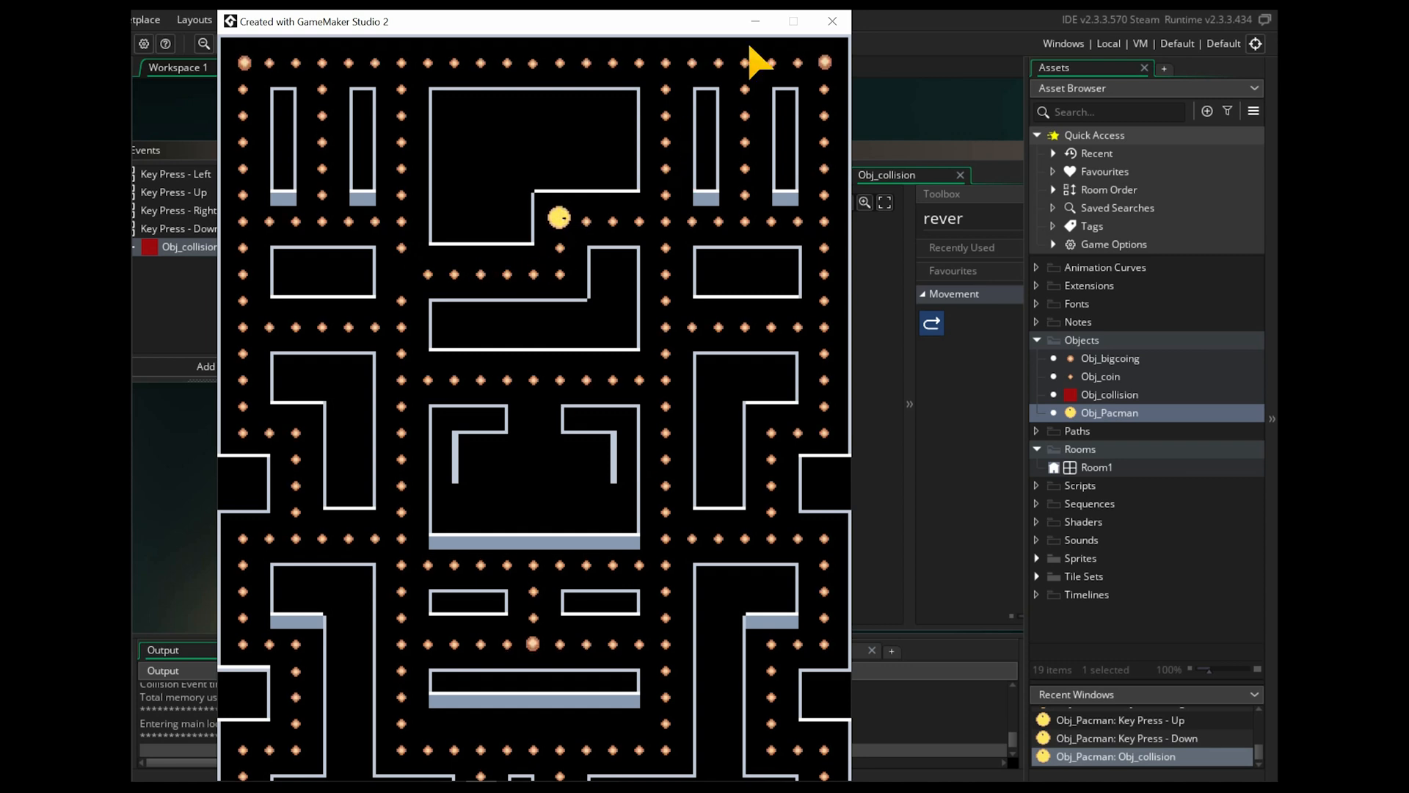
Step: Close the running Pac-Man game window after the test run
left_click(829, 21)
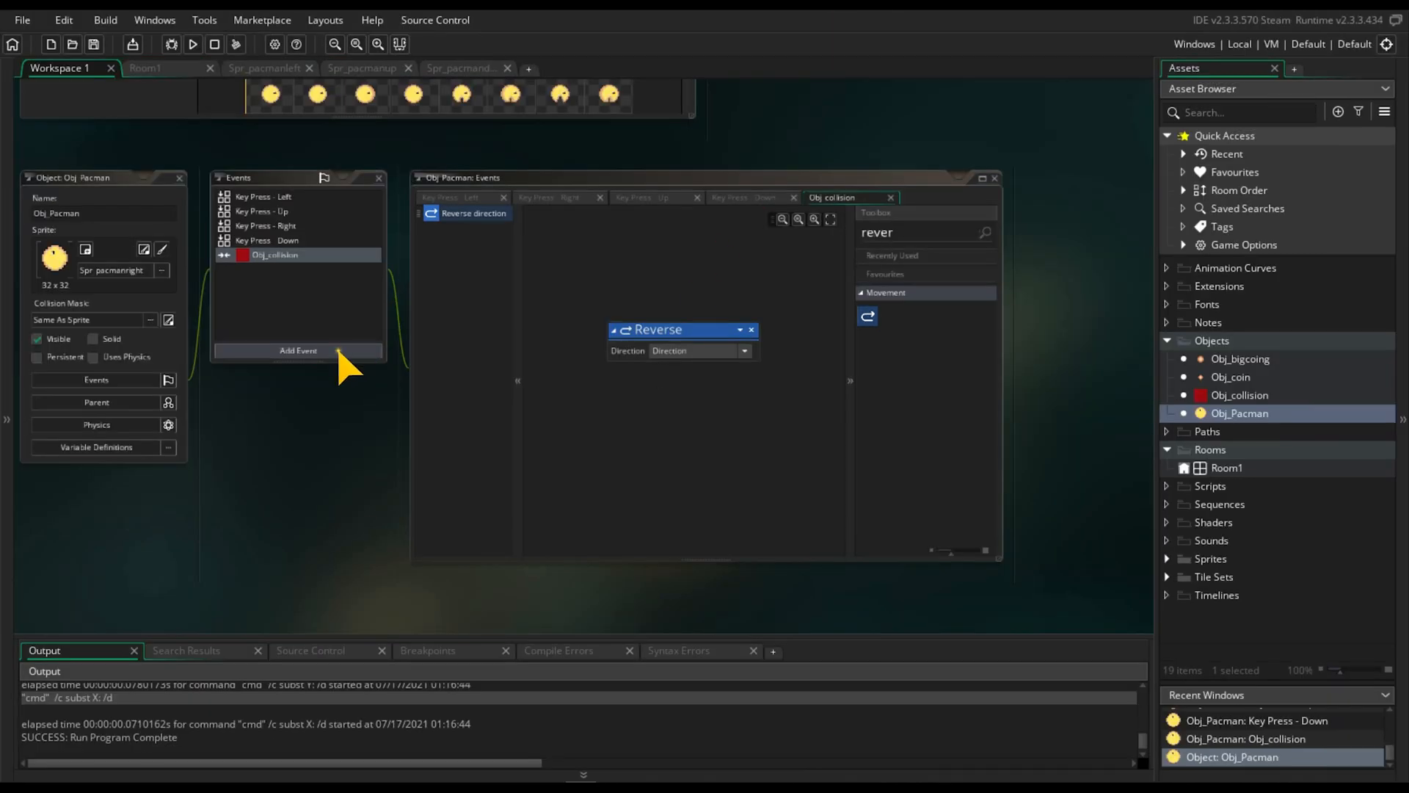
Step: Add a Step event checking whether Obj_coin exists, plus coin-destroying collision events
left_click(297, 351)
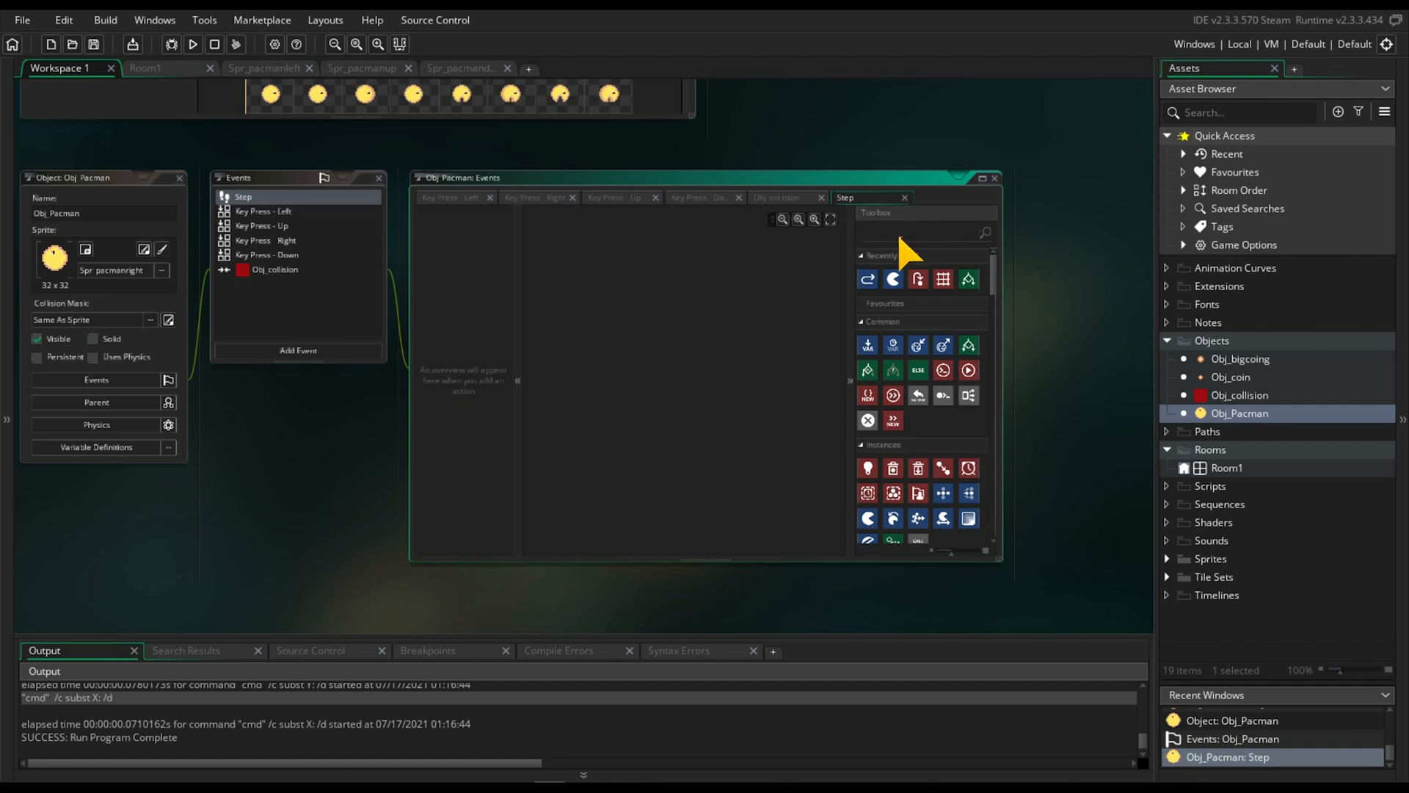
type("if obje")
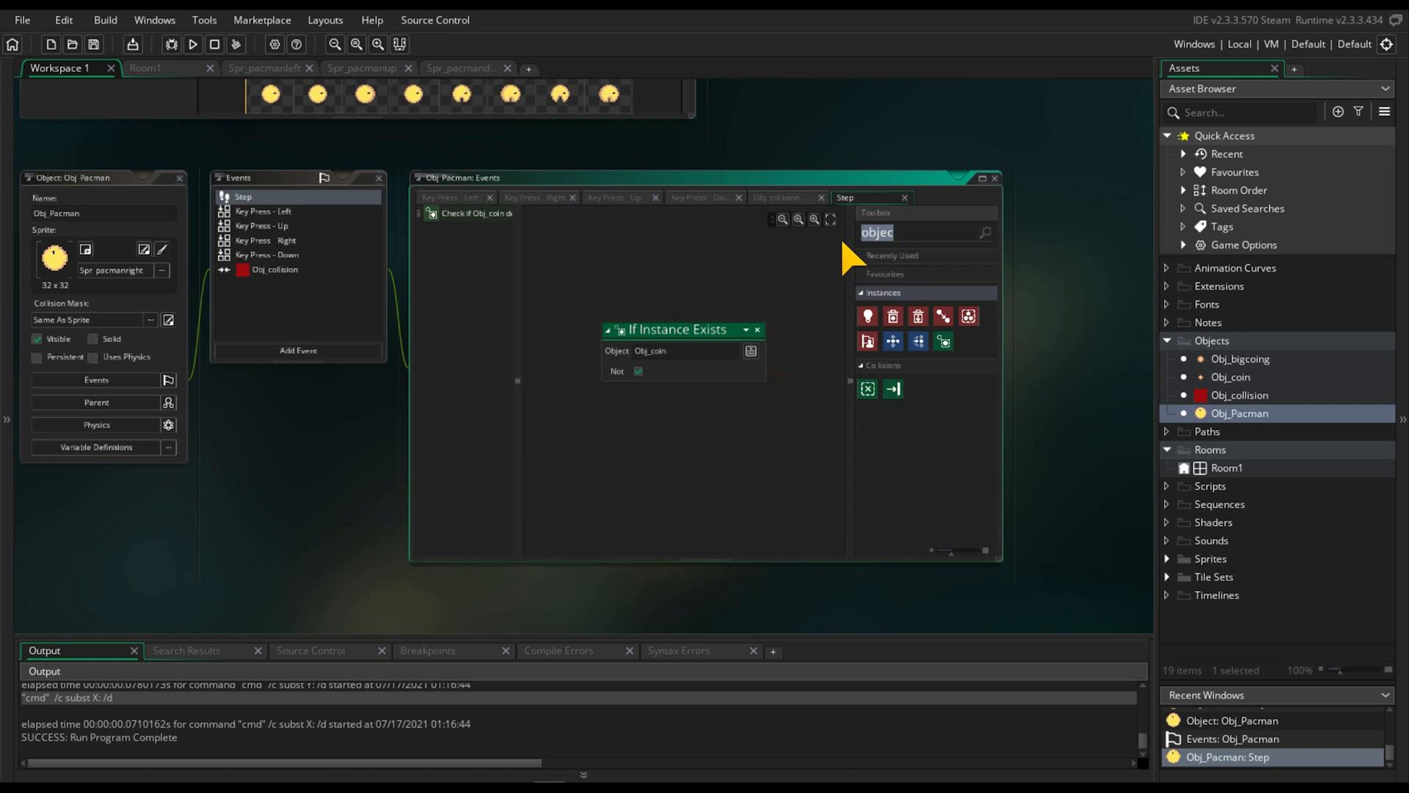
left_click(342, 336)
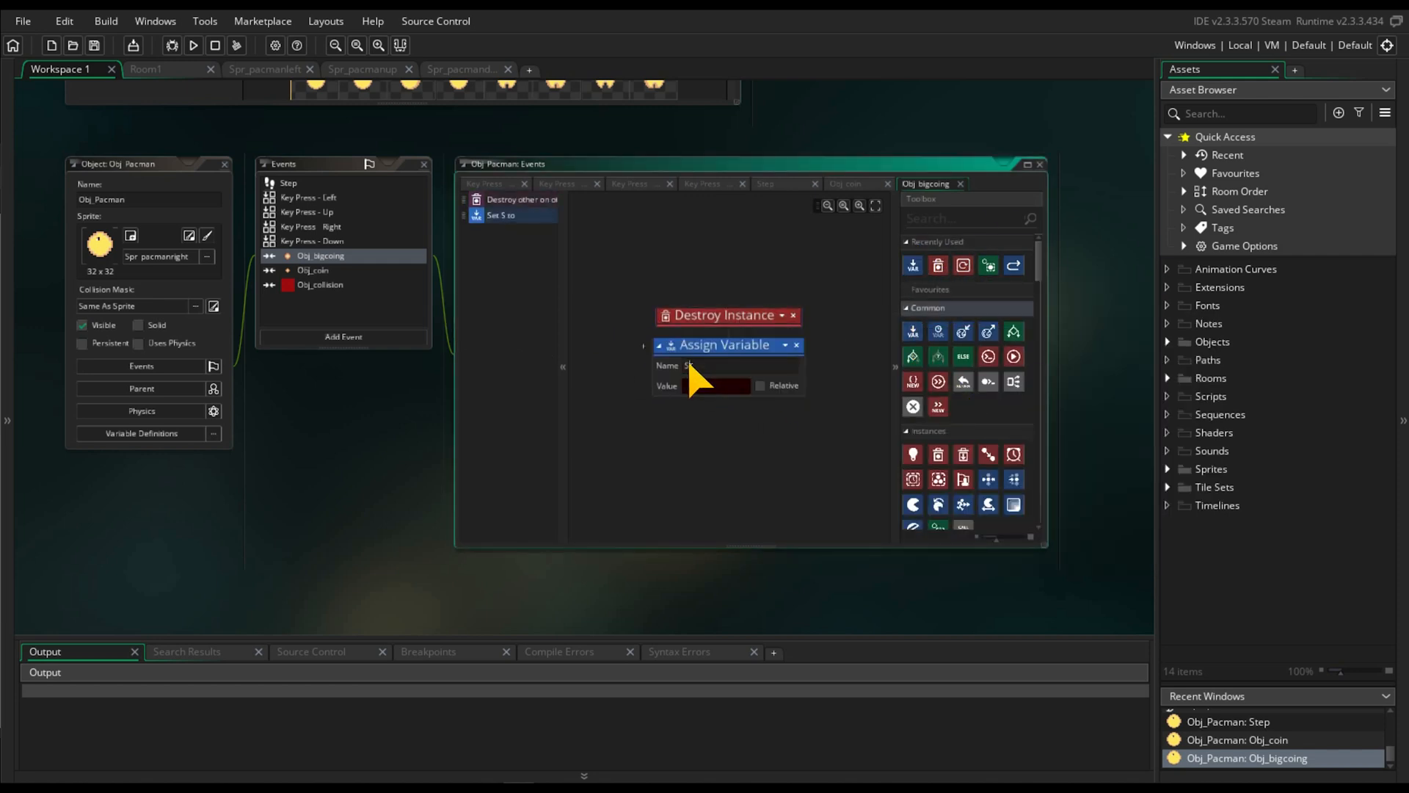
type("Spinachpacma")
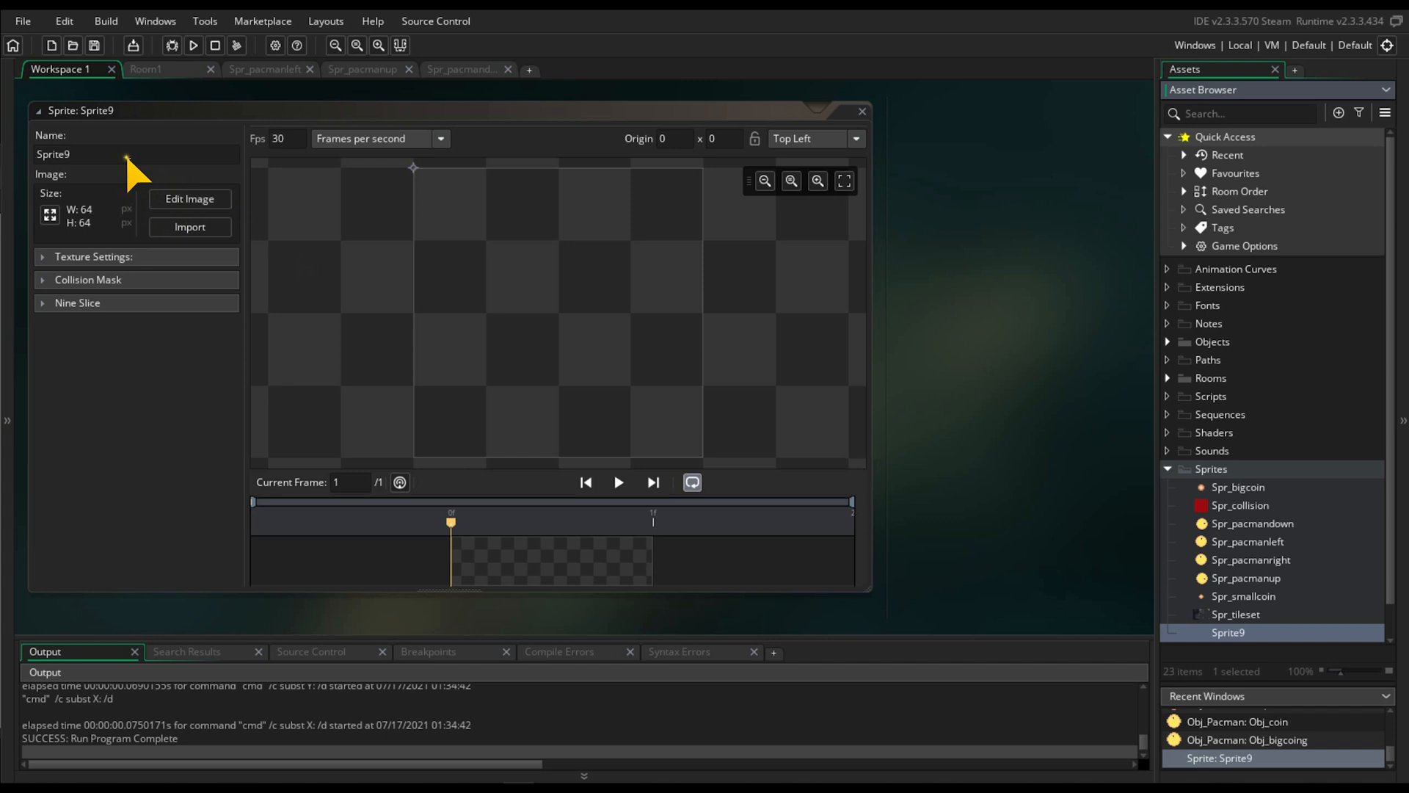
Step: Name the sprite Sprghost_red, import the eight-frame red ghost strip, resize all frames, and start another sprite
type("Sprghost_red")
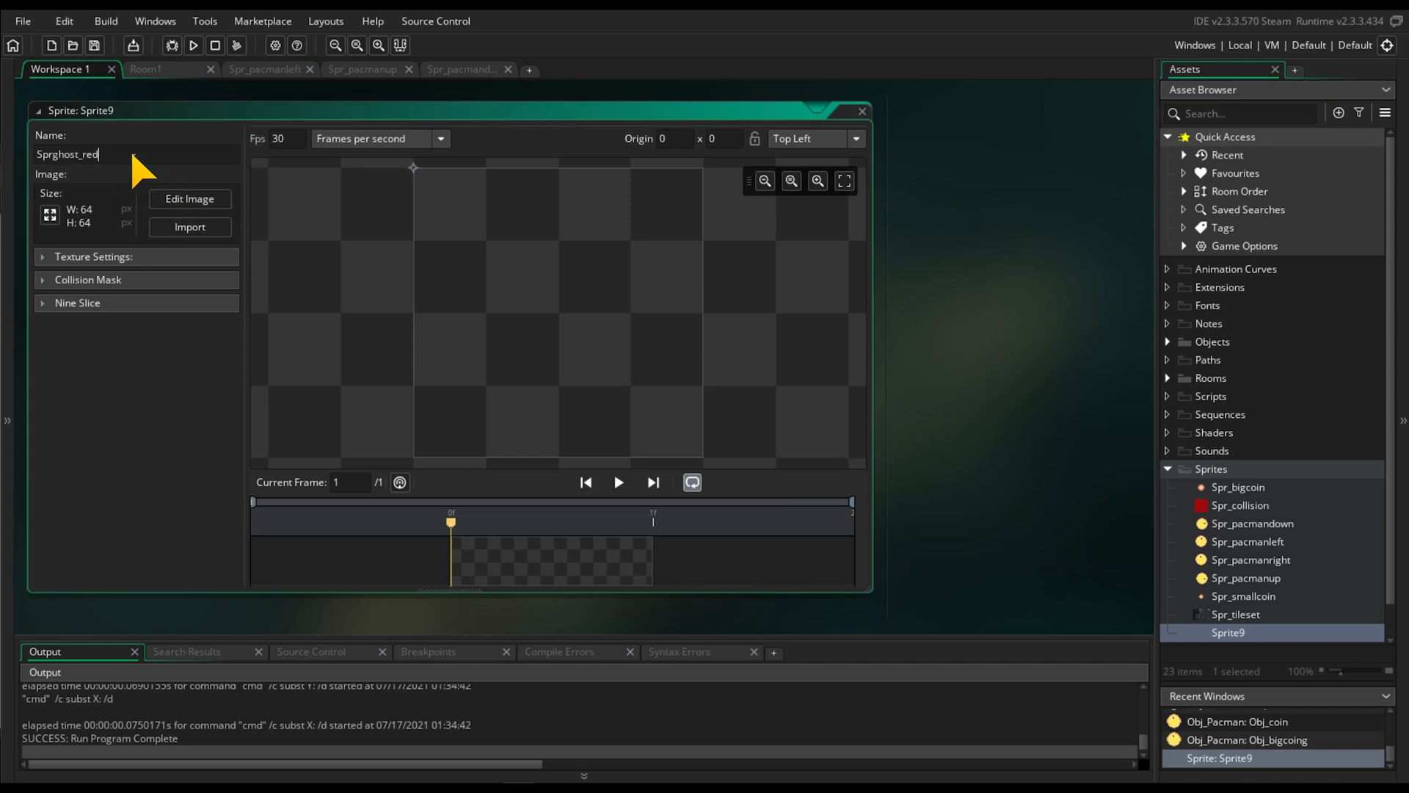
left_click(500, 21)
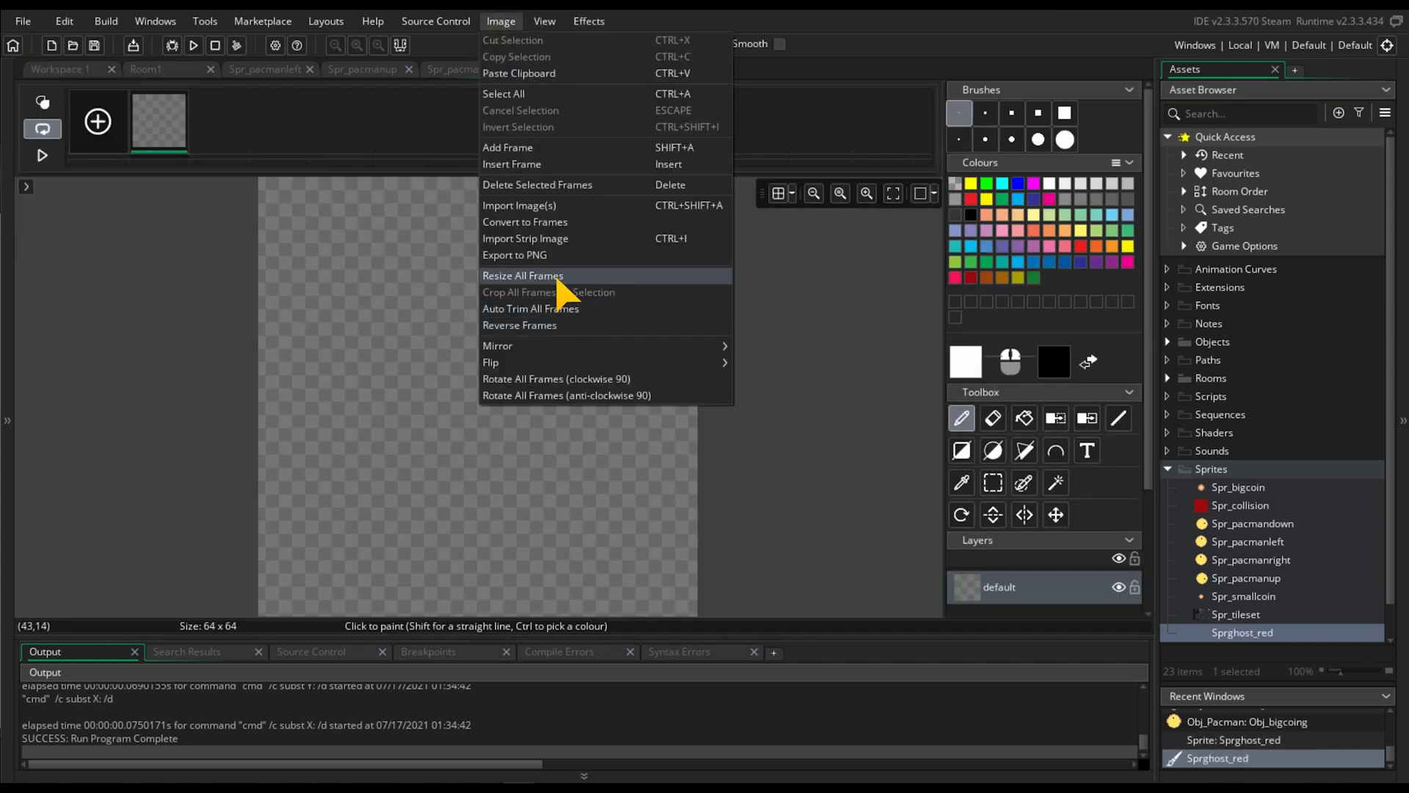
left_click(519, 205)
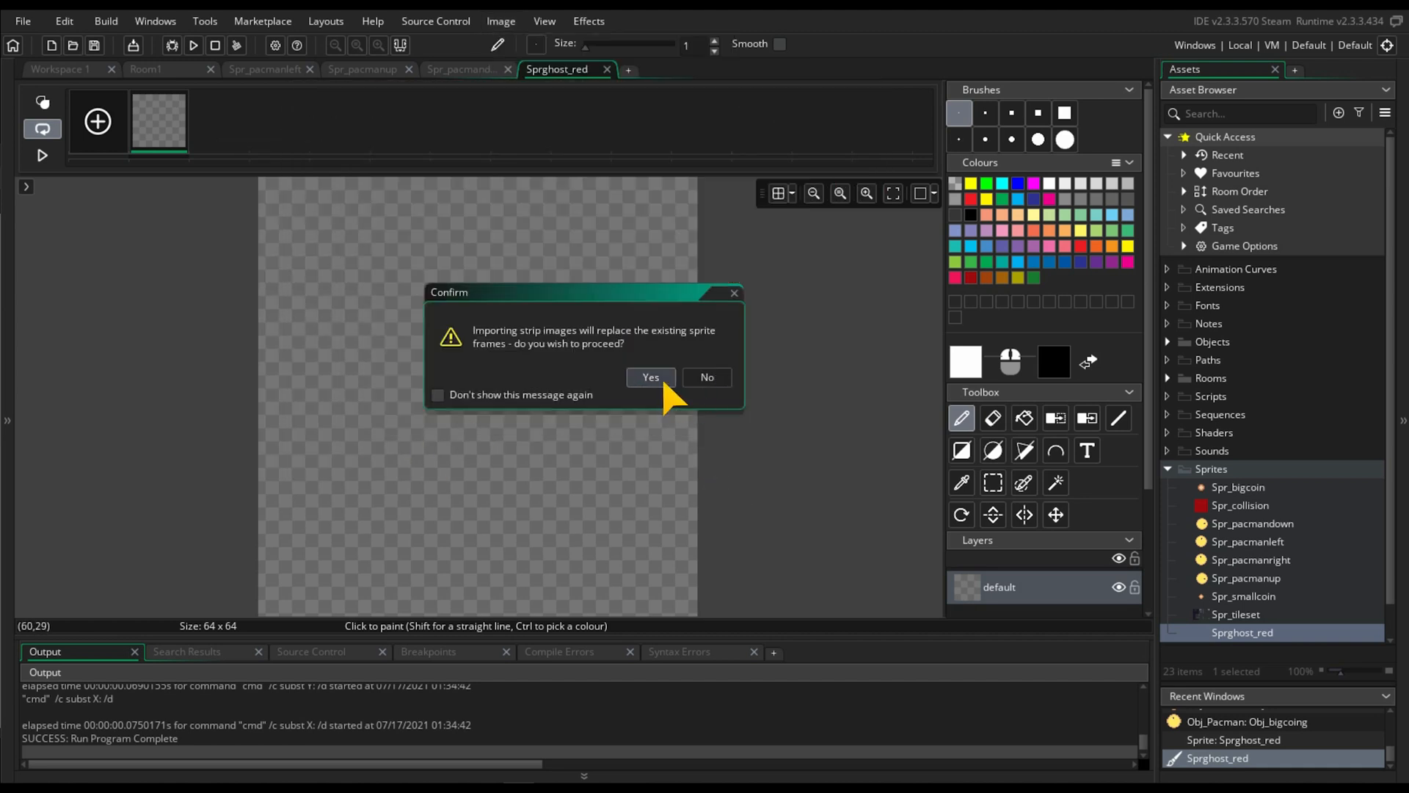
left_click(649, 377)
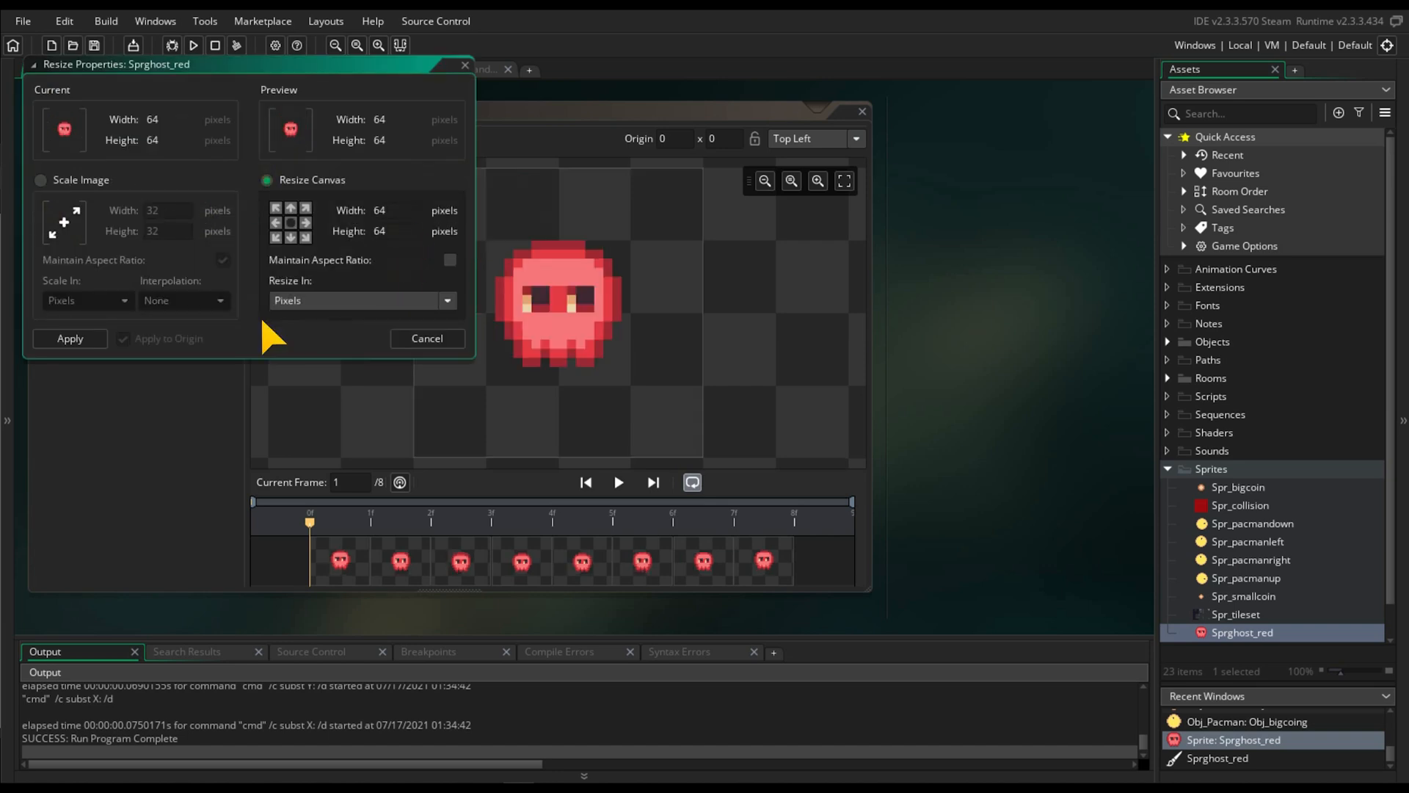
left_click(426, 339)
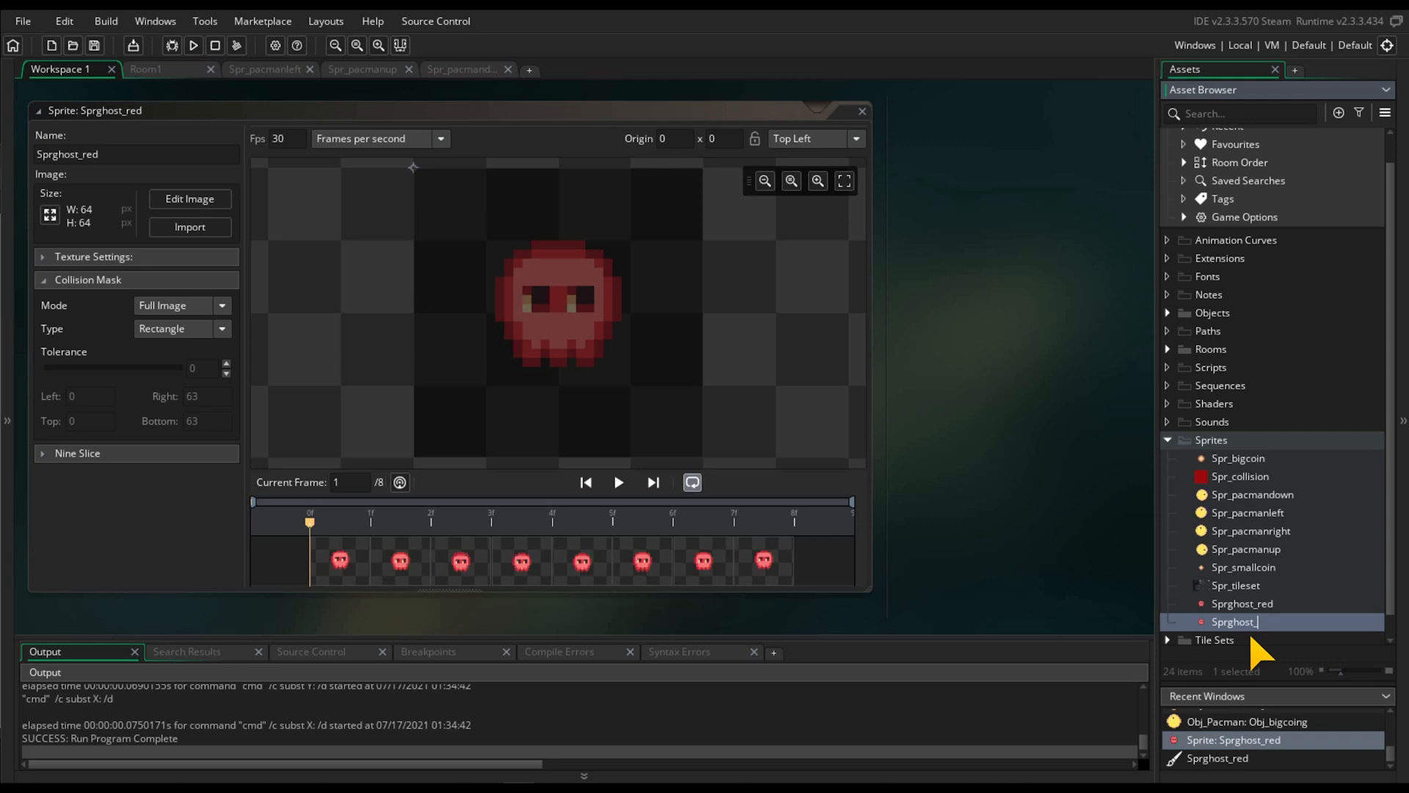
left_click(499, 20)
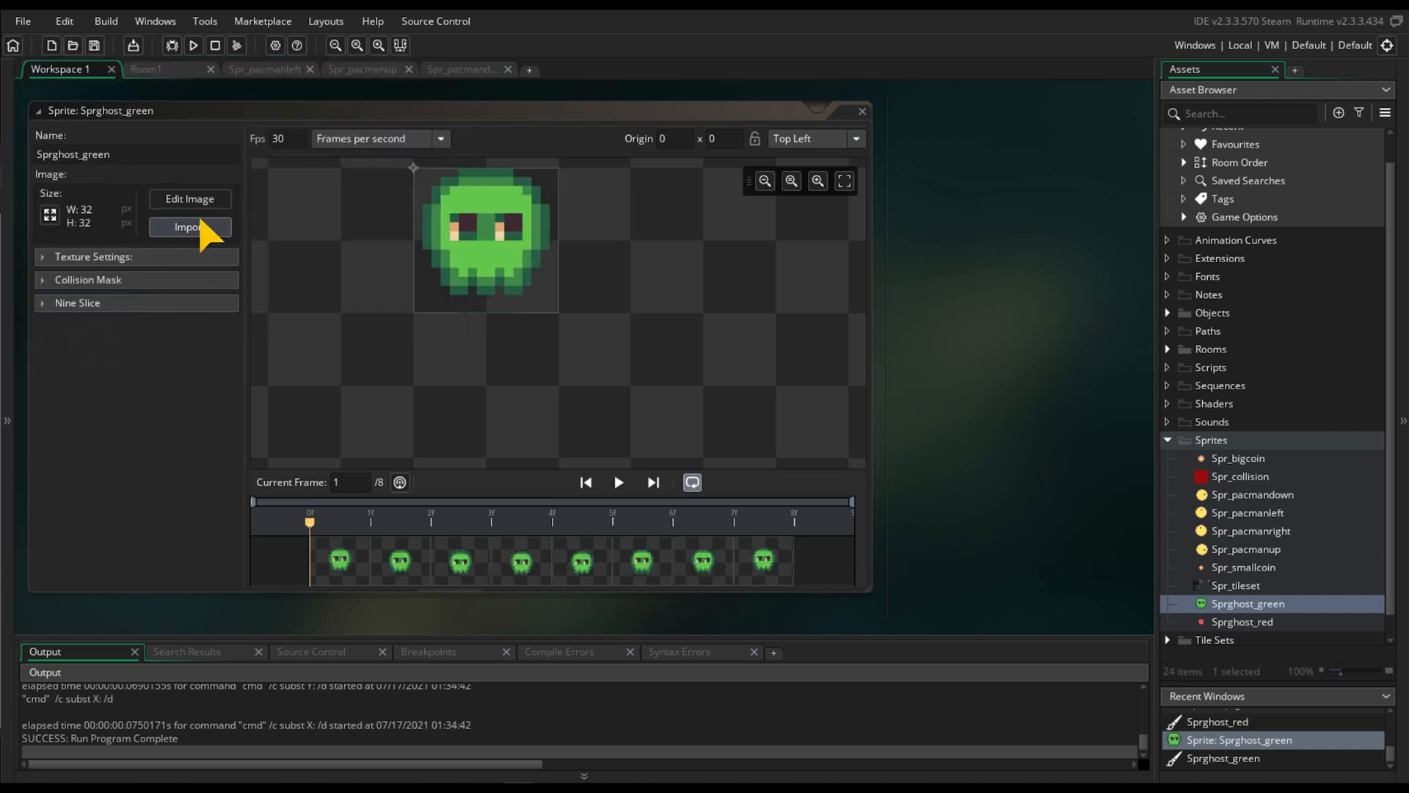
Step: Import the green and blue ghost strips, scaling blue frames to 32x32 on a 64x64 canvas
left_click(88, 280)
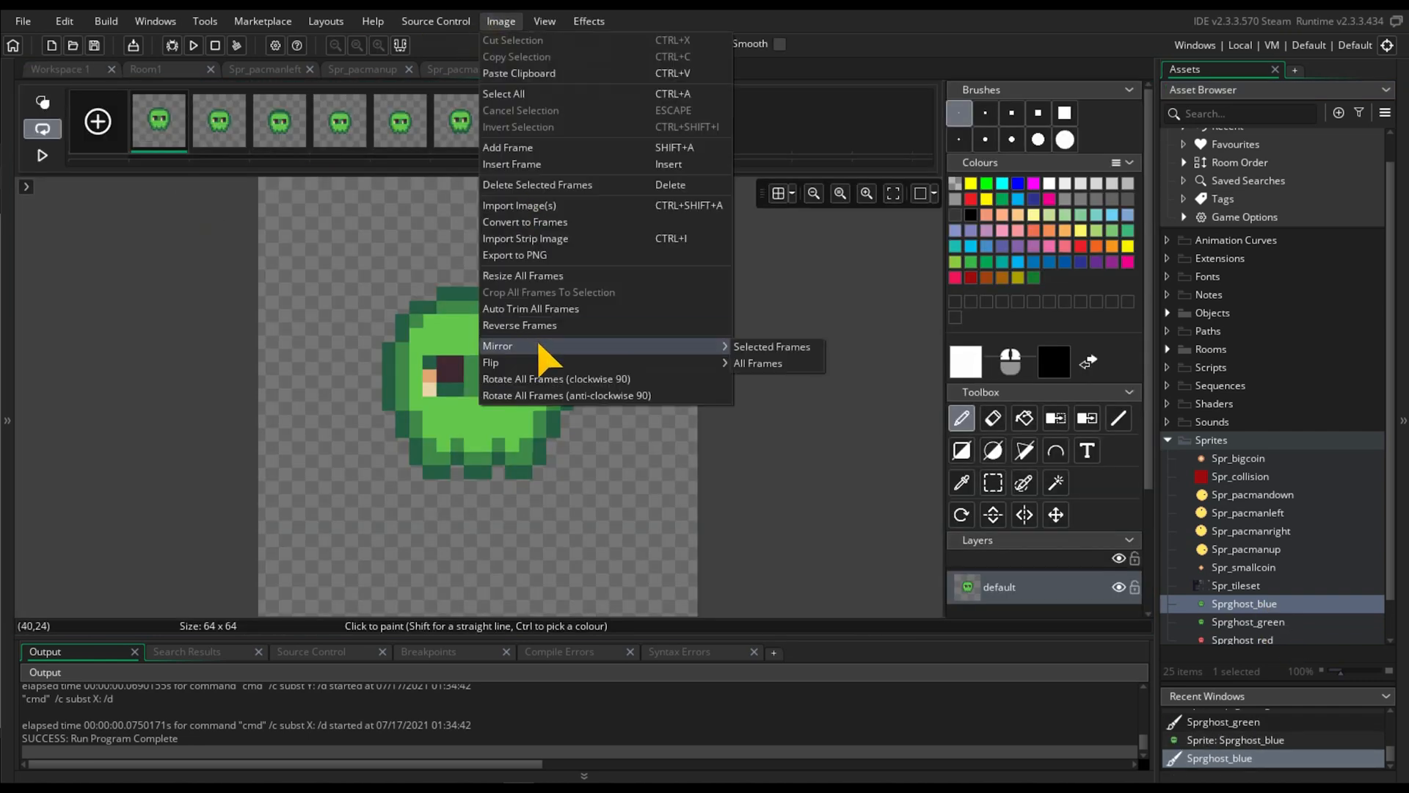
left_click(525, 221)
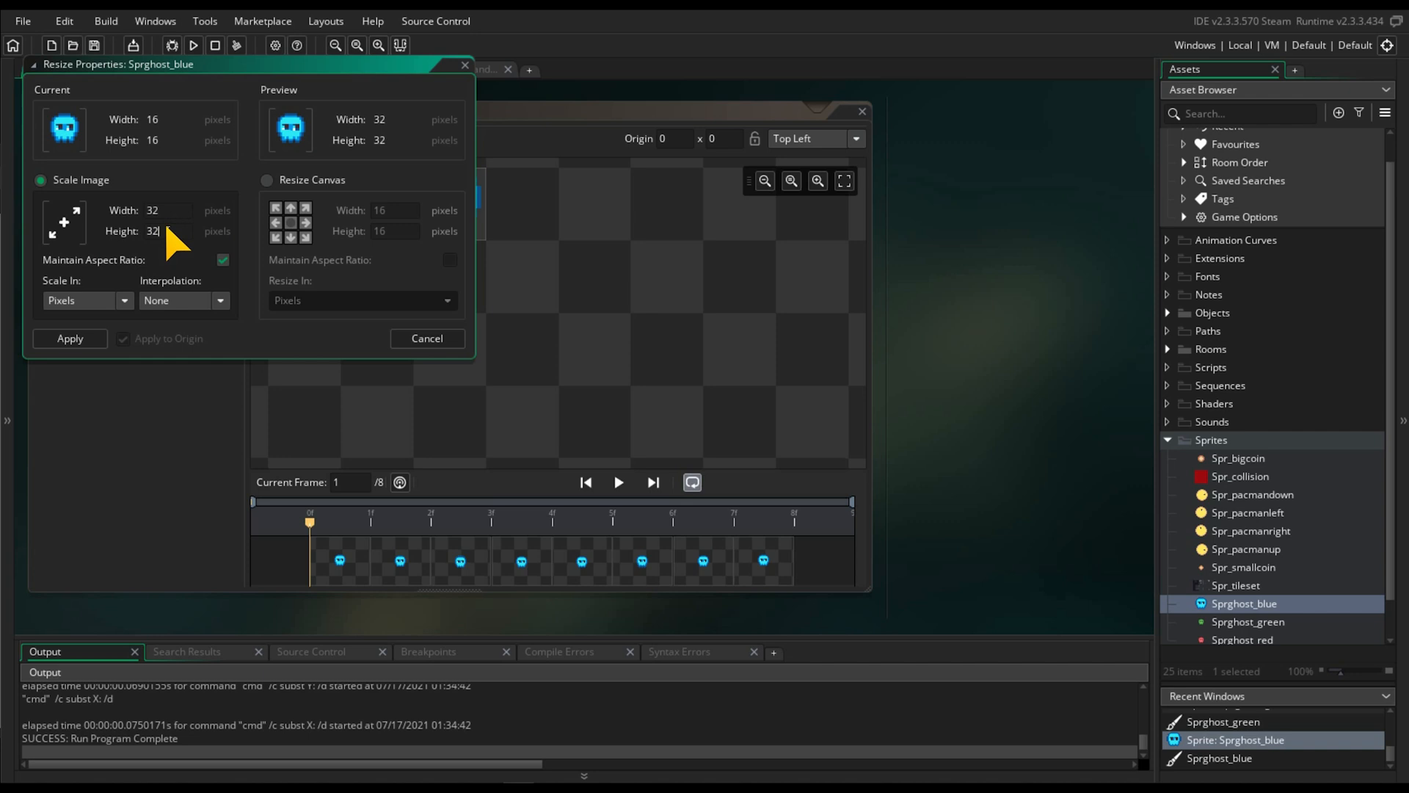
left_click(267, 179)
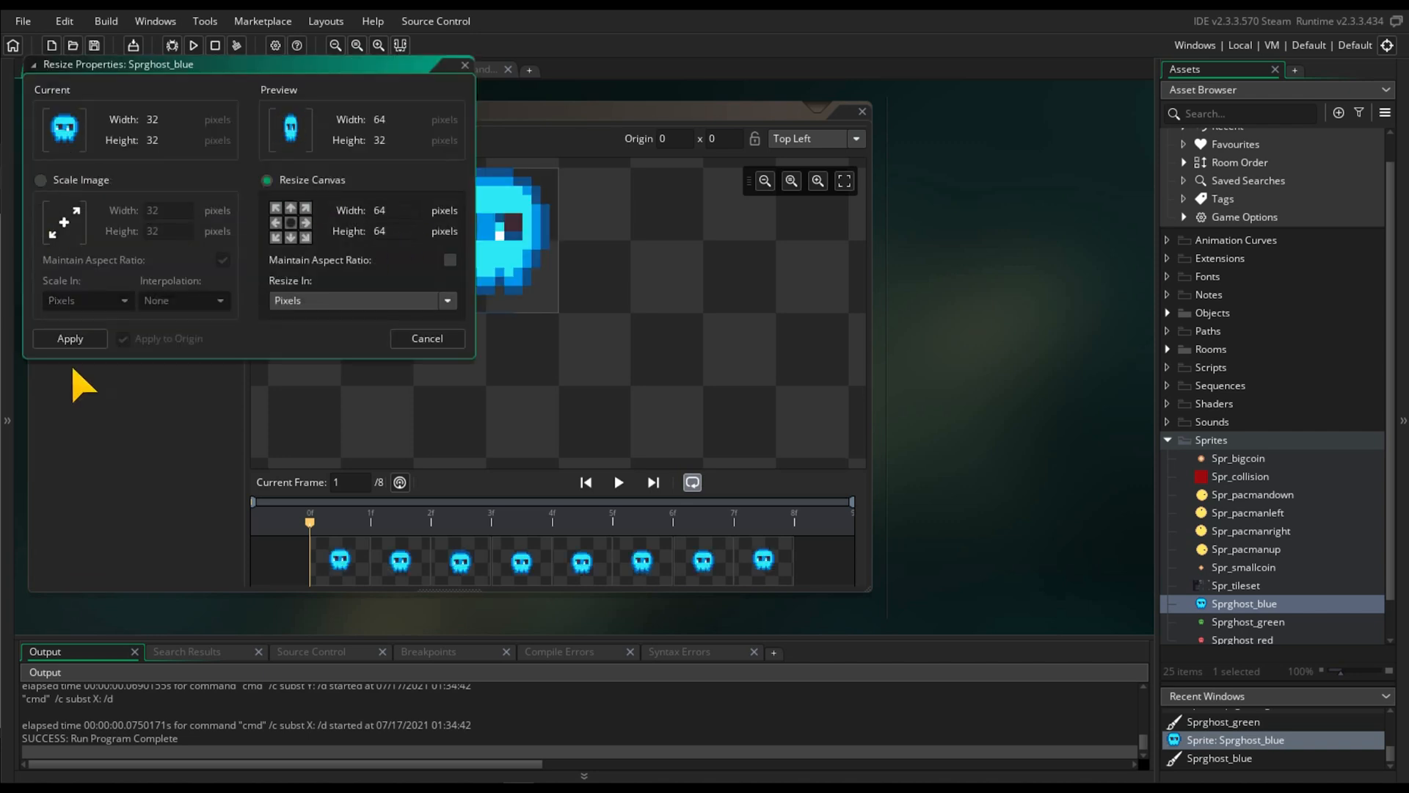
left_click(69, 338)
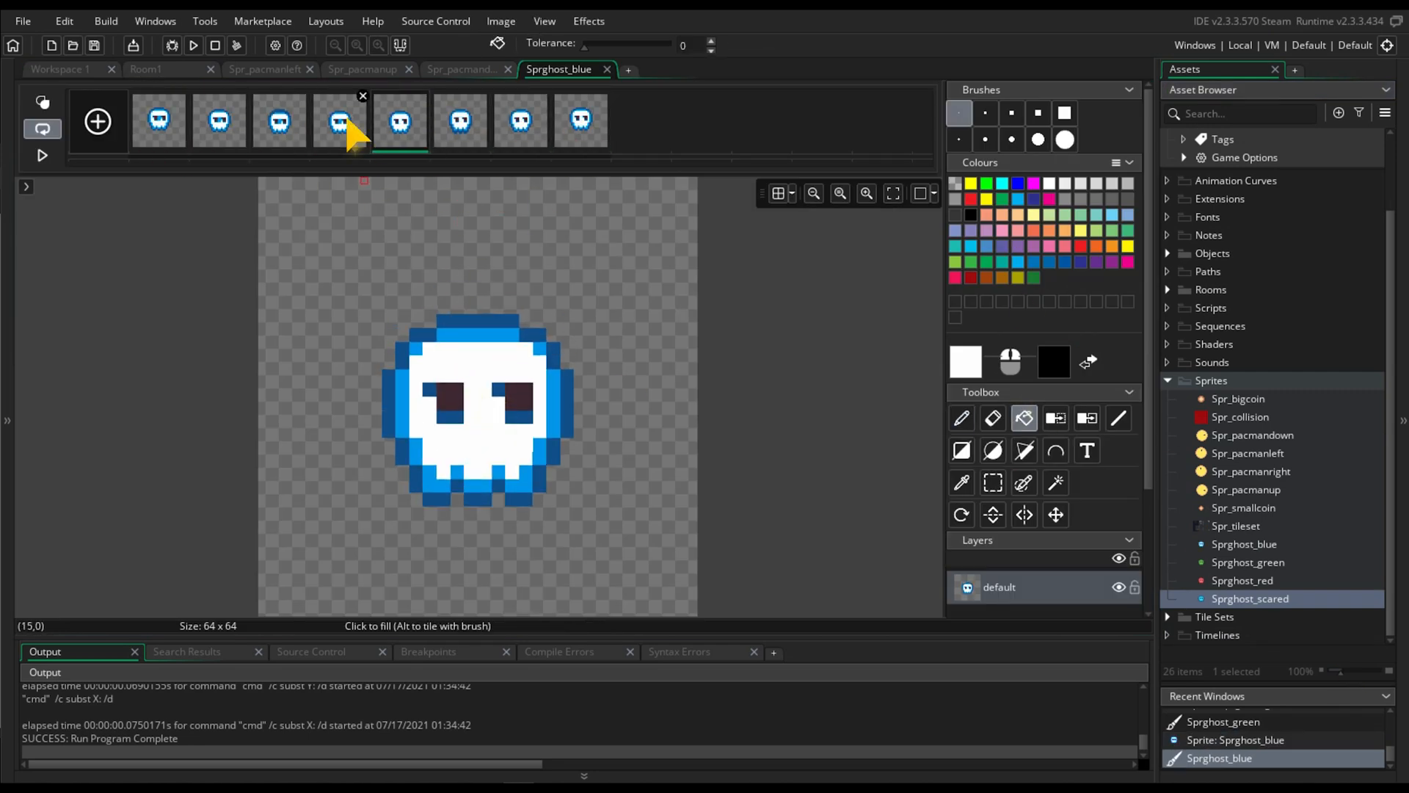
Step: Repaint lower and top edge pixels across Sprghost_blue's animation frames
left_click(159, 120)
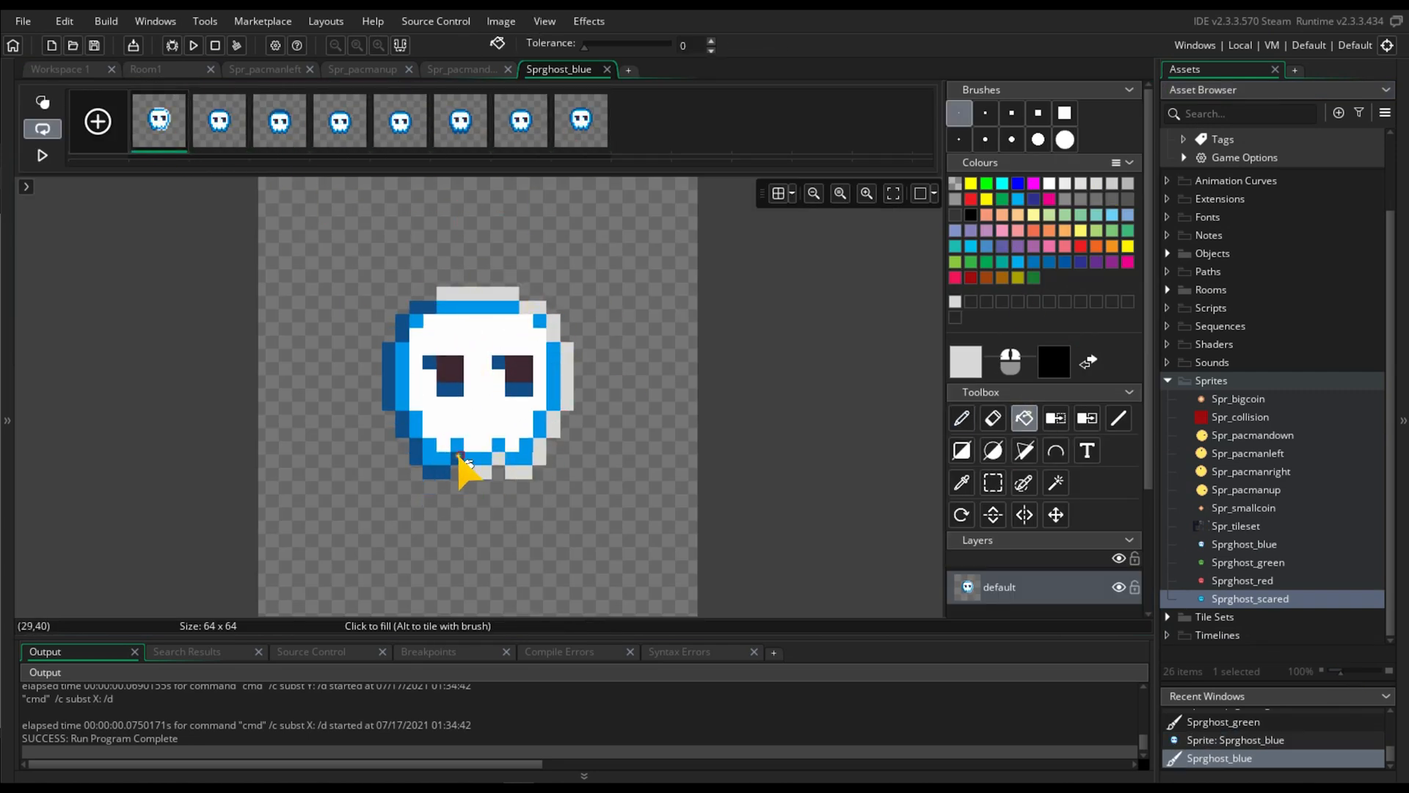
left_click(279, 121)
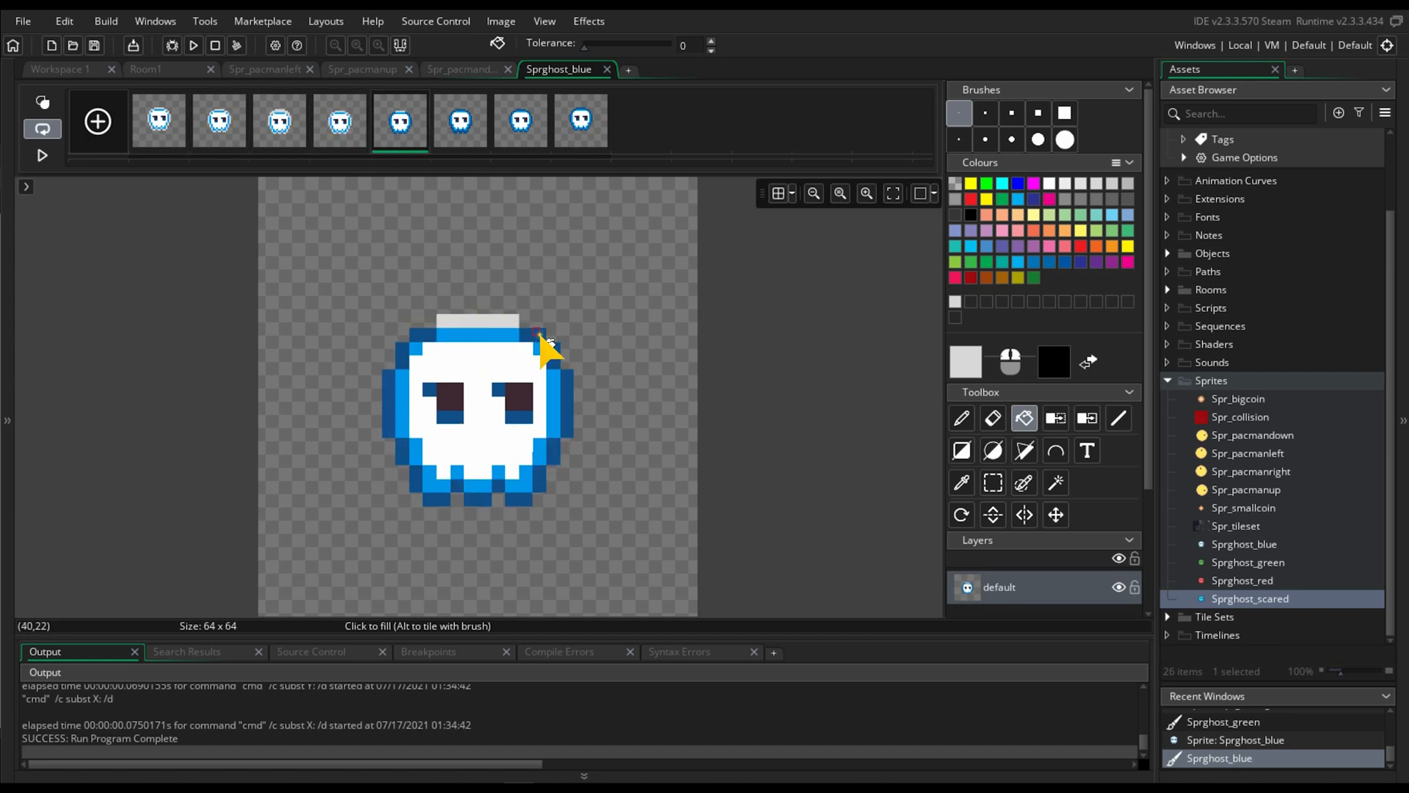
left_click(460, 120)
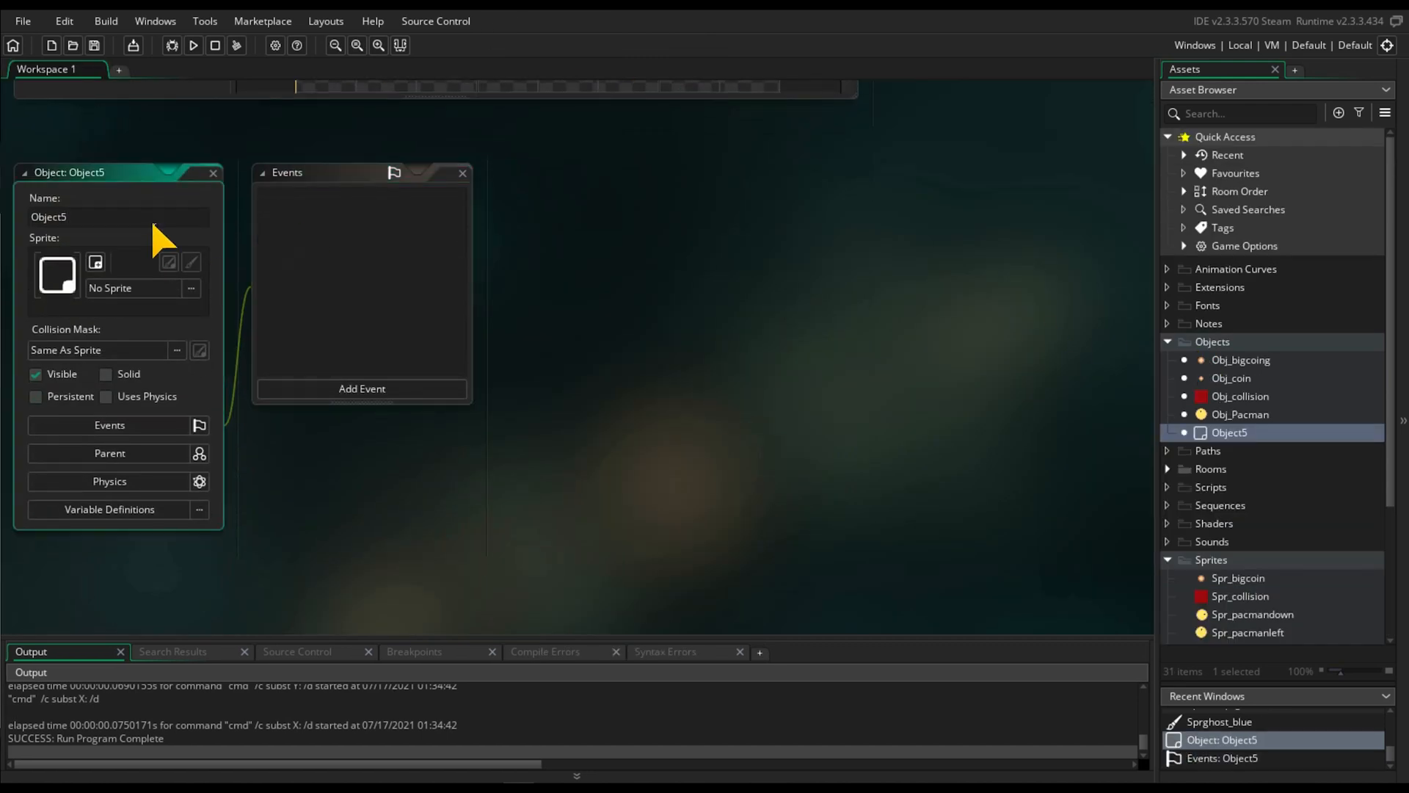
Step: Name Obj_ghostred with a Create event jumping to 352,384, facing up, speed 0
type("Obj_ghostred")
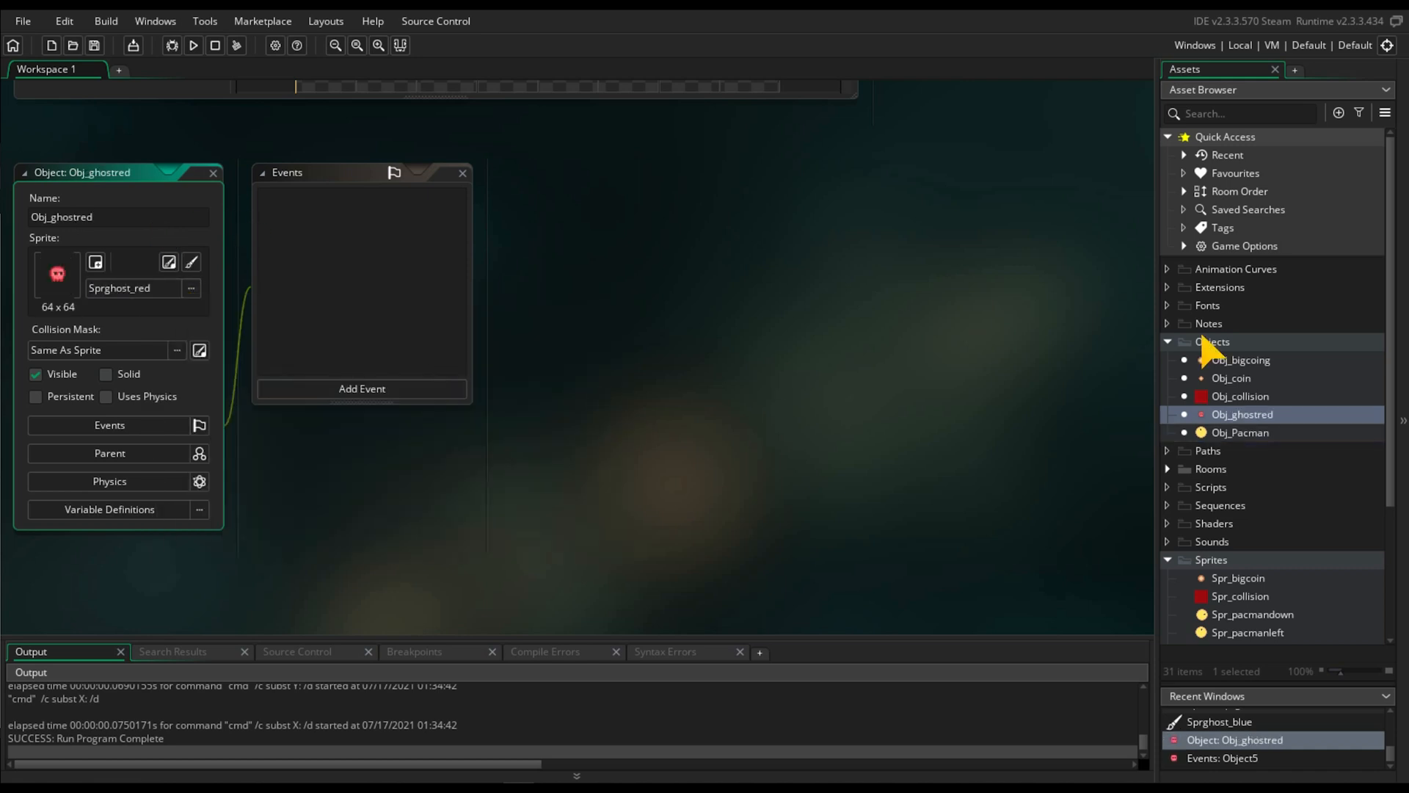
left_click(361, 388)
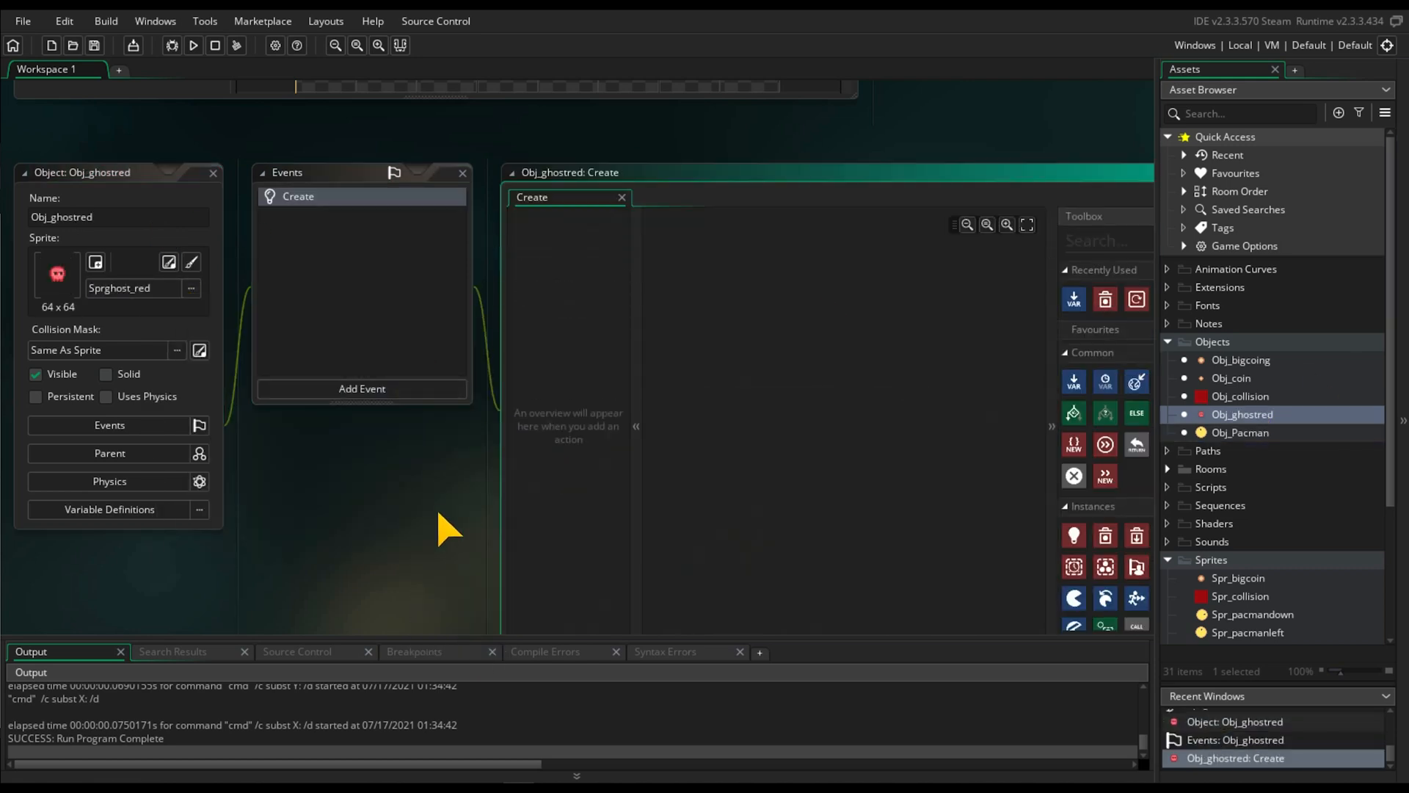
type("jump")
type("352")
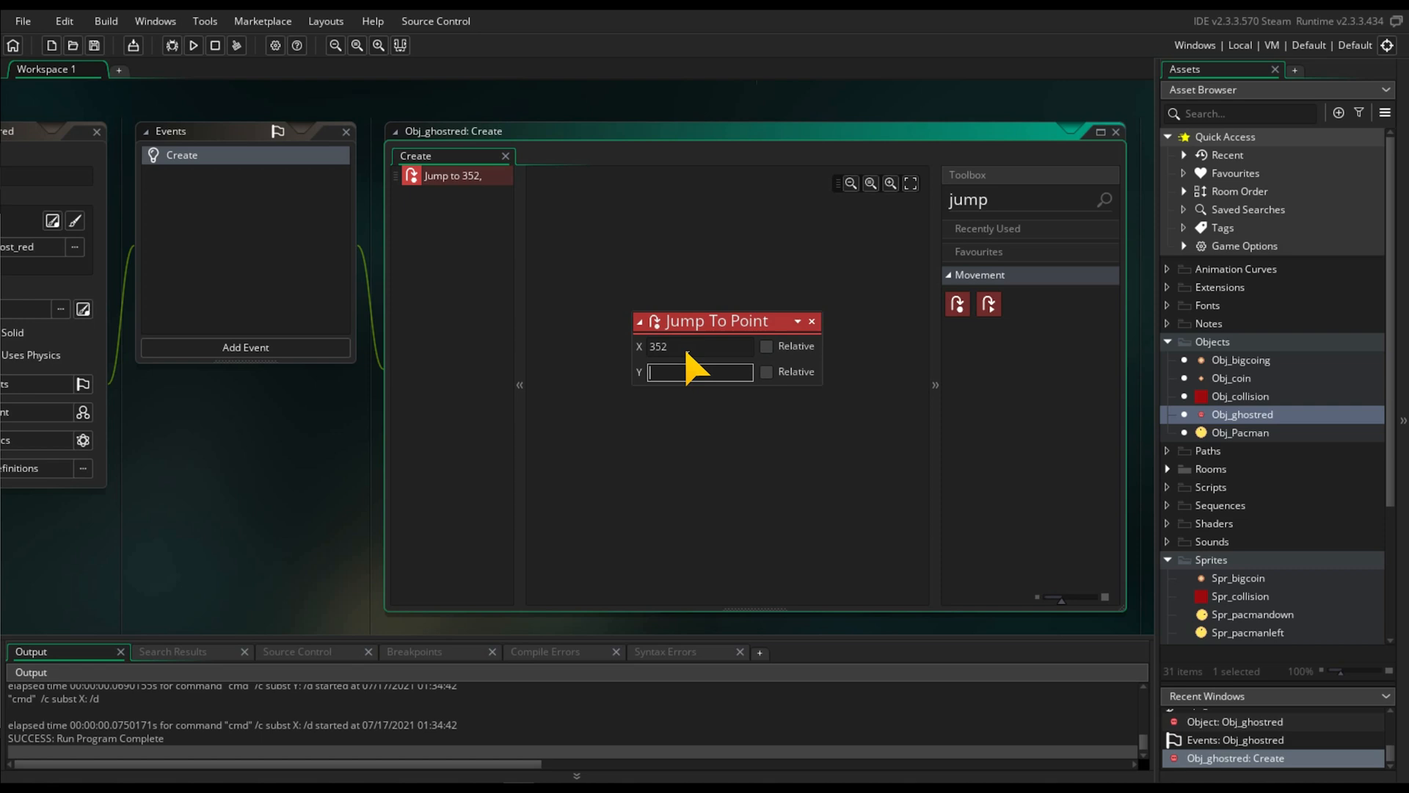
type("384")
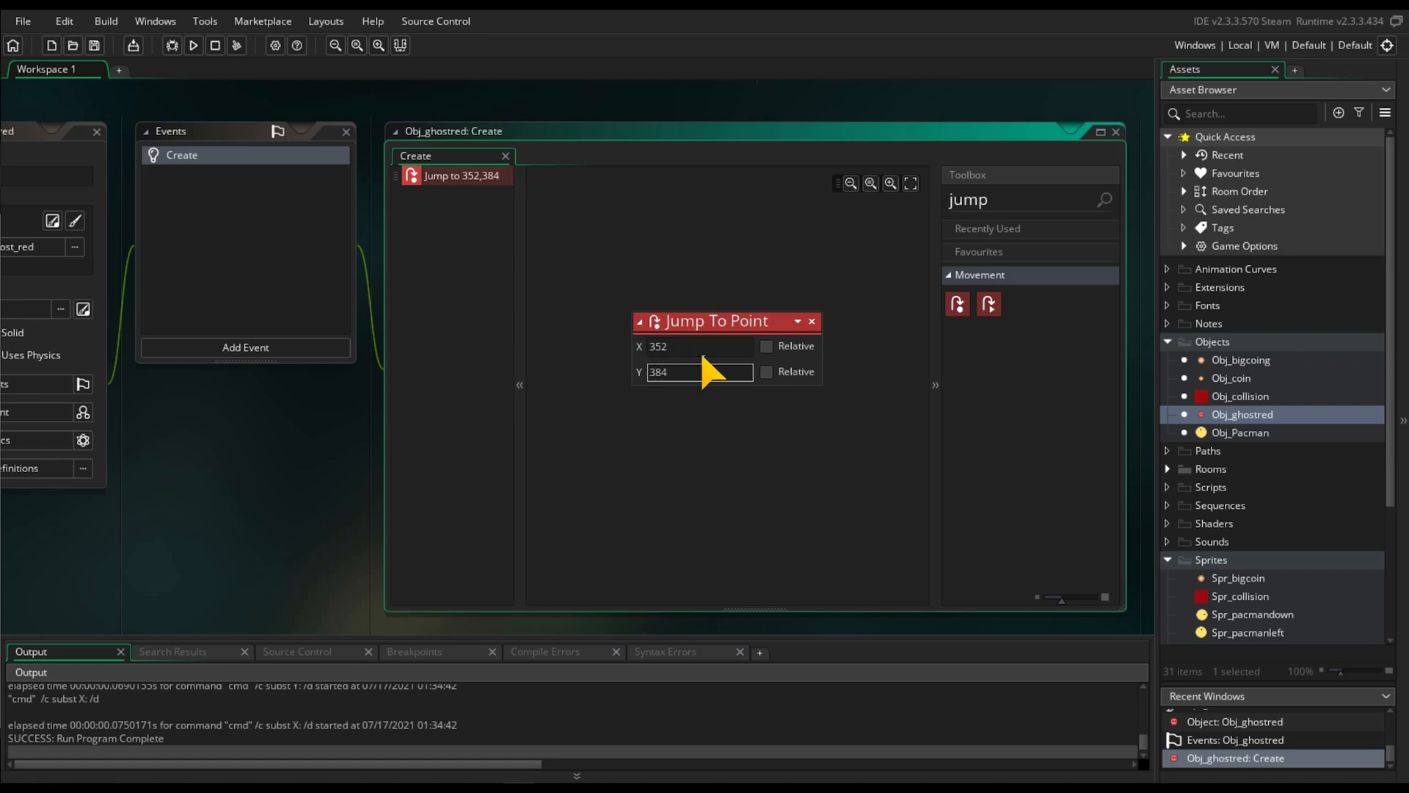
type("setd")
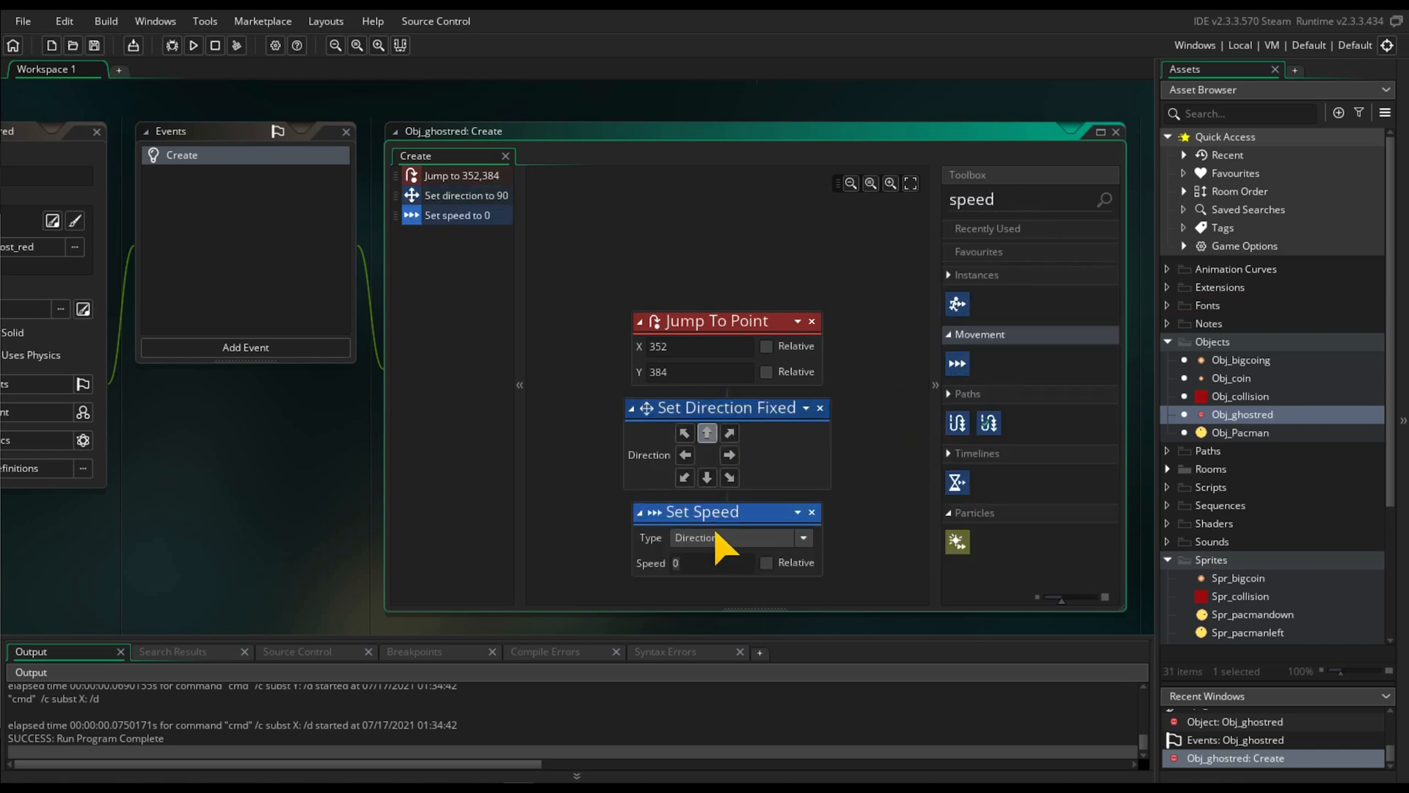
Step: Add an Obj_collision event to Obj_ghostred that picks a random direction at speed 1
left_click(245, 347)
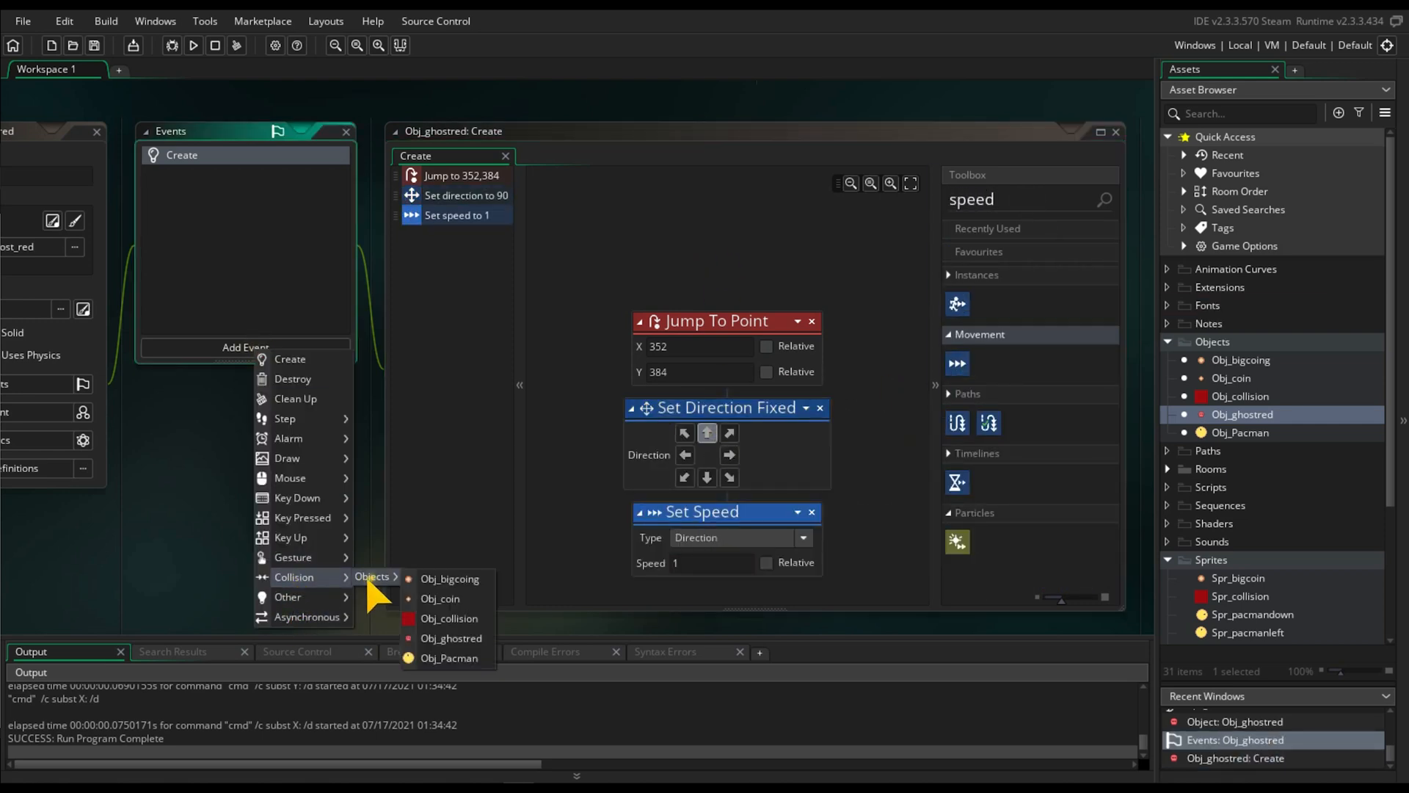
left_click(448, 617)
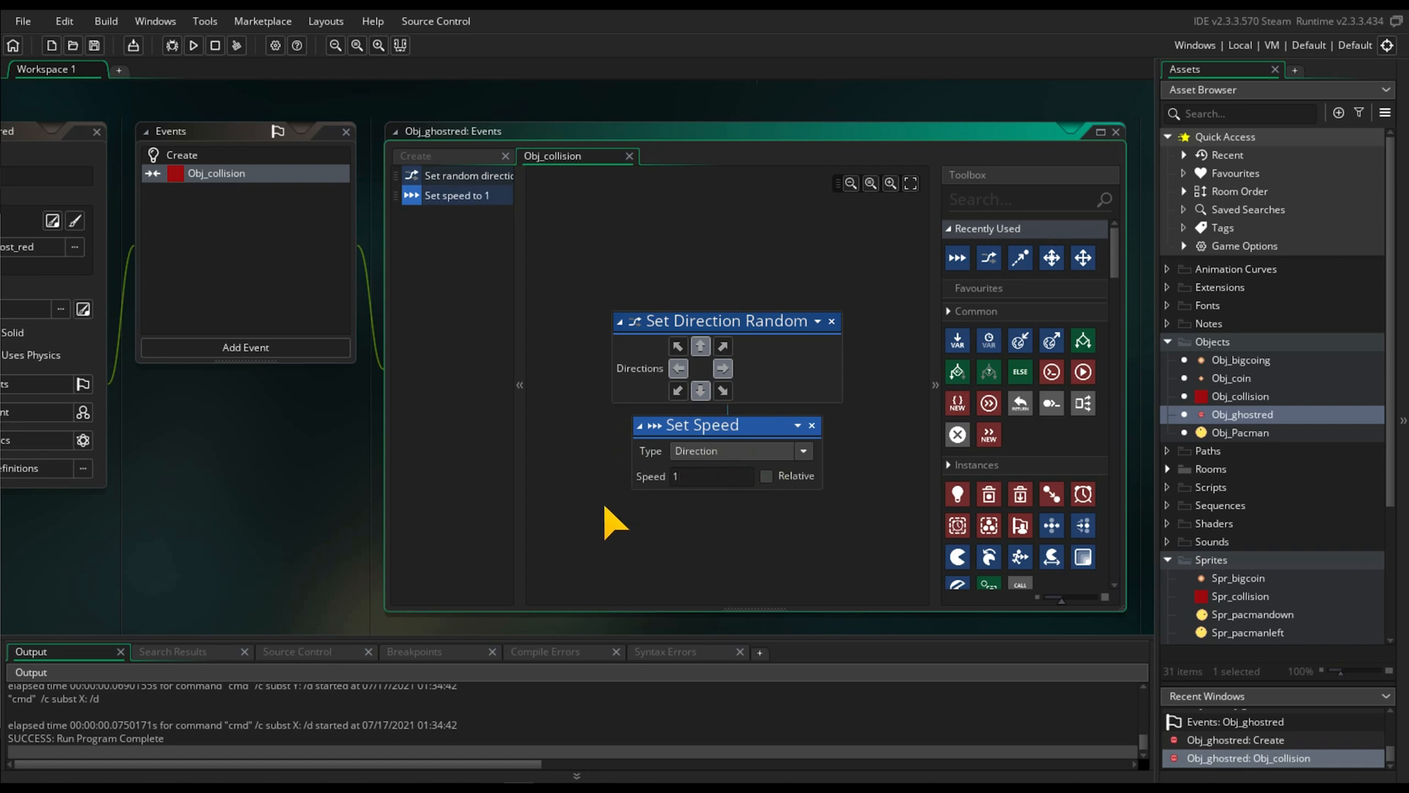
mouse_move(1193, 477)
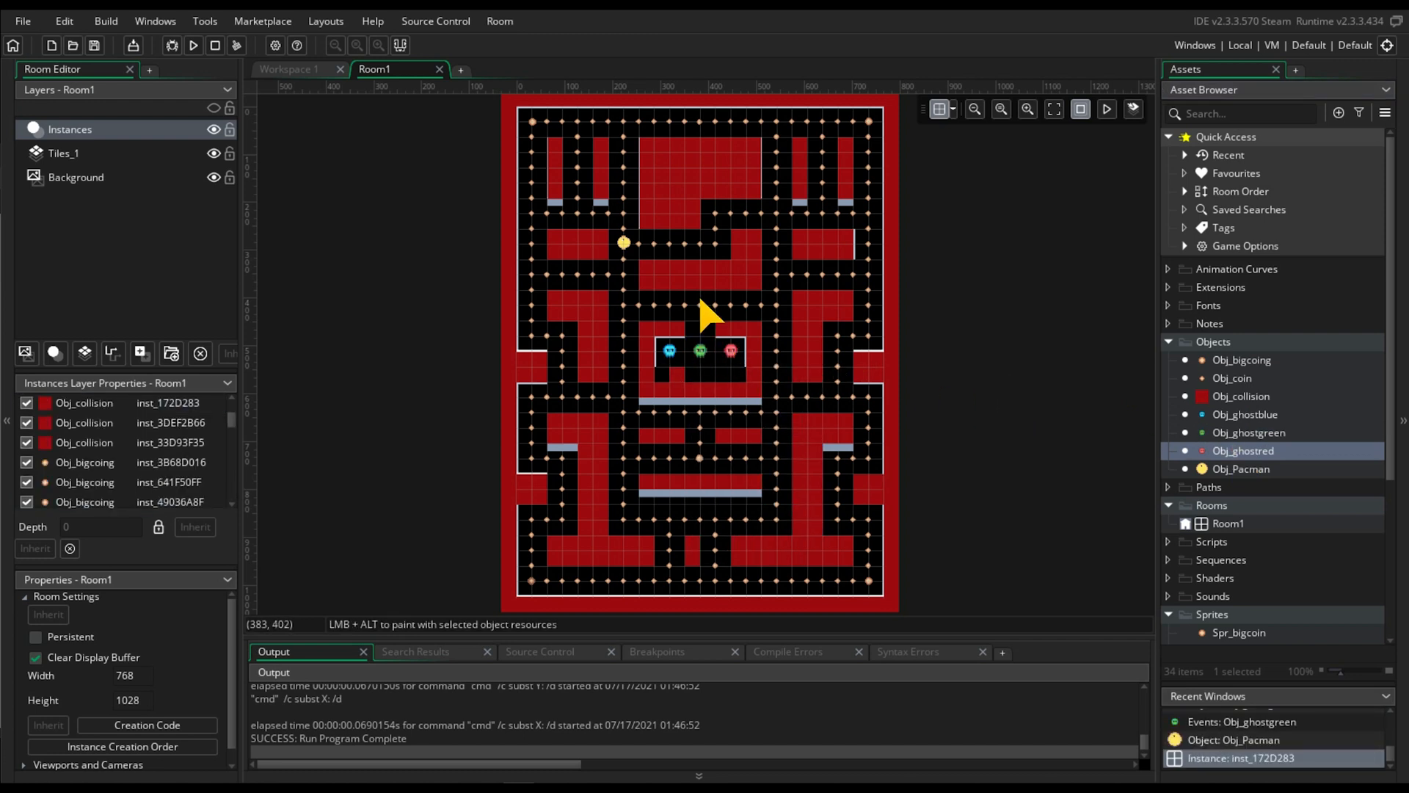
mouse_move(708, 382)
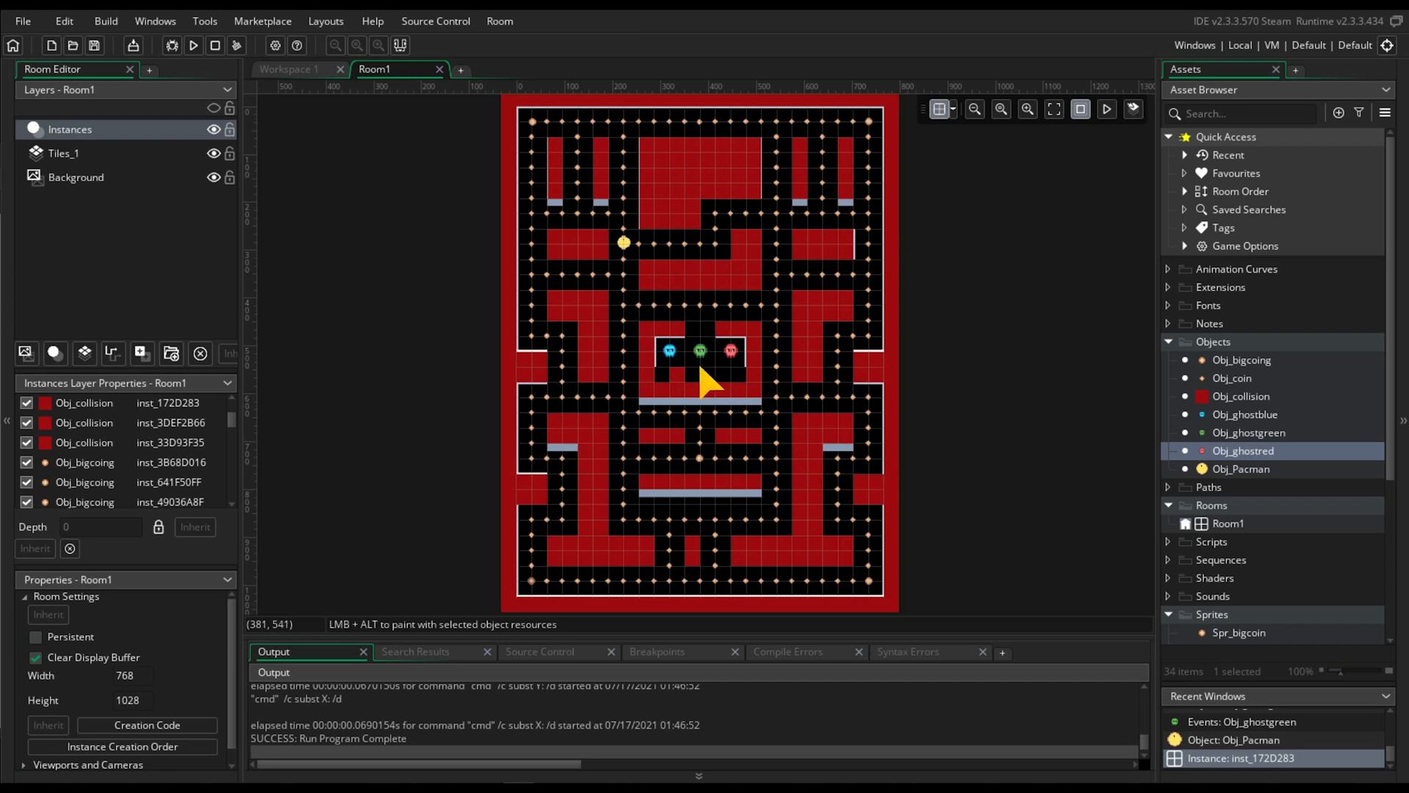
Step: Run the game with the three ghosts roaming the maze, then close its window
left_click(191, 45)
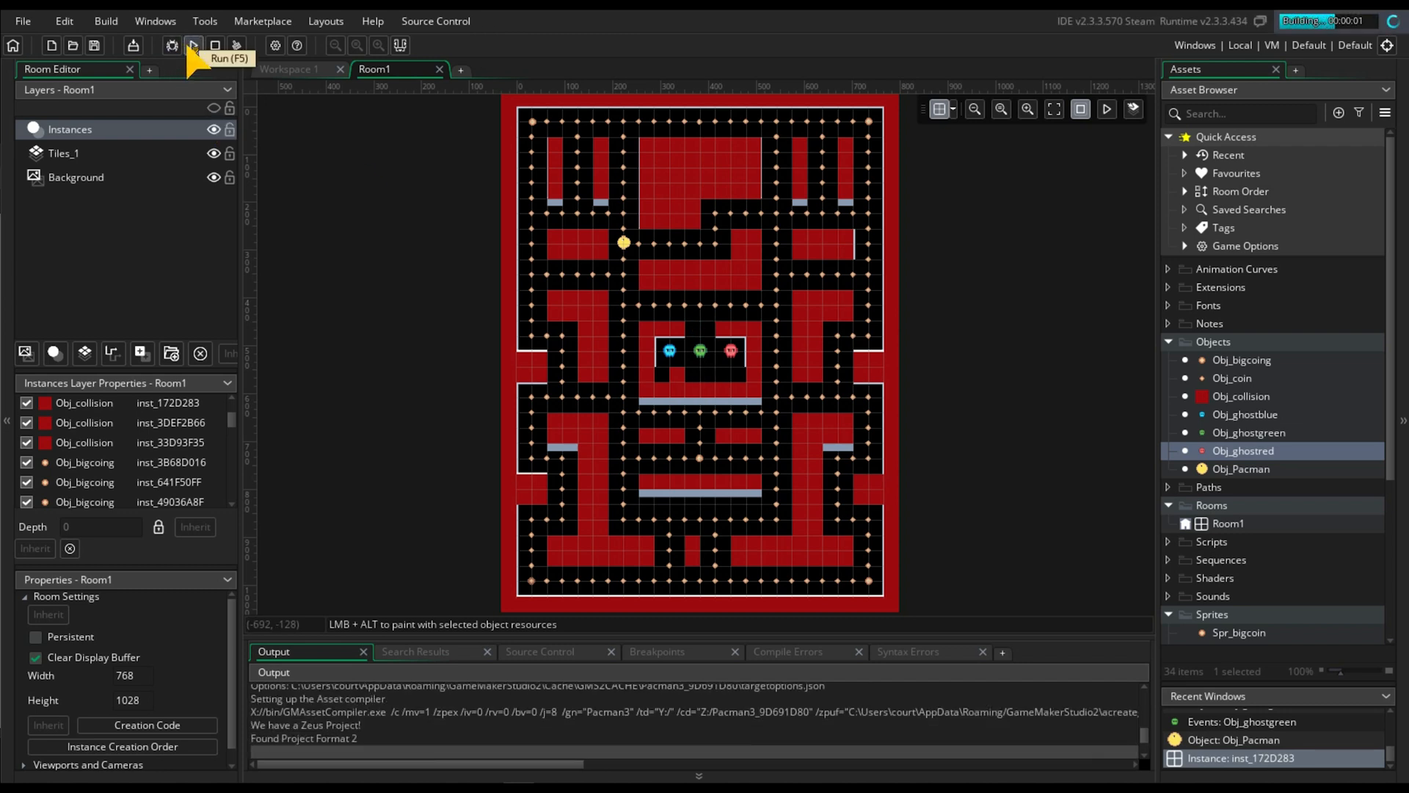
left_click(192, 45)
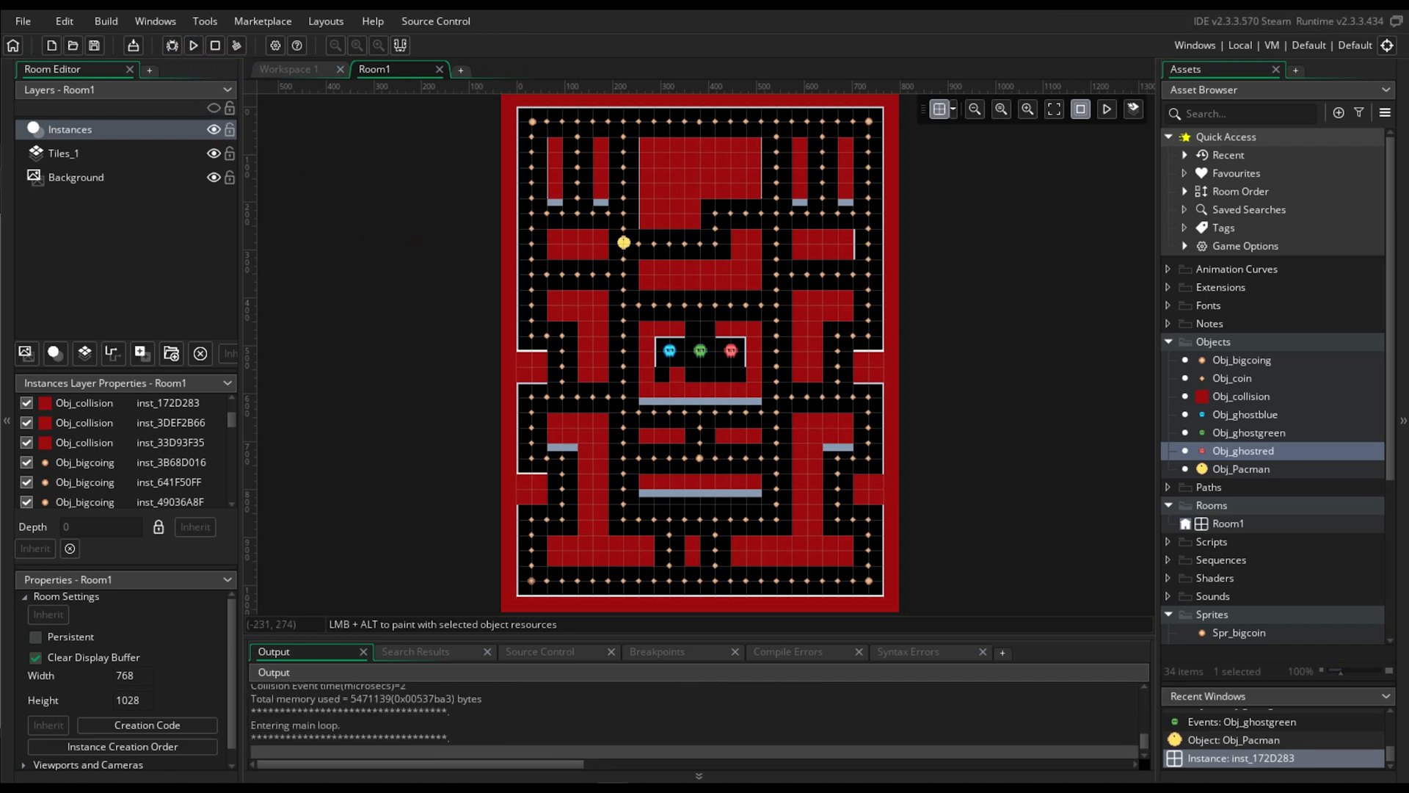
left_click(192, 45)
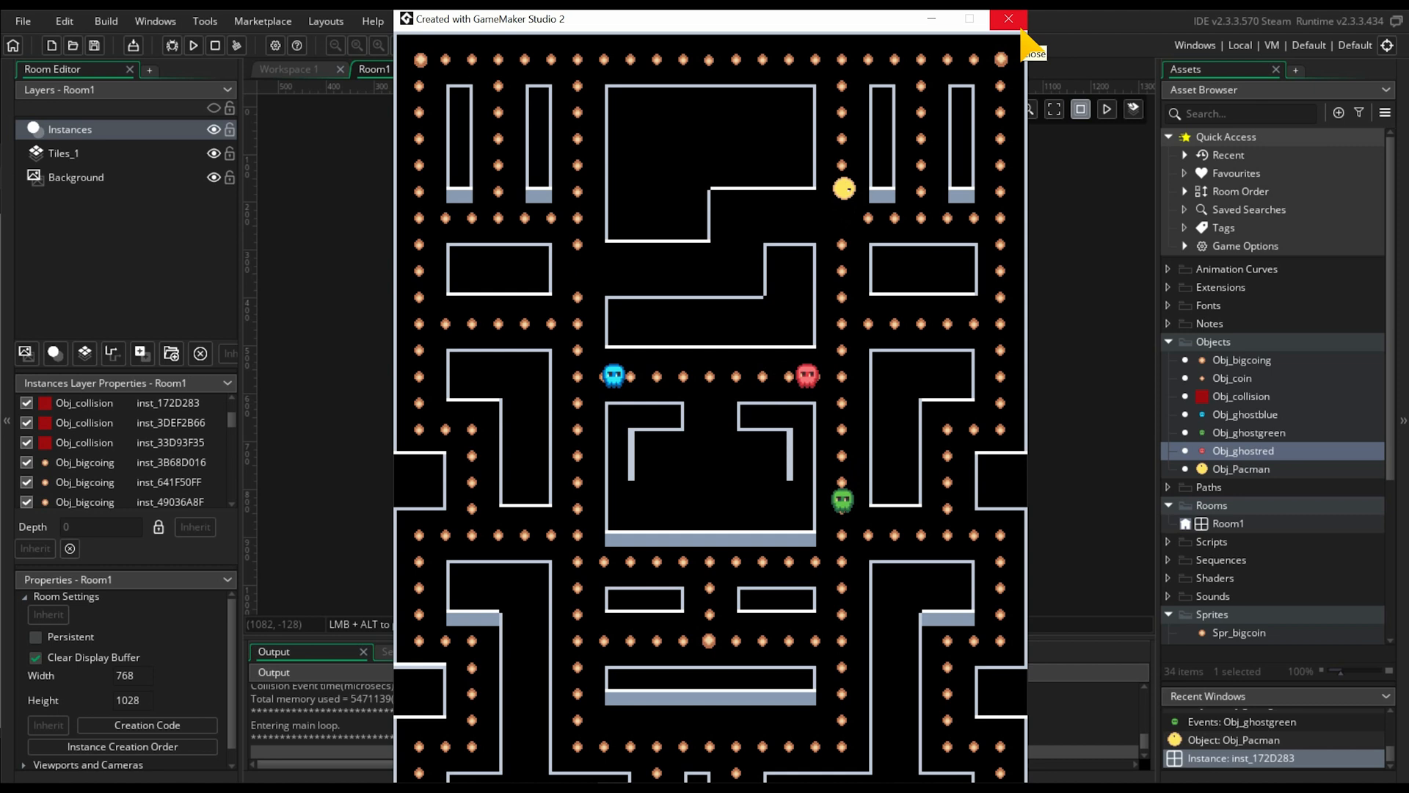
left_click(1006, 18)
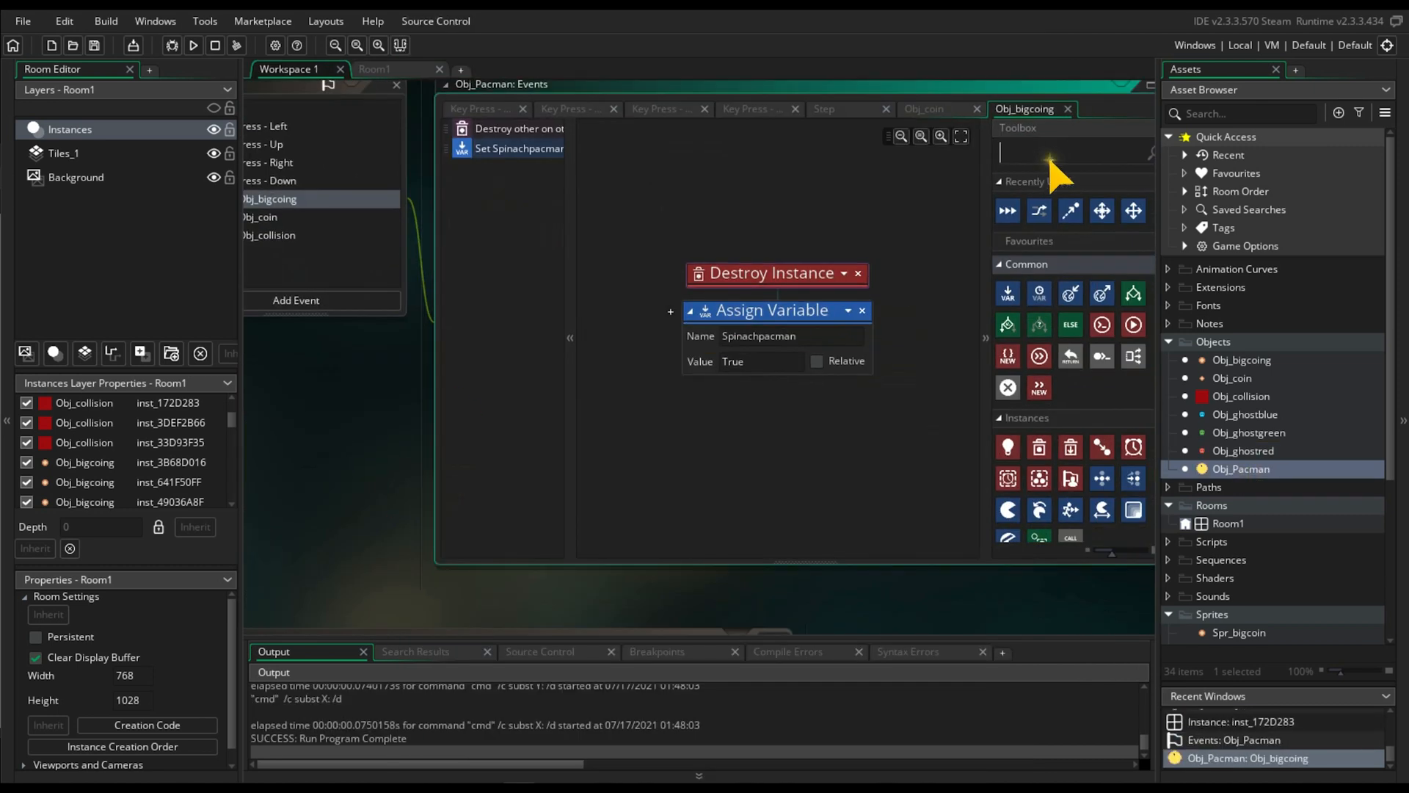
Step: Add the 200-step alarm countdown and an Alarm 0 event to Pac-Man
type("alarm")
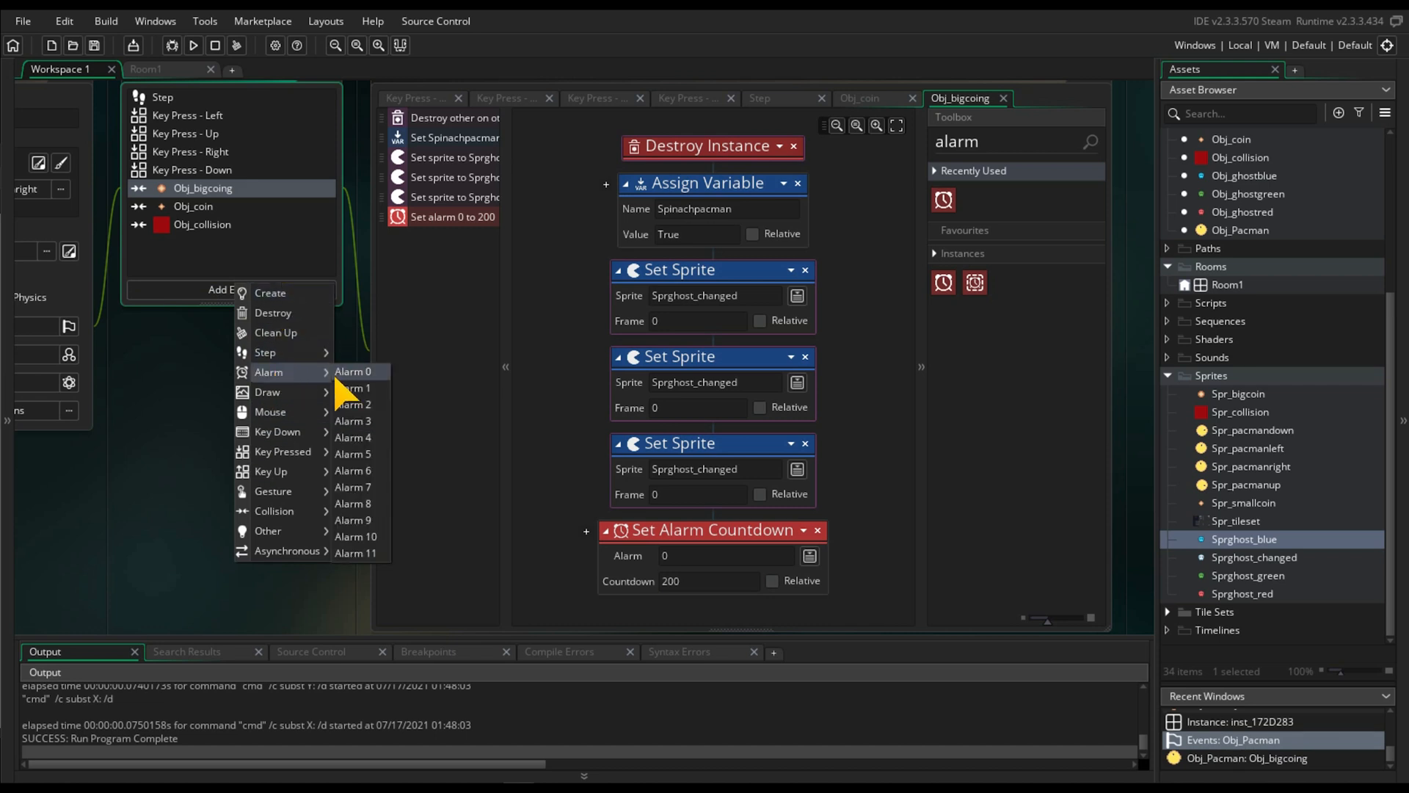
left_click(352, 372)
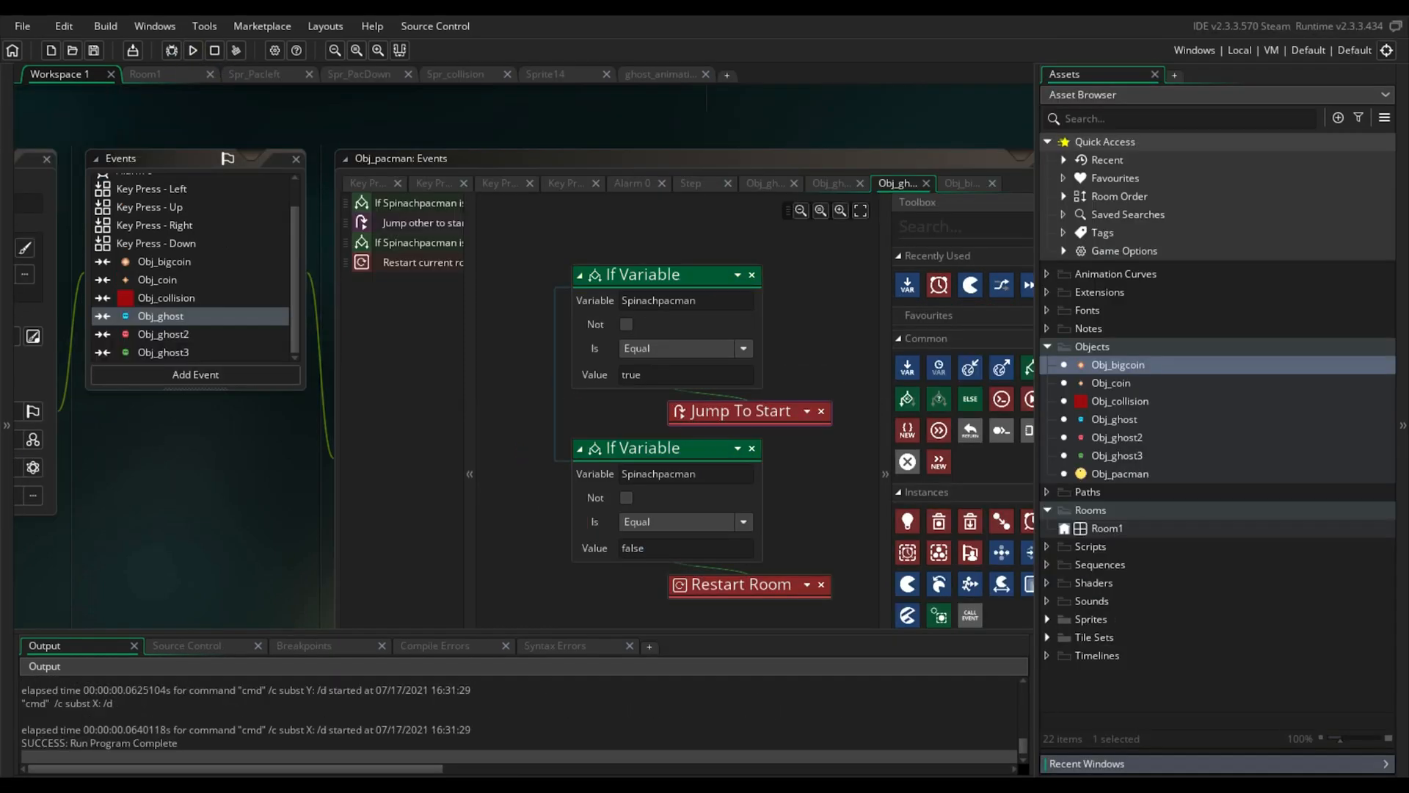
mouse_move(705, 368)
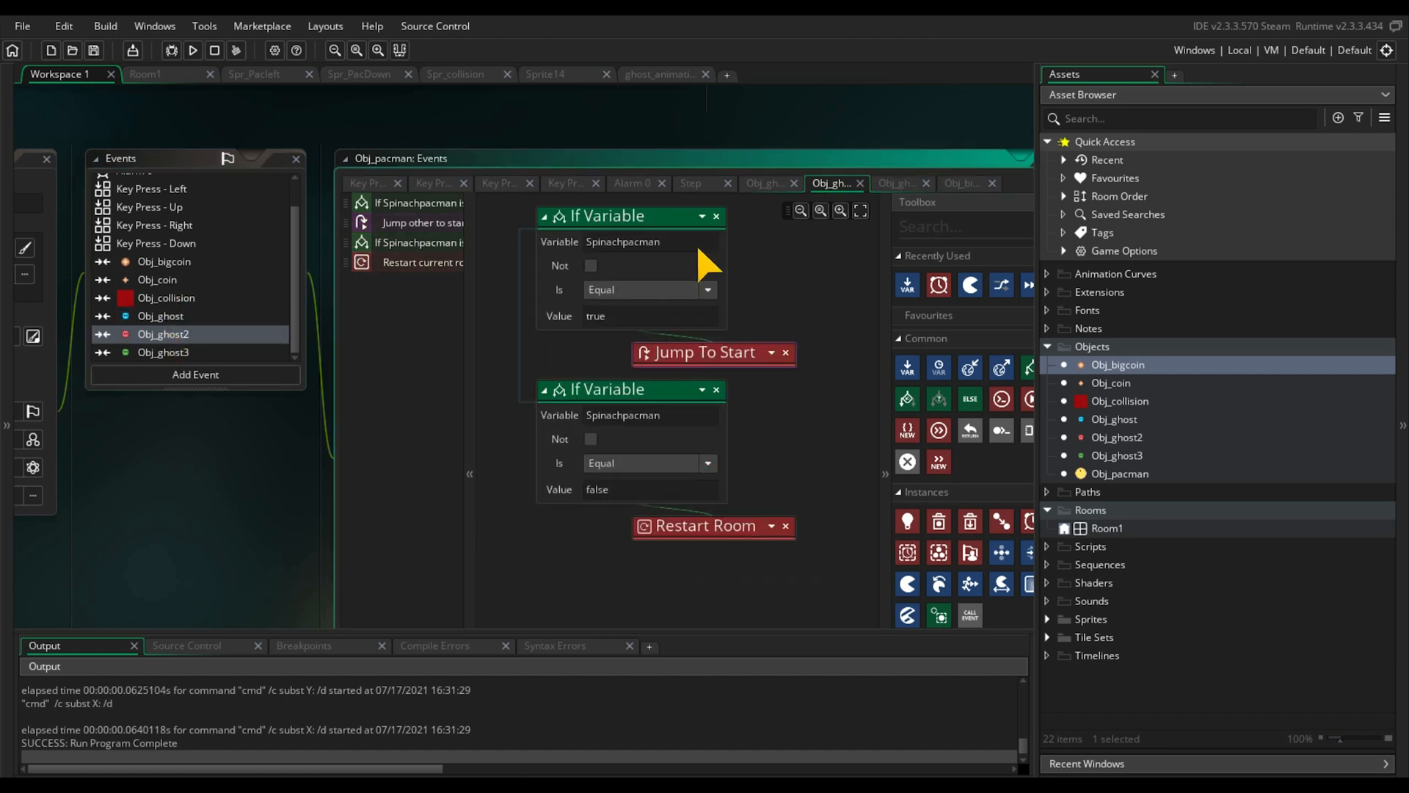
mouse_move(764, 369)
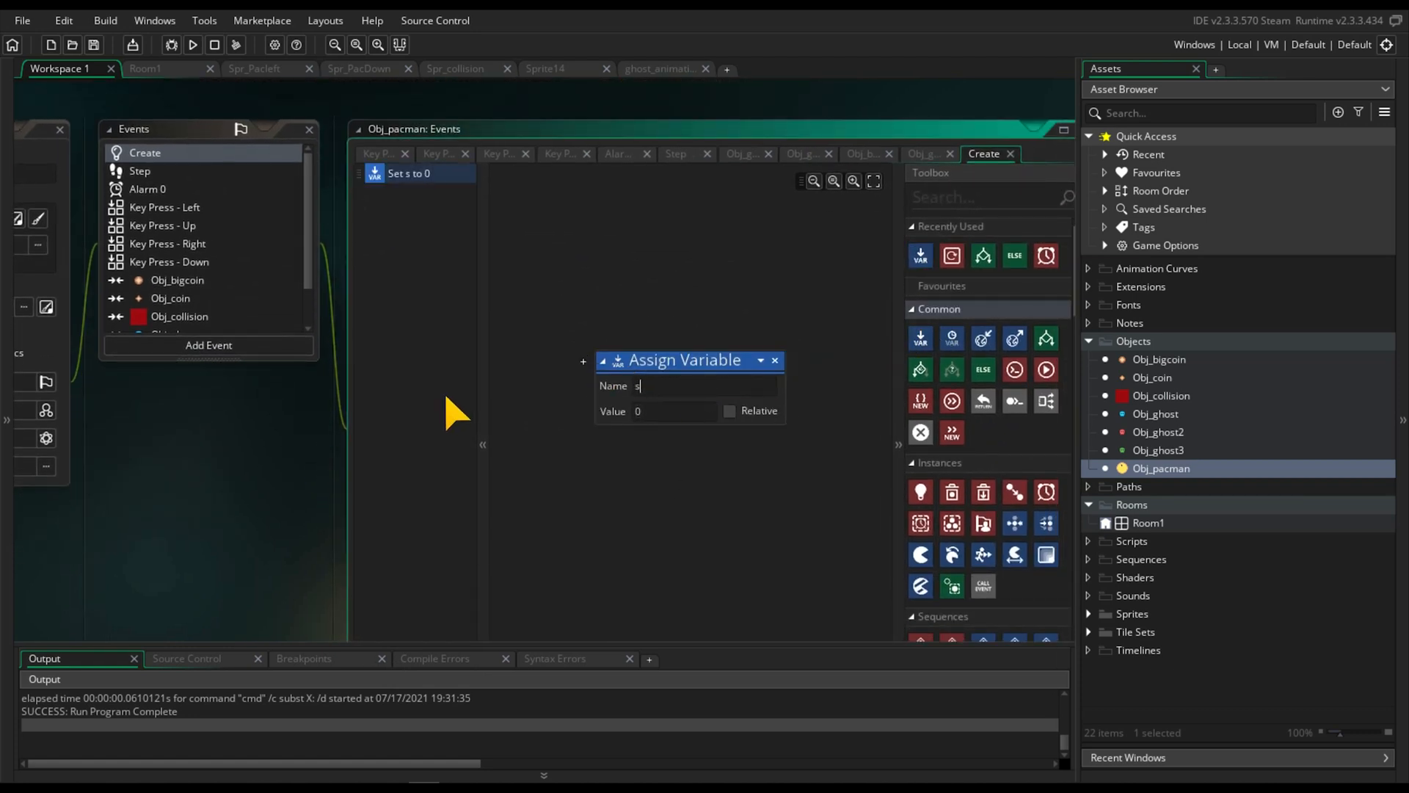
Step: Assign Spinachpacman the value false in Obj_pacman's Create event
type("Spinachpacman")
left_click(676, 410)
type("false")
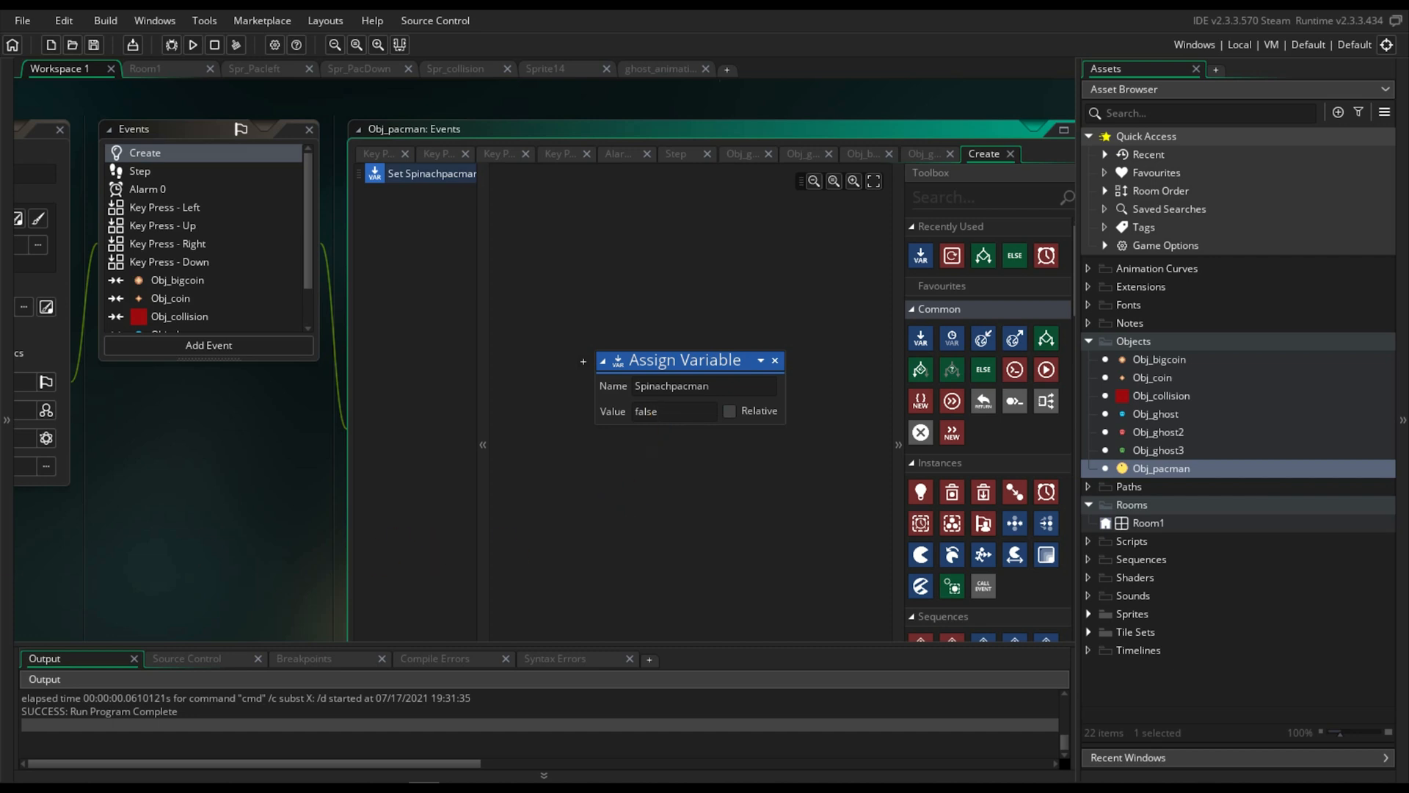
left_click(192, 45)
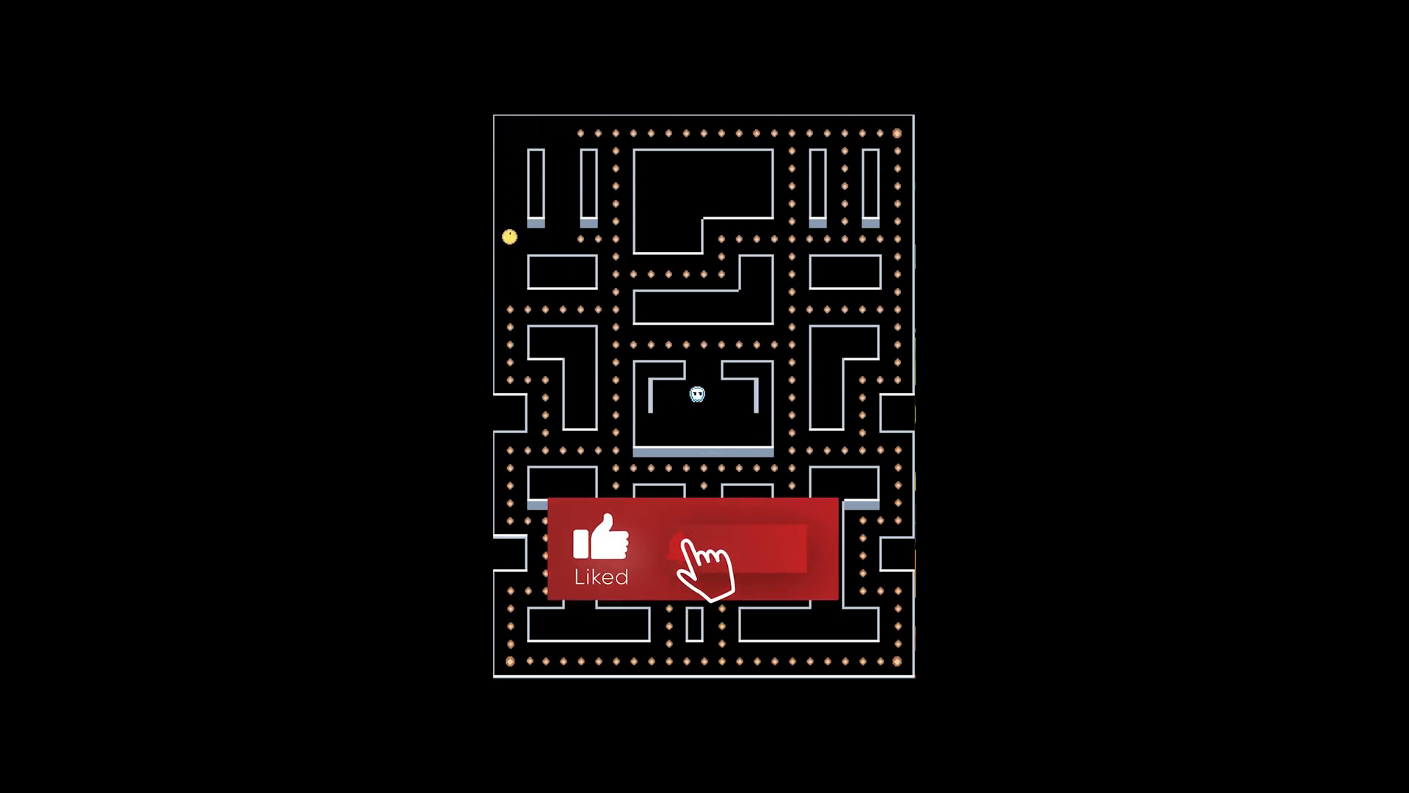
Step: Play the running maze game with Pac-Man and the ghosts moving
left_click(701, 562)
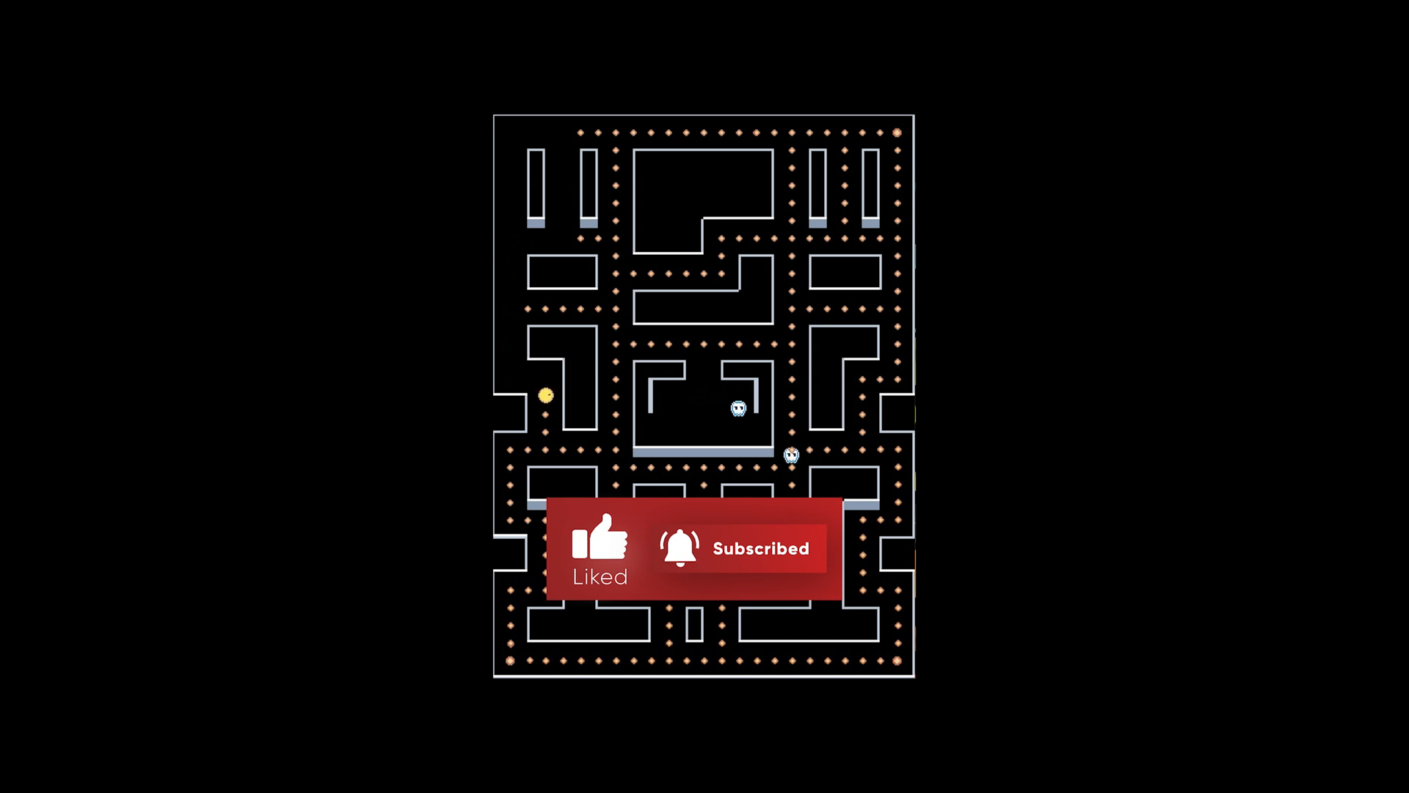